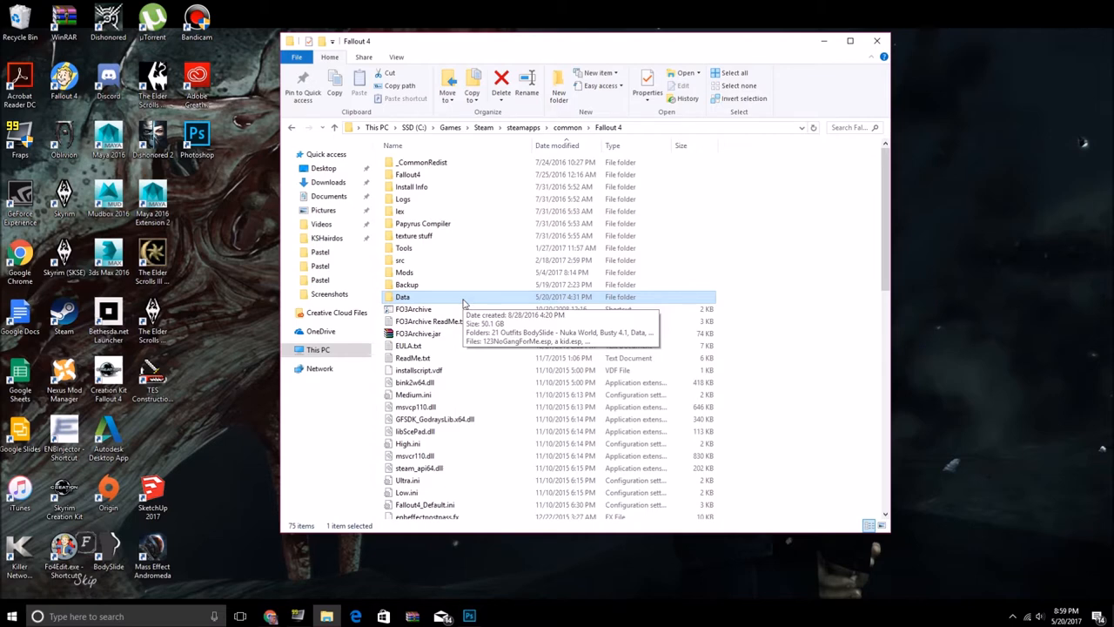
{"action": "mouse_move", "coordinate": [360, 262]}
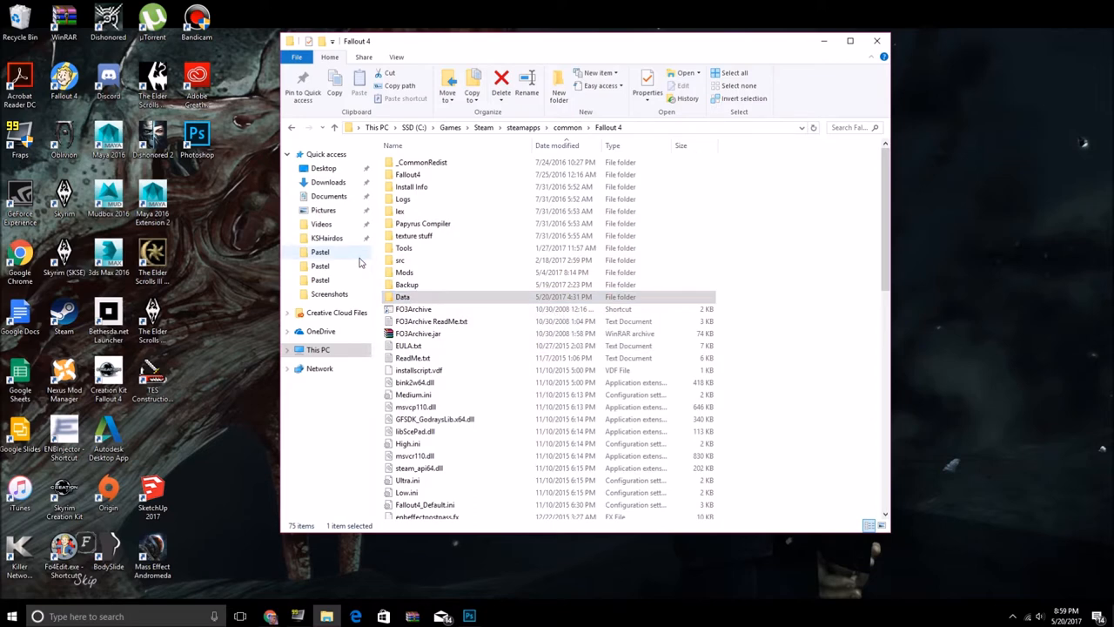
{"action": "mouse_move", "coordinate": [355, 256]}
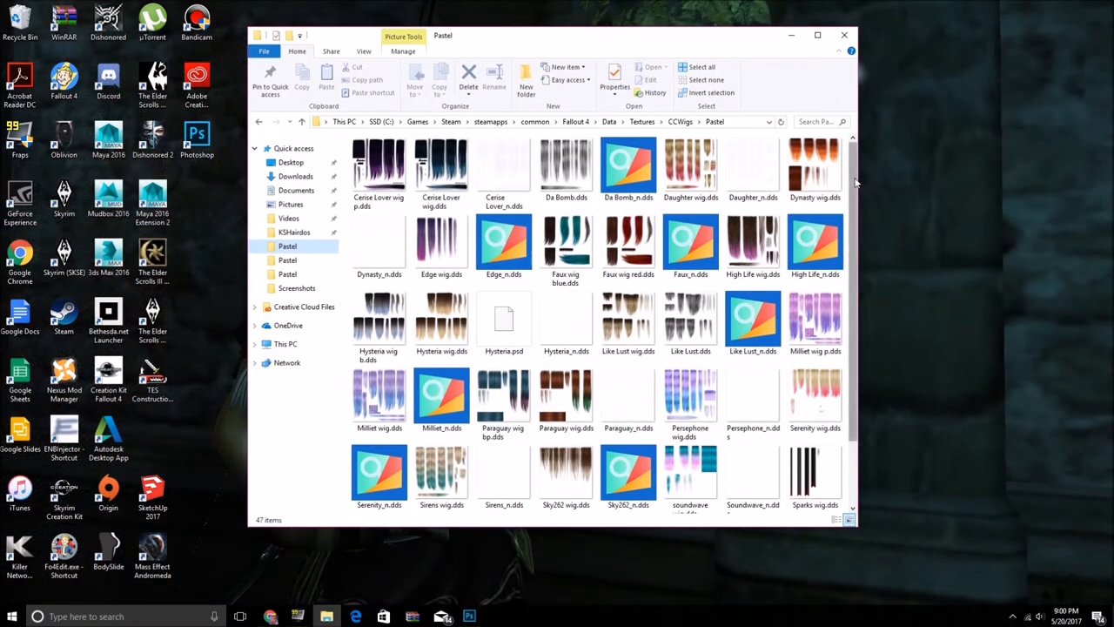
Scroll through the 47 wig texture thumbnails in Data\Textures\CCWigs\Pastel
{"action": "scroll", "scroll_direction": "down", "scroll_amount": 3}
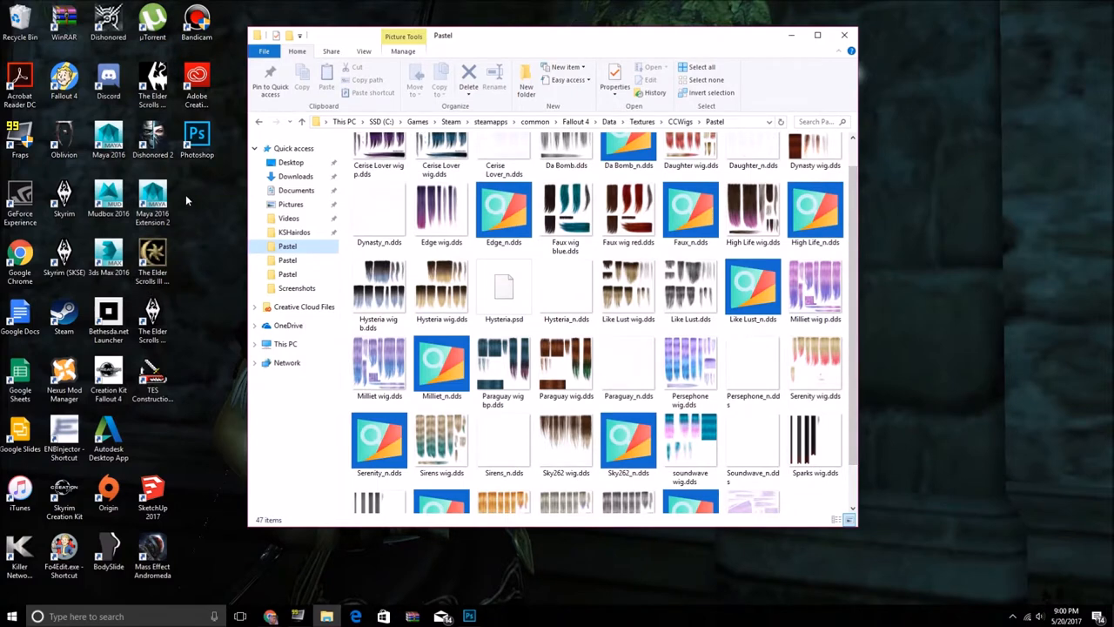
{"action": "mouse_move", "coordinate": [243, 219]}
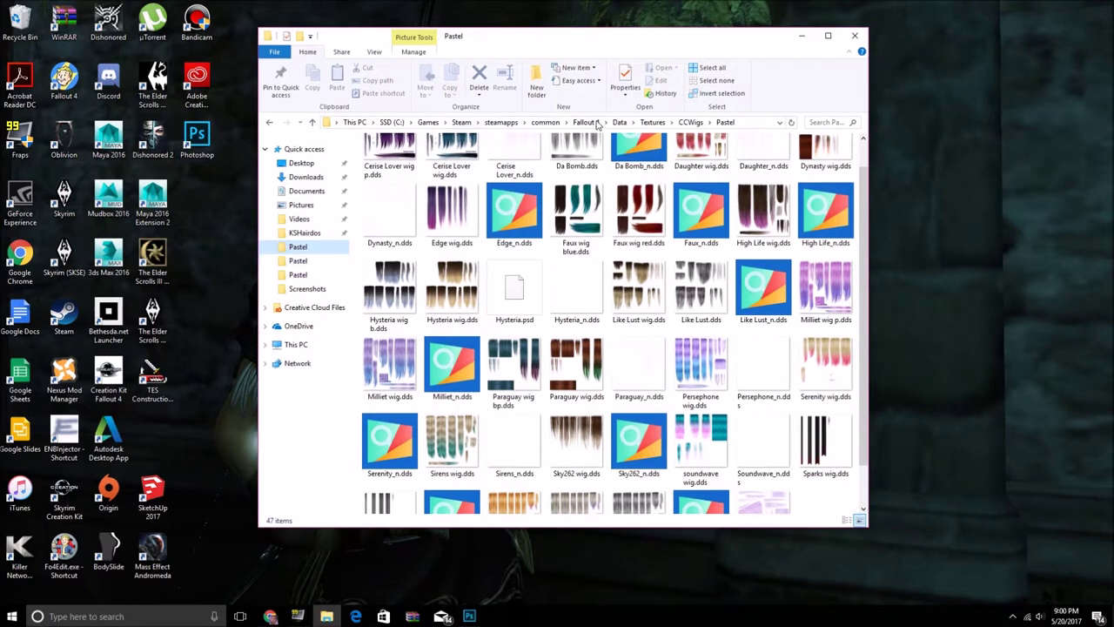
Browse to Textures\Actors\Character\Hair\KSHairdos and copy the Gravitation texture files
{"action": "left_click", "coordinate": [651, 122]}
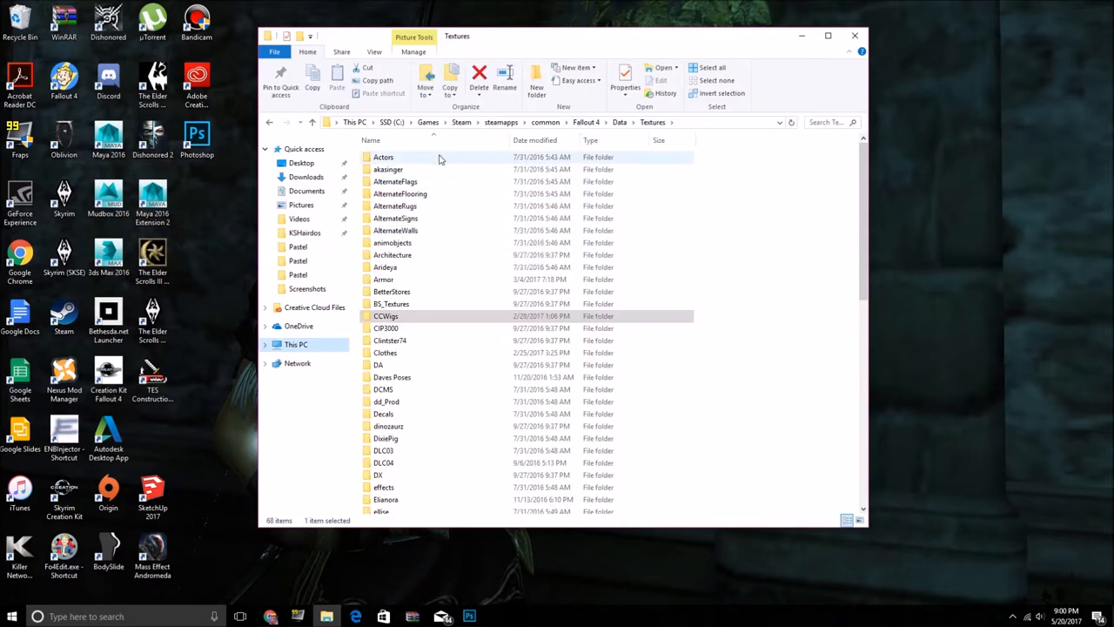
{"action": "double_click", "coordinate": [383, 157]}
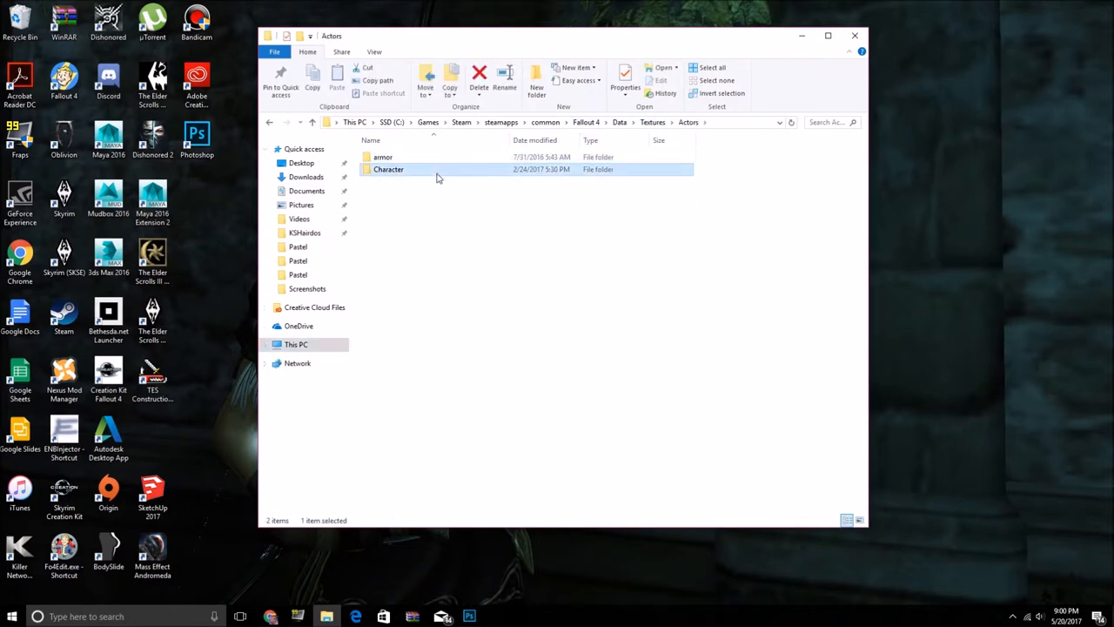
{"action": "double_click", "coordinate": [388, 169]}
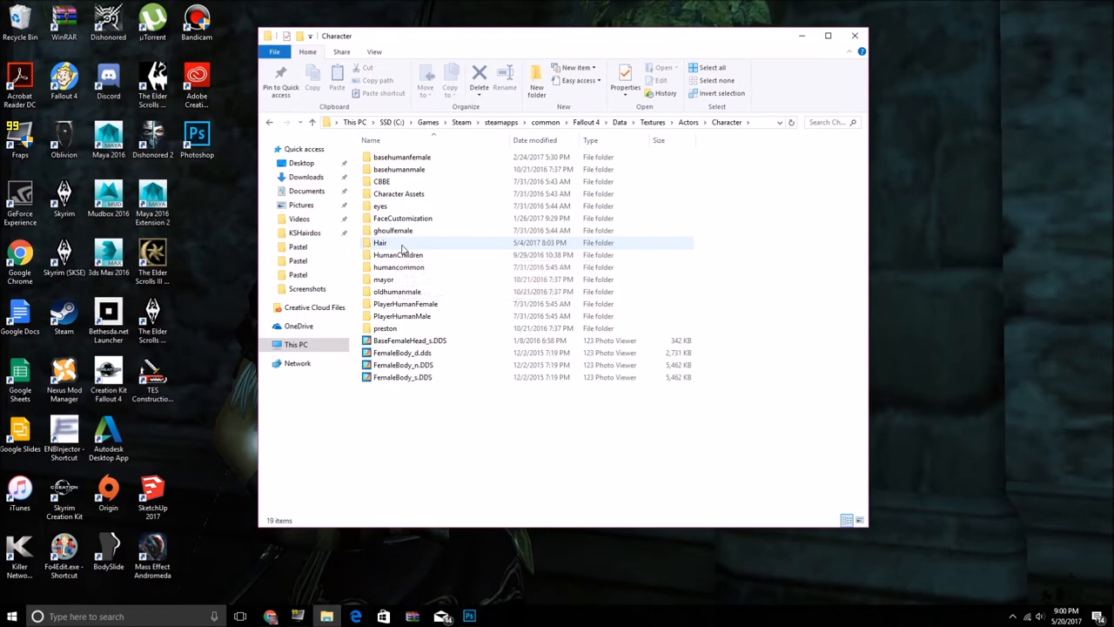
{"action": "double_click", "coordinate": [380, 242]}
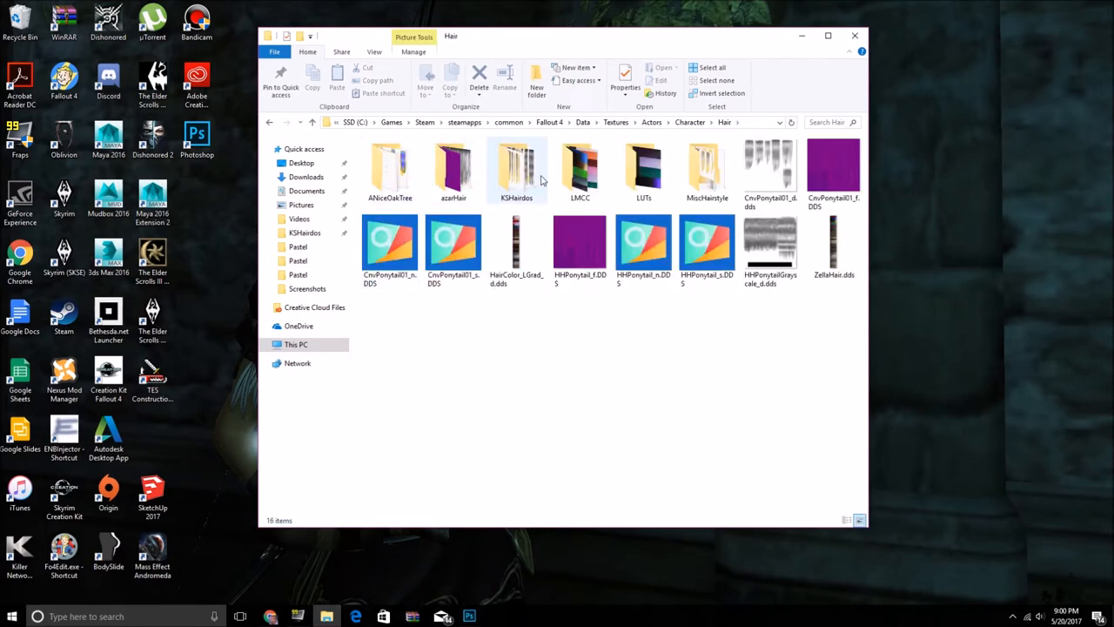
{"action": "double_click", "coordinate": [516, 165]}
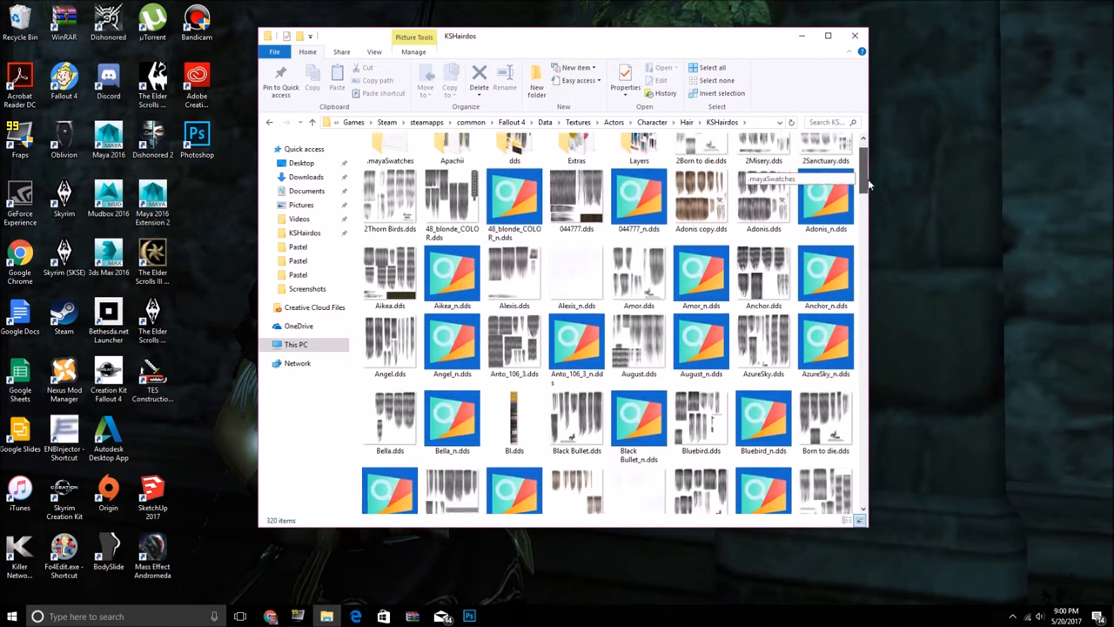
{"action": "scroll", "scroll_direction": "down", "scroll_amount": 3}
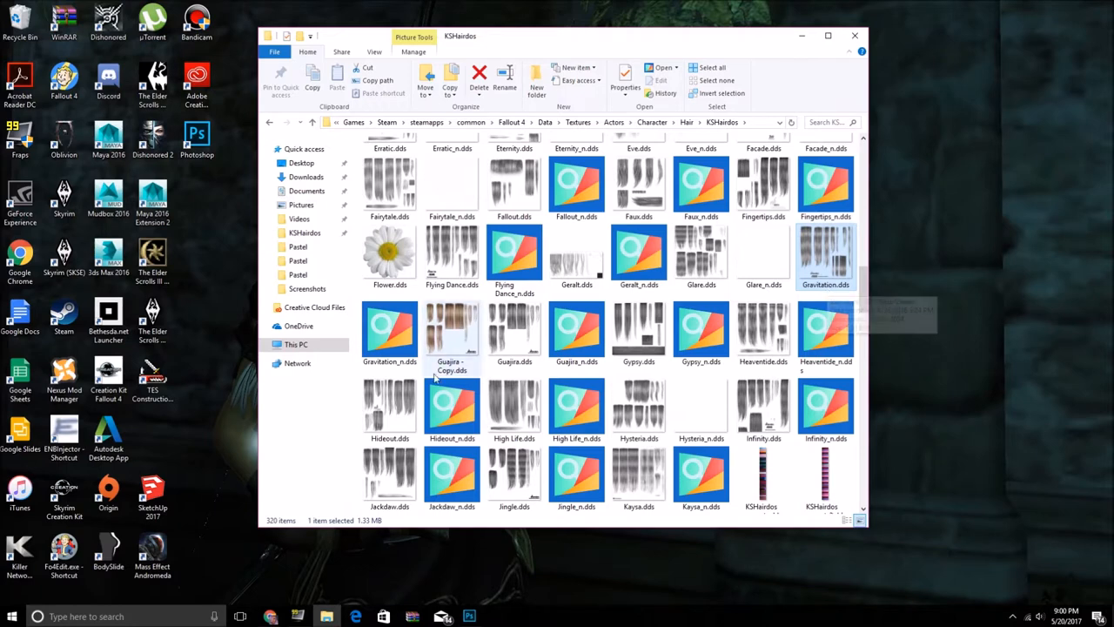
{"action": "right_click", "coordinate": [389, 330]}
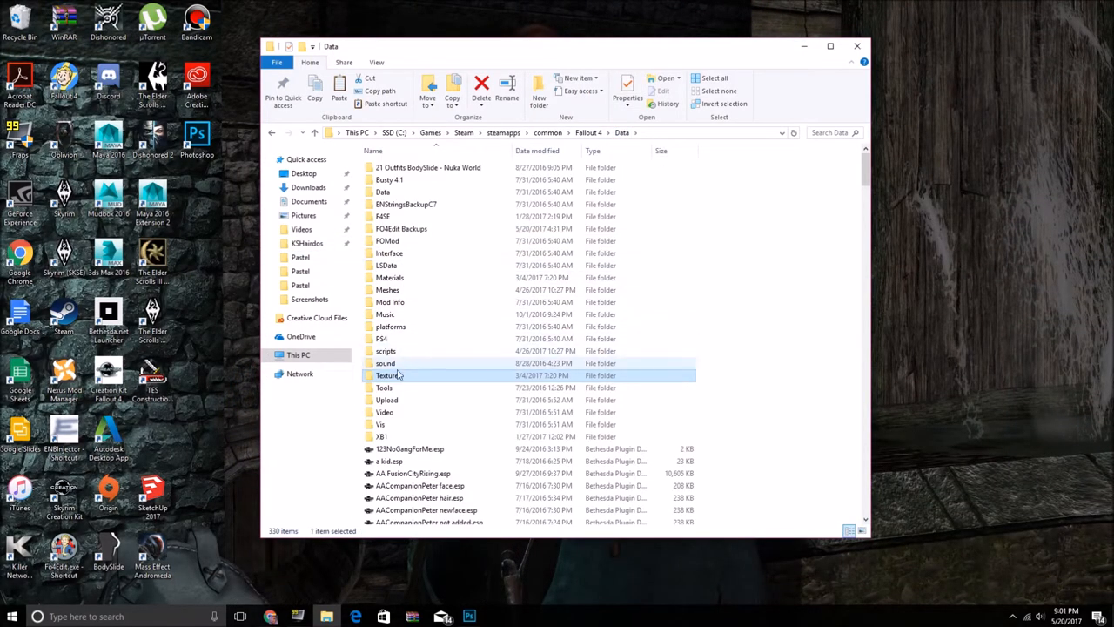
Paste Gravitation.dds and Gravitation_n.dds into Textures\CCWigs\Pastel, making 49 items
{"action": "double_click", "coordinate": [388, 375]}
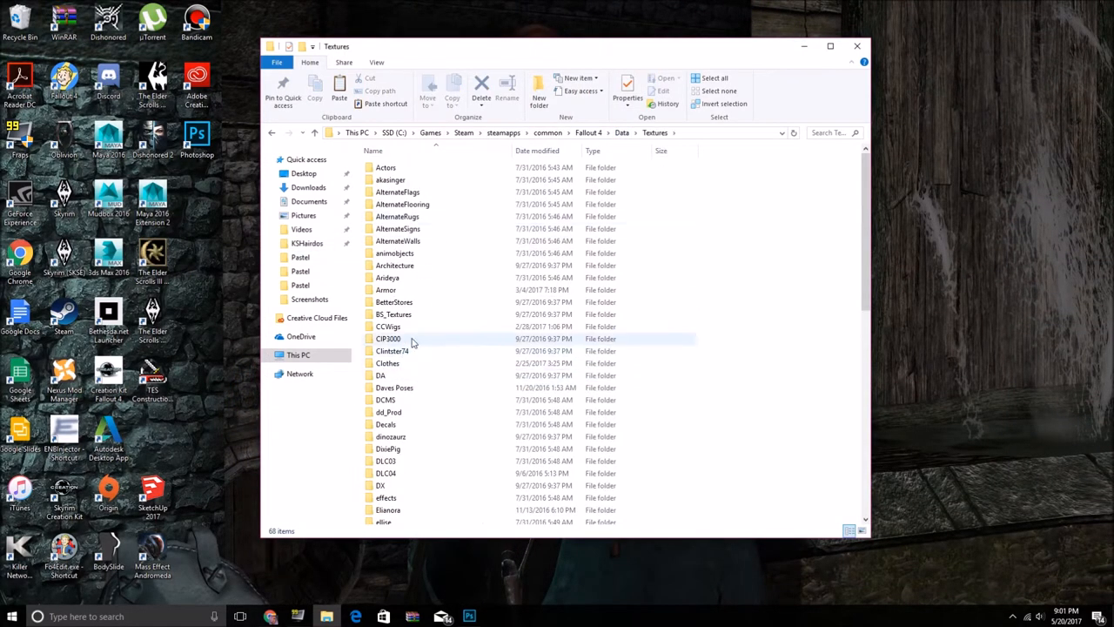
{"action": "double_click", "coordinate": [388, 325]}
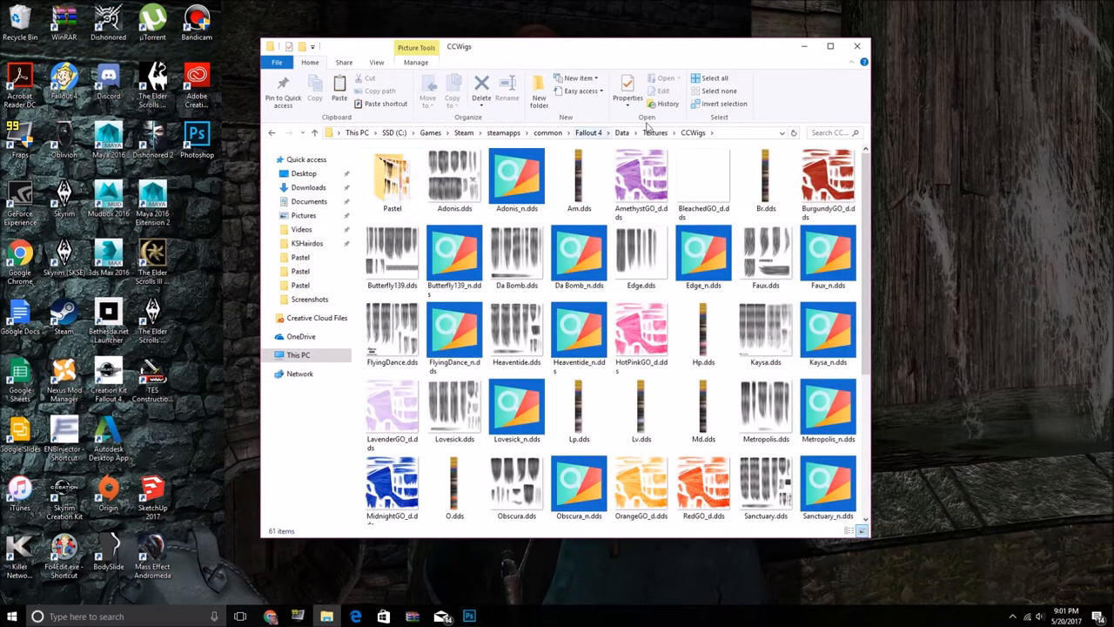
{"action": "double_click", "coordinate": [391, 178]}
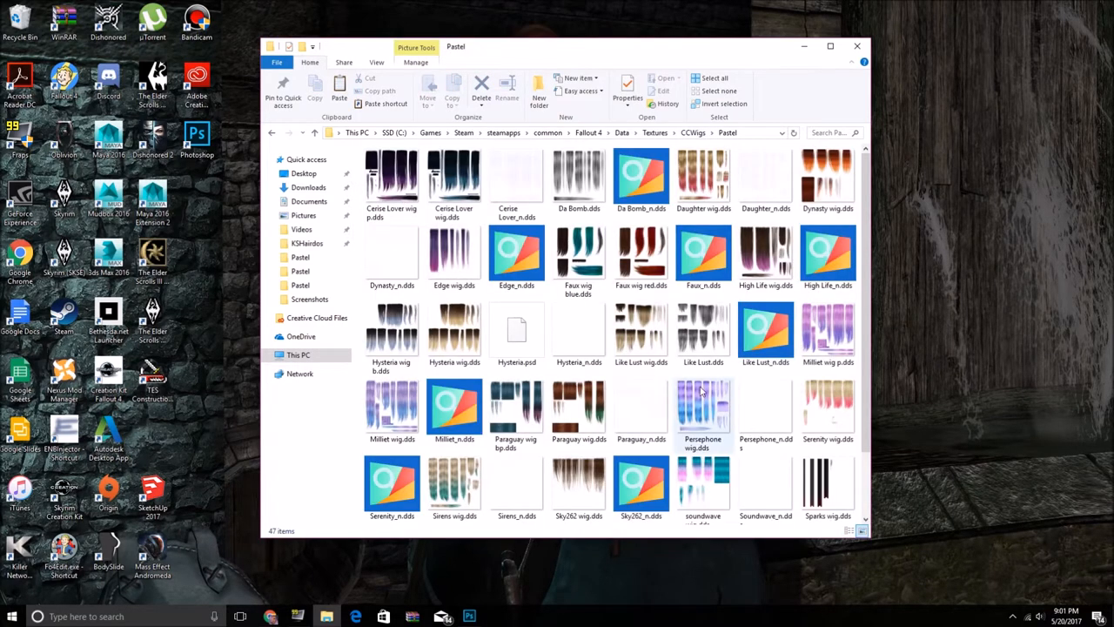
{"action": "right_click", "coordinate": [714, 392]}
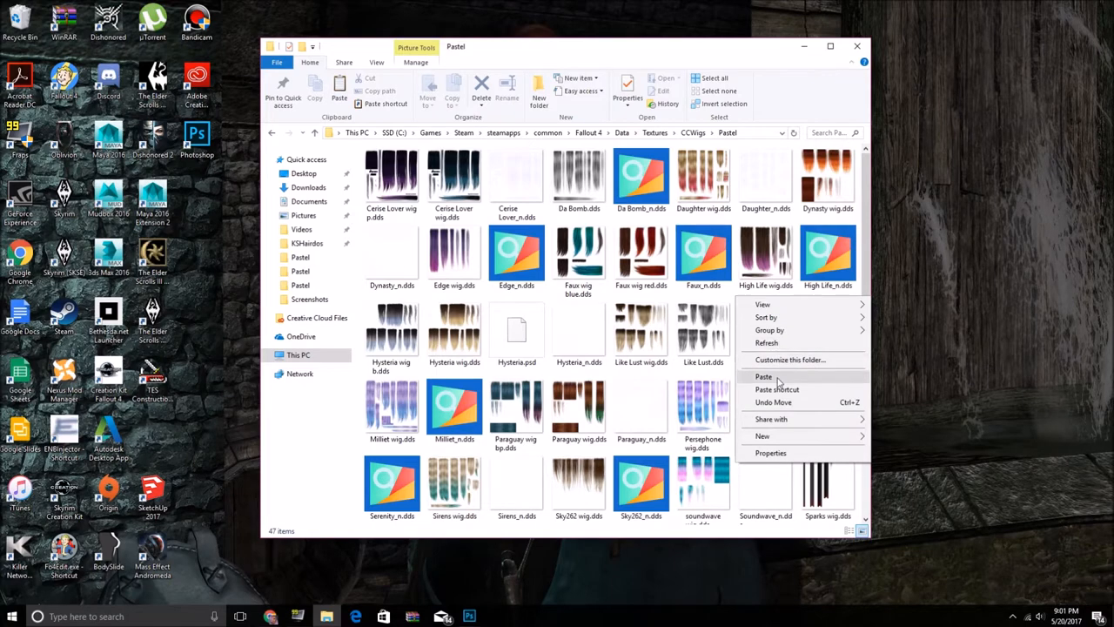
{"action": "left_click", "coordinate": [762, 376]}
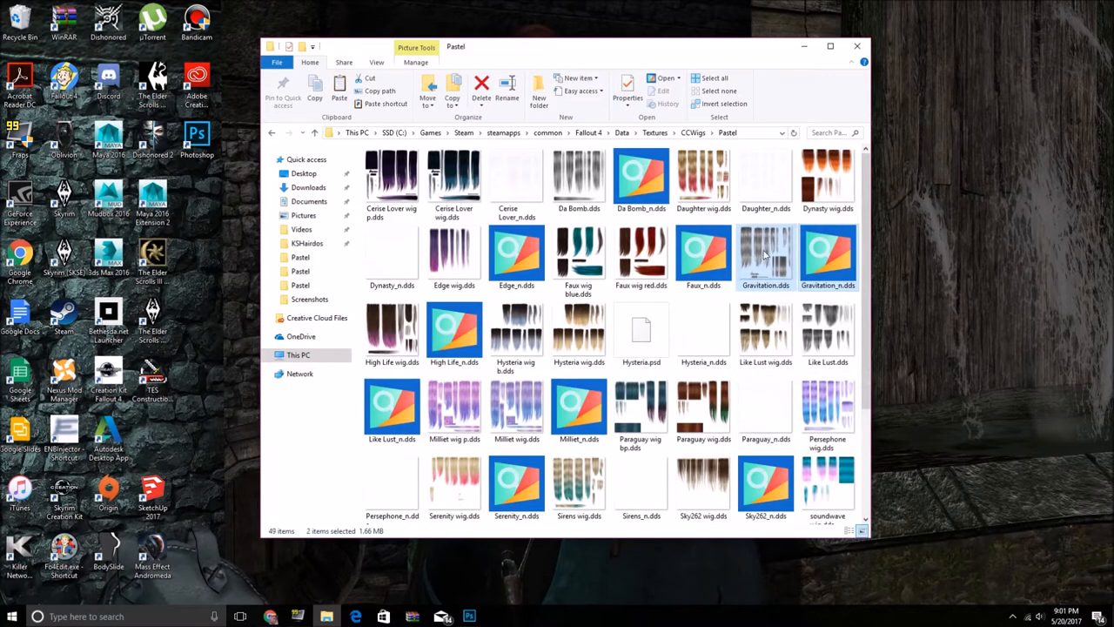
{"action": "mouse_move", "coordinate": [694, 304]}
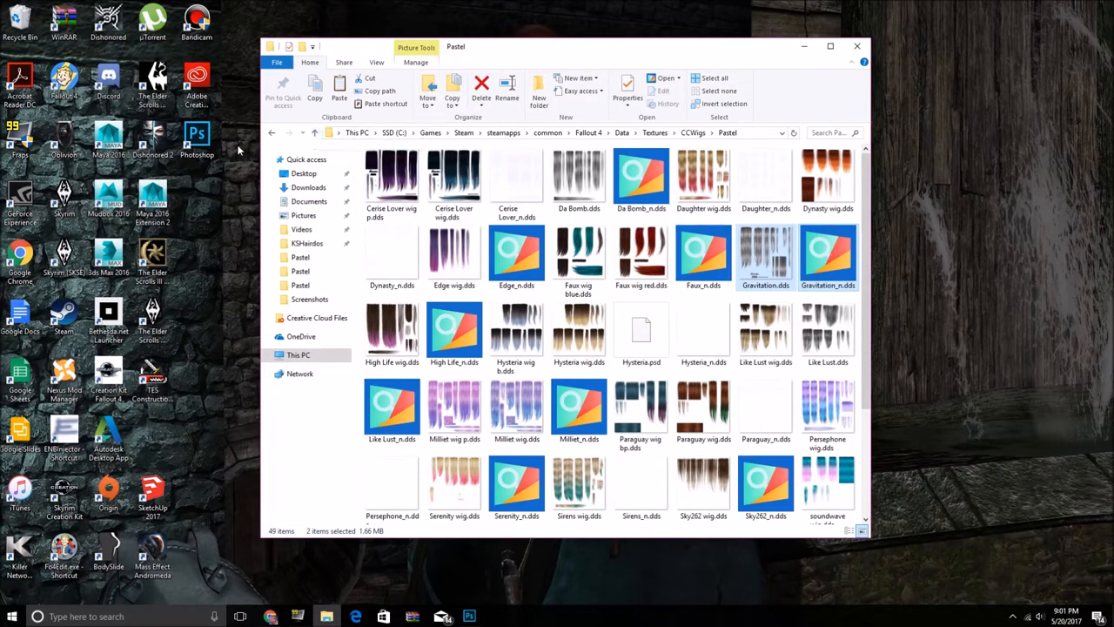
{"action": "mouse_move", "coordinate": [246, 153]}
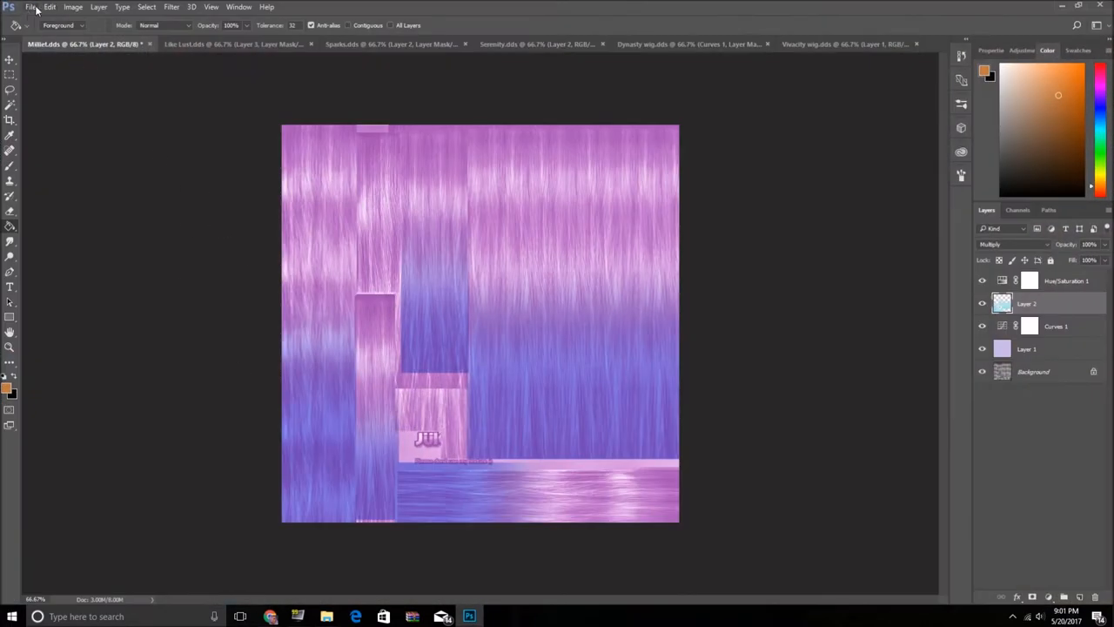
Open Gravitation.dds from the Pastel folder, accepting the NVIDIA DDS read settings
{"action": "left_click", "coordinate": [37, 8]}
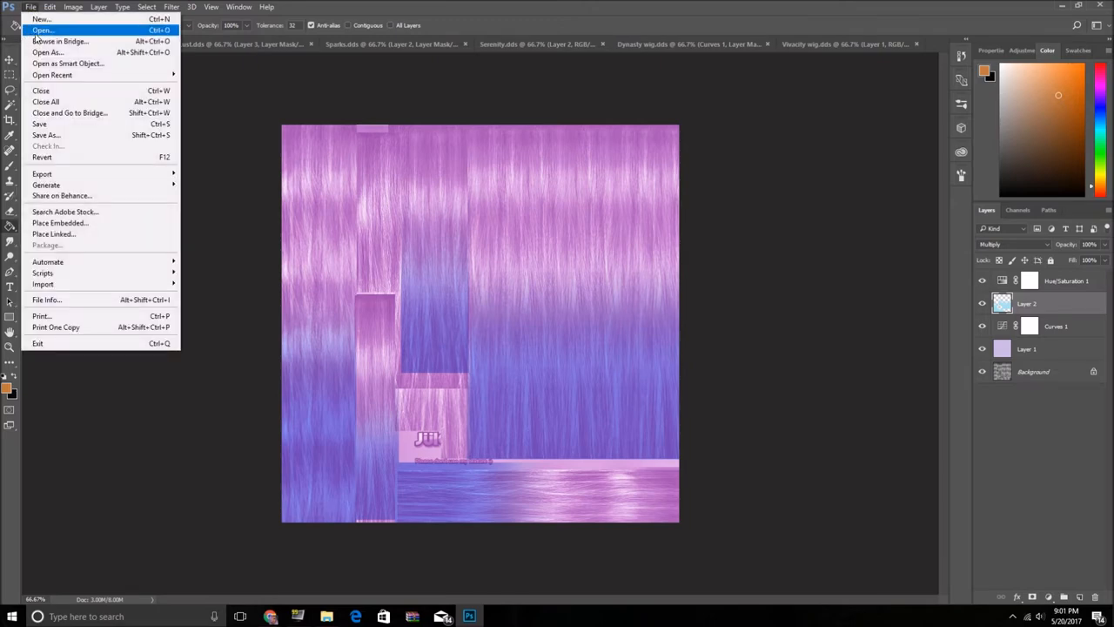
{"action": "left_click", "coordinate": [35, 32]}
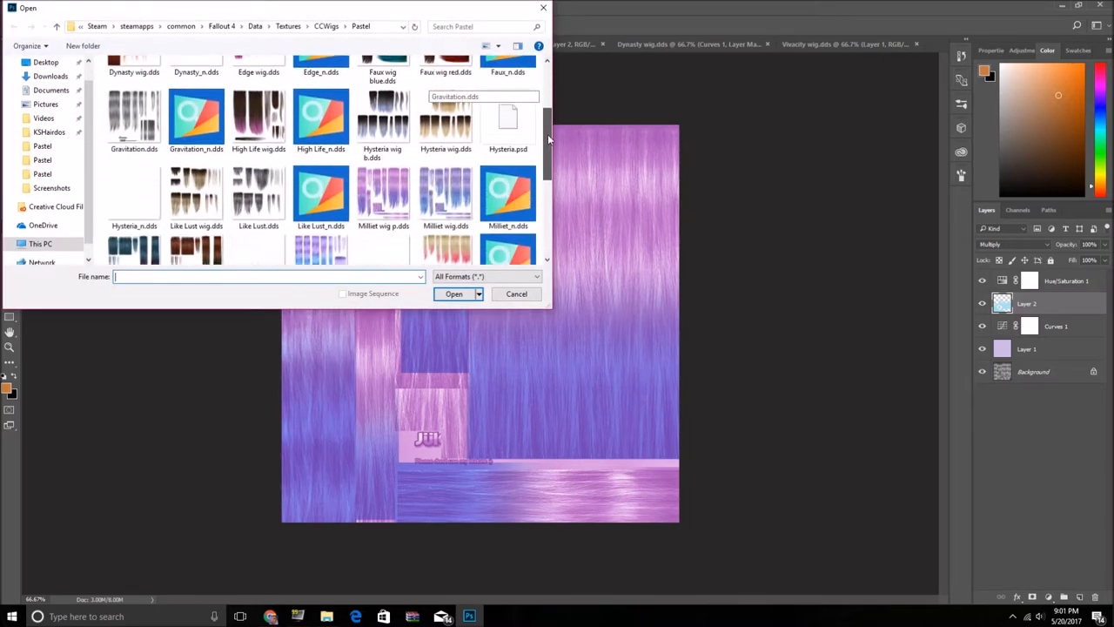
{"action": "left_click", "coordinate": [133, 118]}
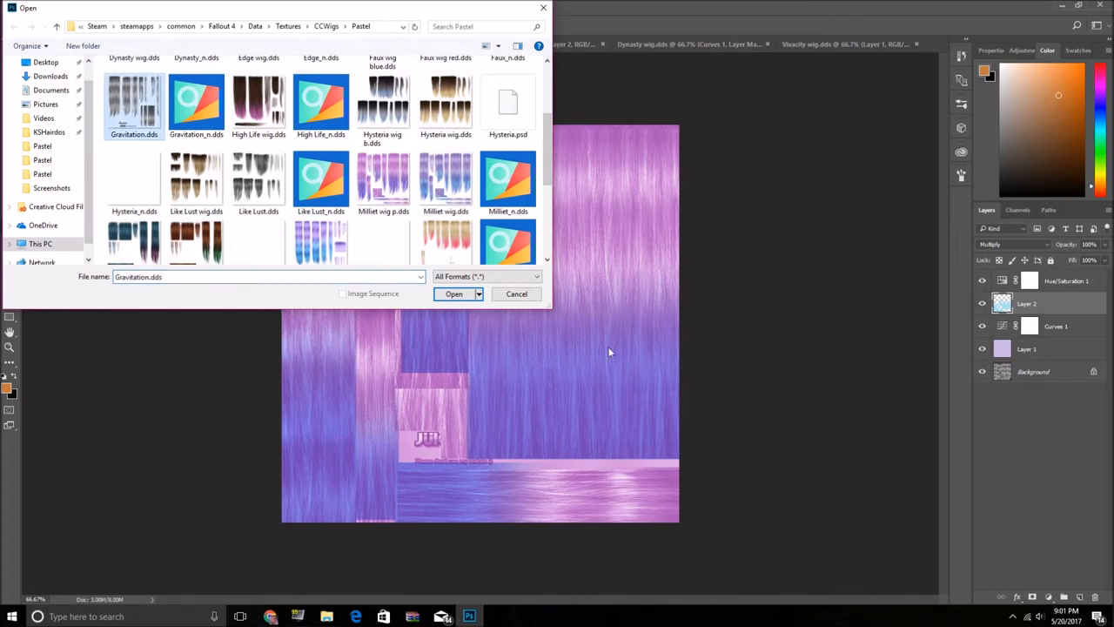
{"action": "left_click", "coordinate": [453, 293]}
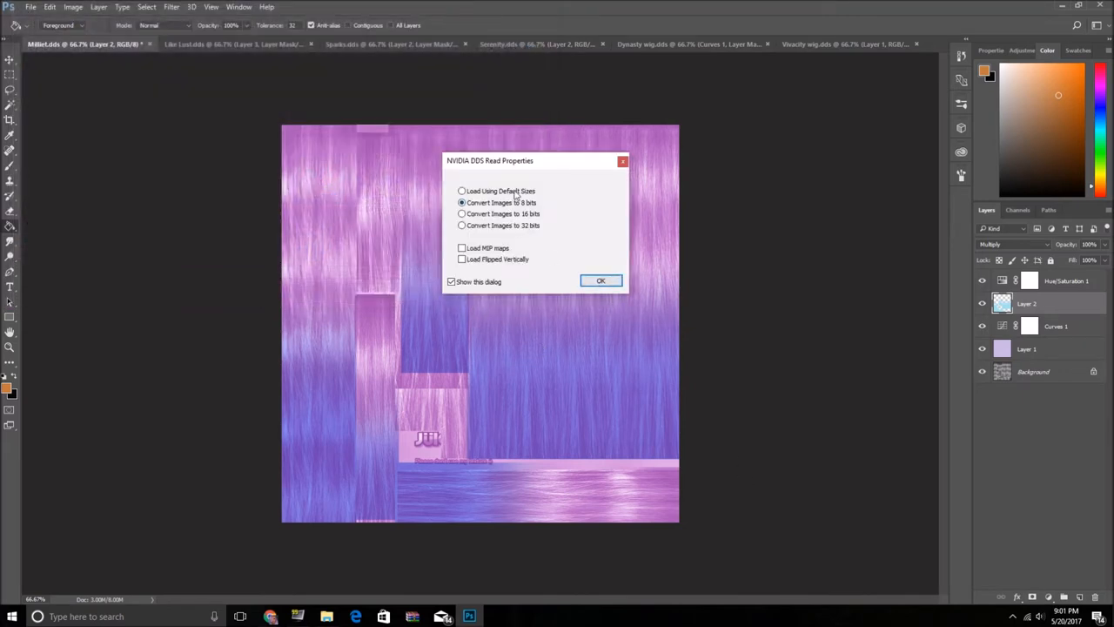
{"action": "left_click", "coordinate": [601, 280]}
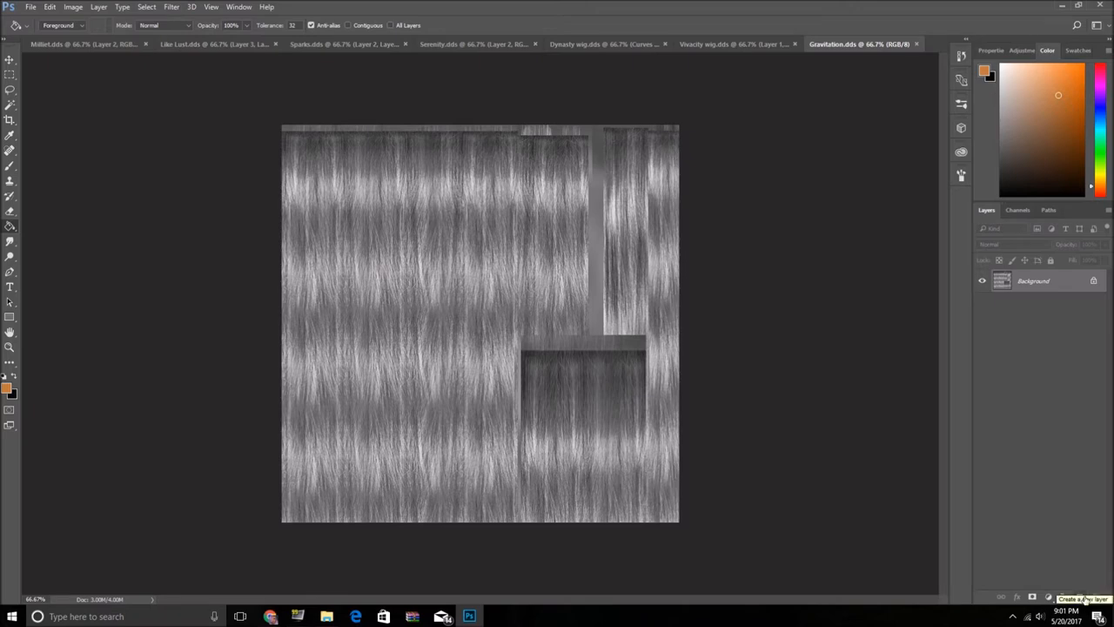
Add Layer 1 above the Gravitation background and fill it with solid purple
{"action": "left_click", "coordinate": [1060, 594]}
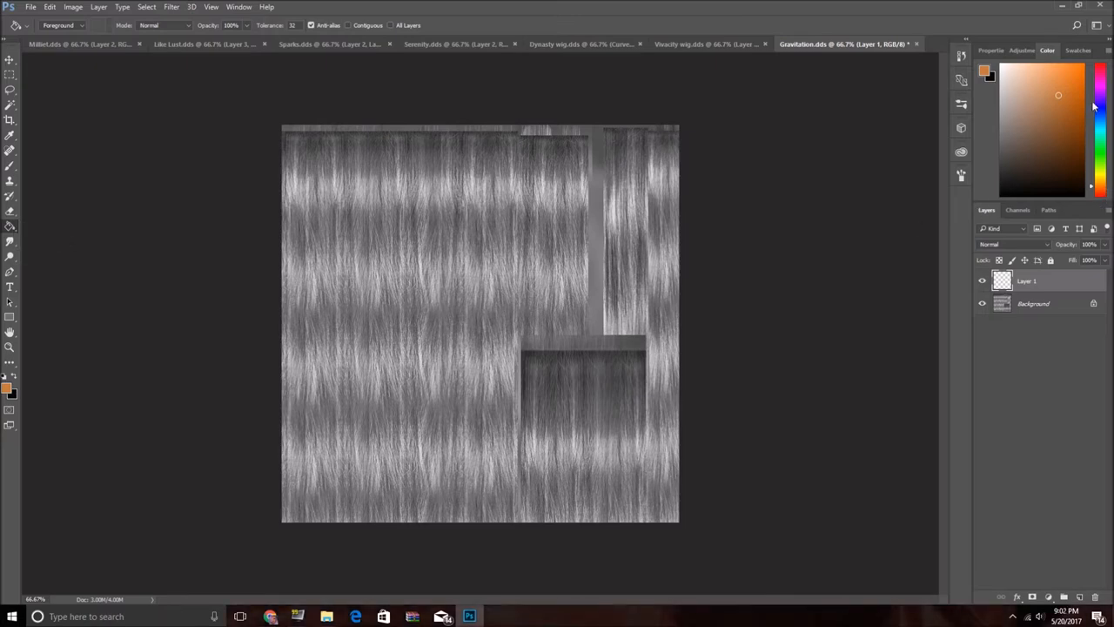
{"action": "left_click", "coordinate": [1094, 95]}
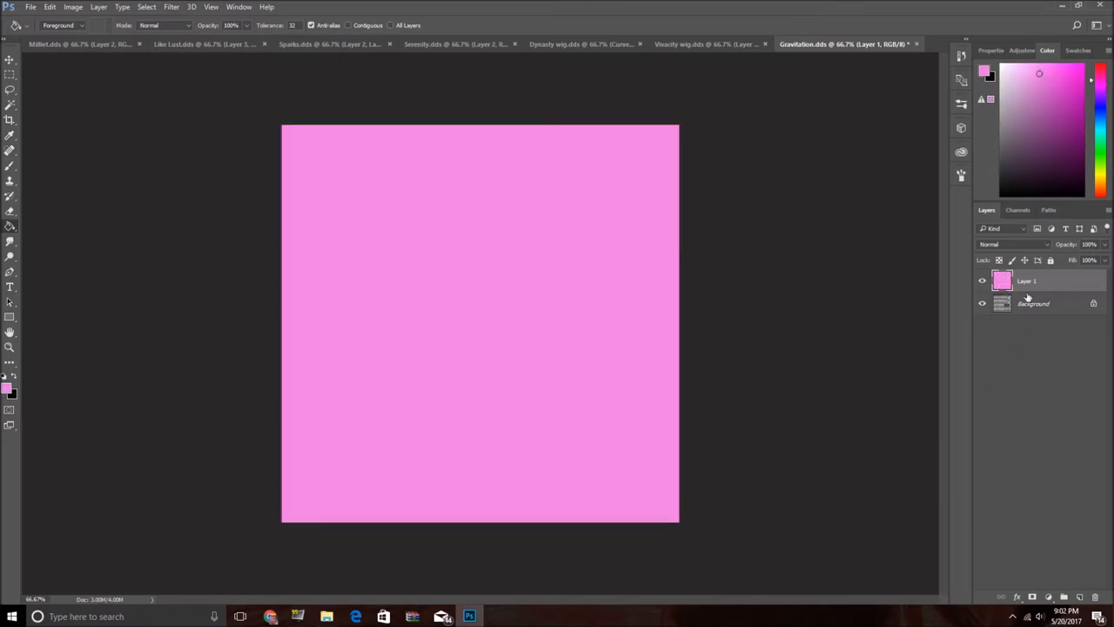
{"action": "mouse_move", "coordinate": [1021, 248]}
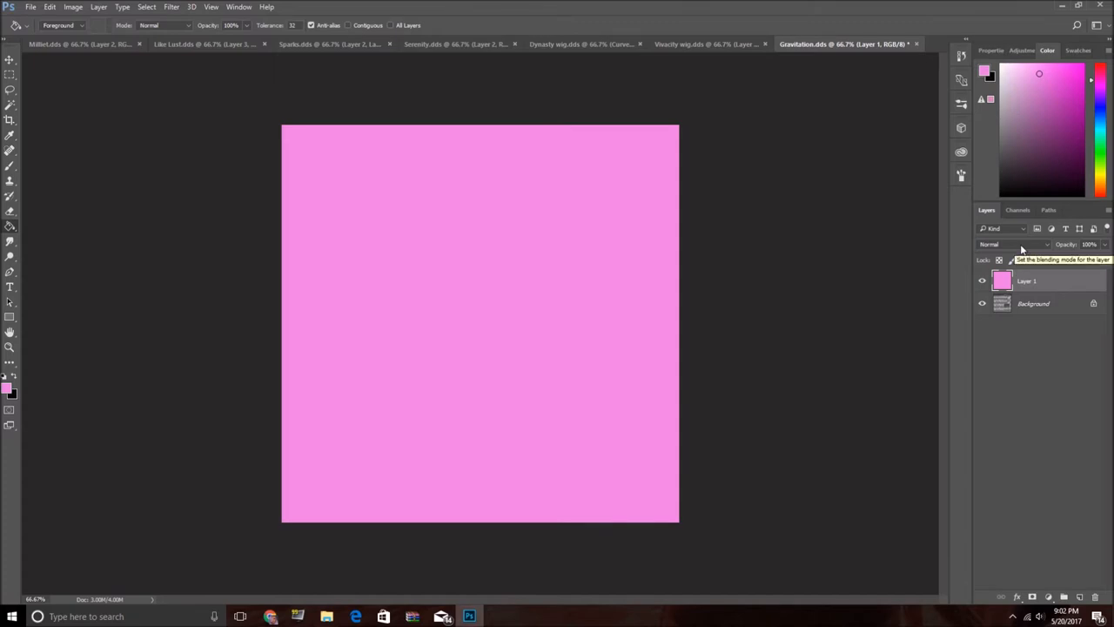
{"action": "left_click", "coordinate": [1010, 244]}
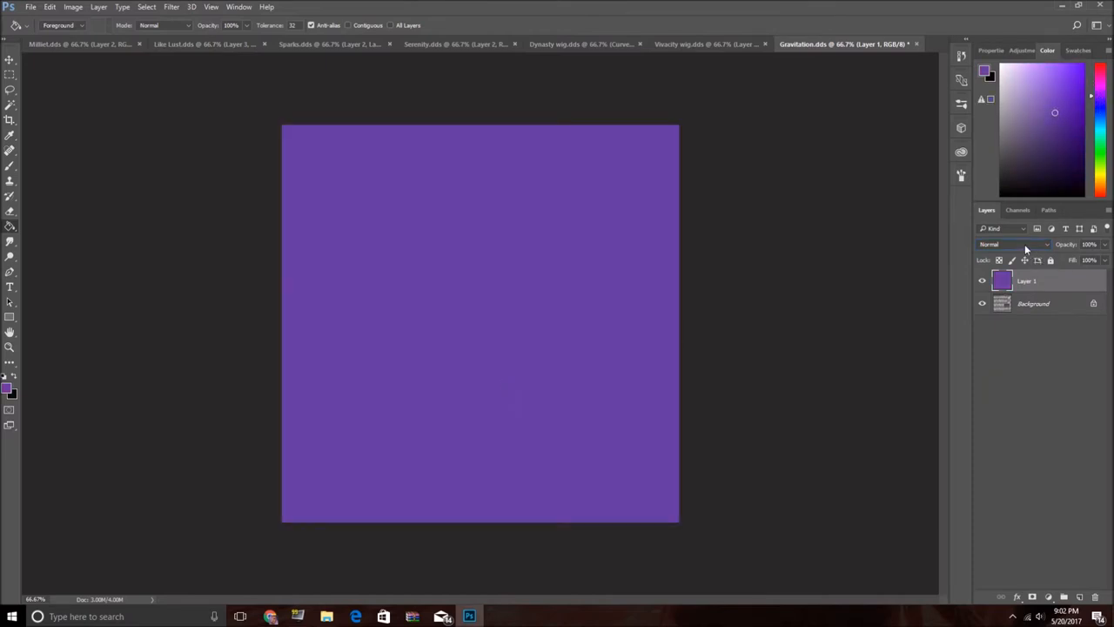
Try Multiply, then set the purple Layer 1 to Soft Light blending
{"action": "left_click", "coordinate": [1014, 243]}
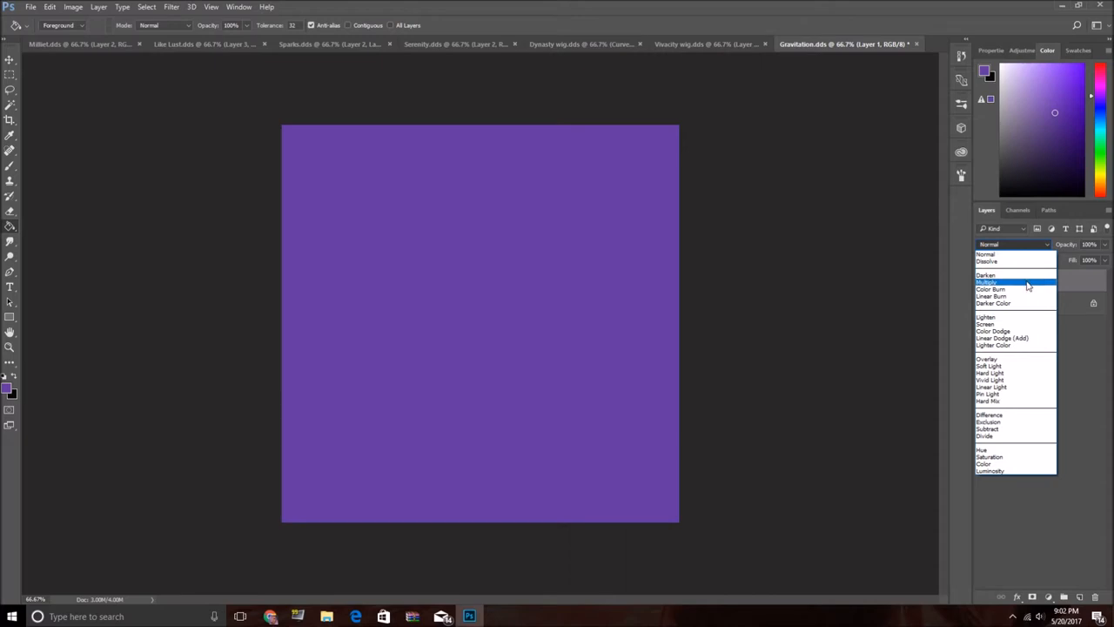
{"action": "left_click", "coordinate": [999, 282]}
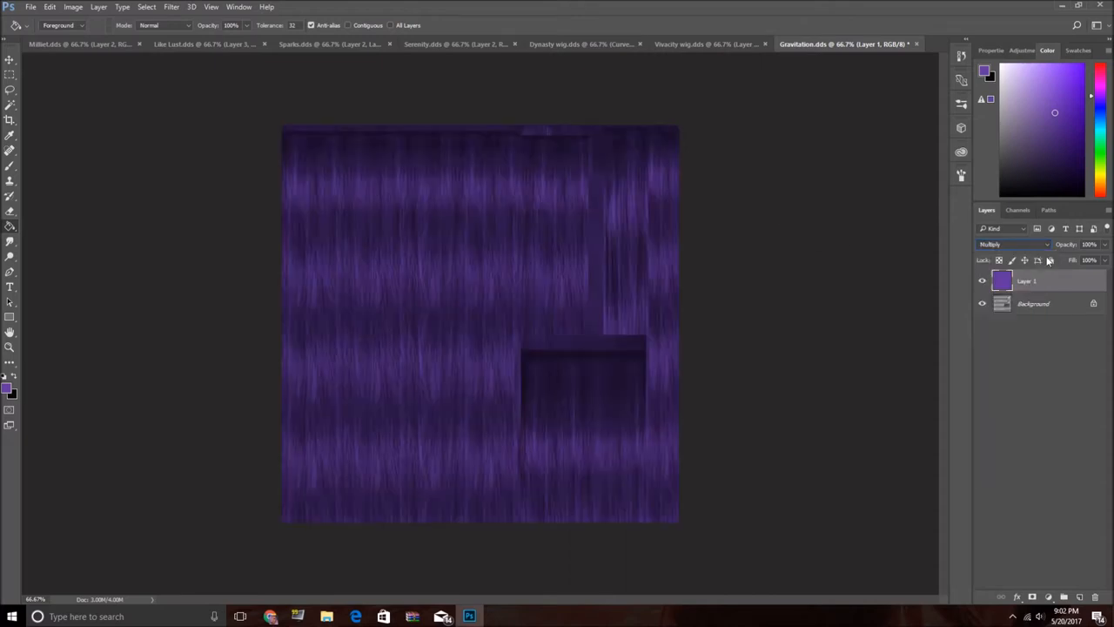
{"action": "left_click", "coordinate": [1005, 244]}
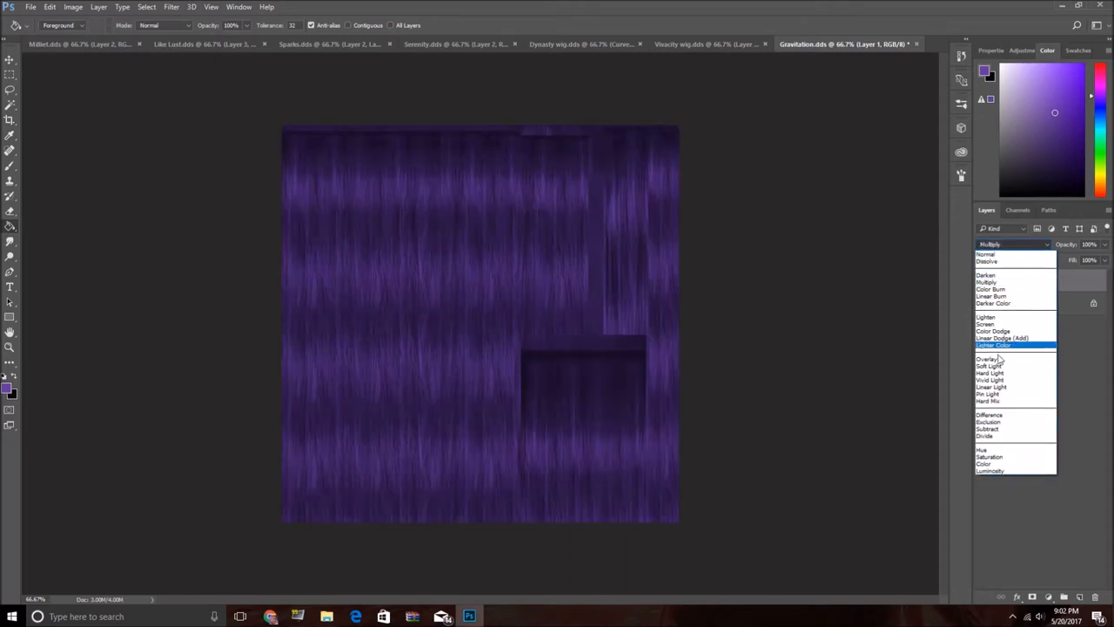
{"action": "left_click", "coordinate": [989, 365]}
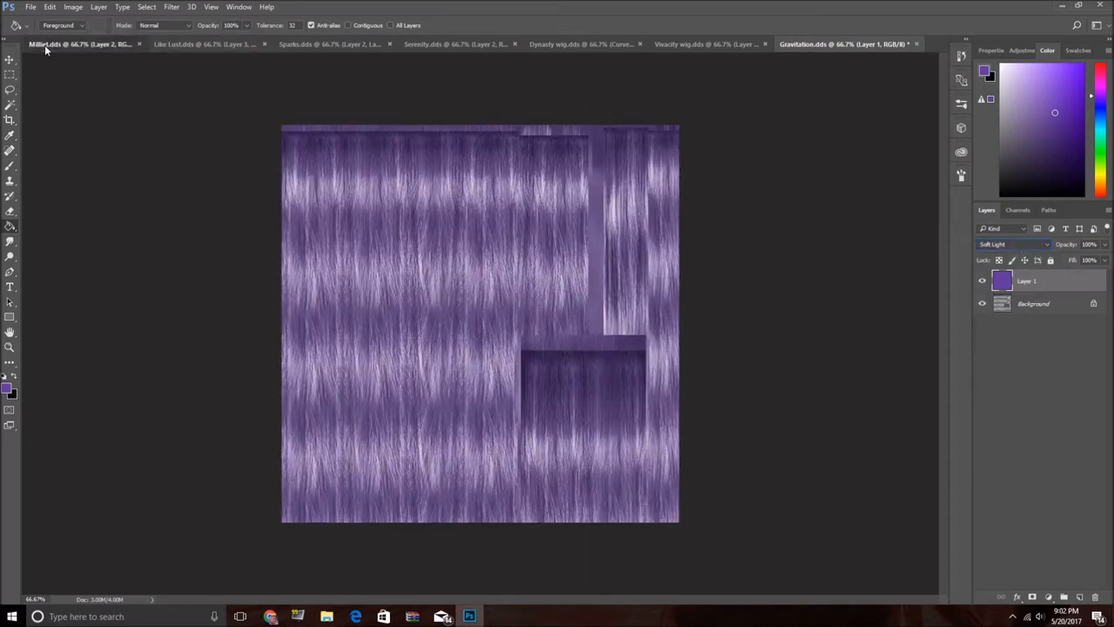
Review the Millet, Like Lust, Sparks and Serenity textures, then reopen Gravitation's blend modes
{"action": "left_click", "coordinate": [200, 51]}
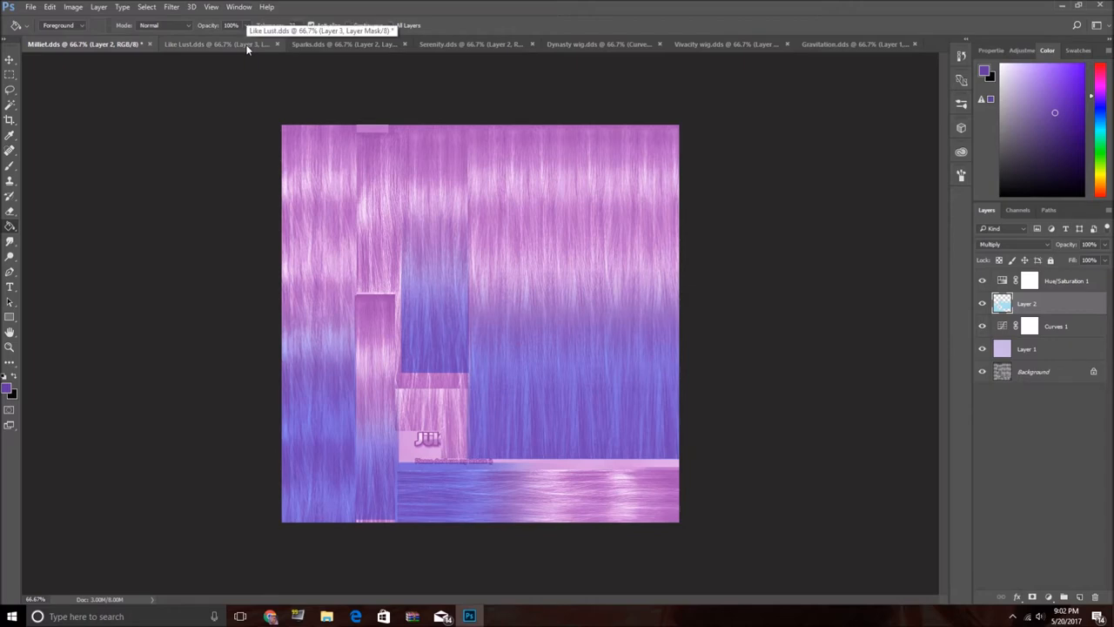
{"action": "left_click", "coordinate": [199, 48]}
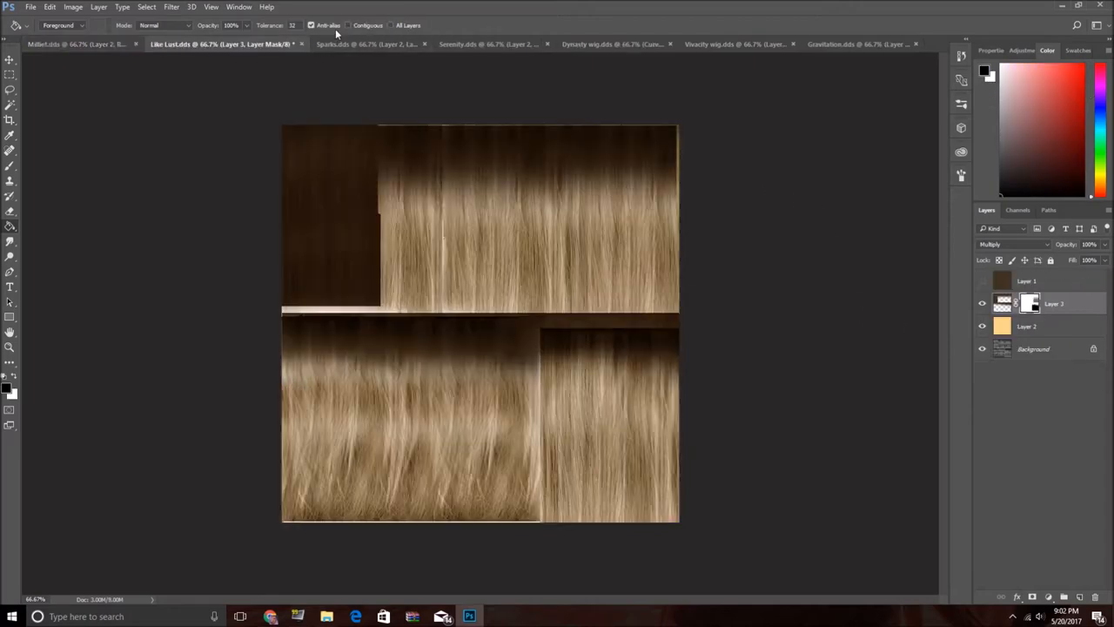
{"action": "left_click", "coordinate": [322, 44]}
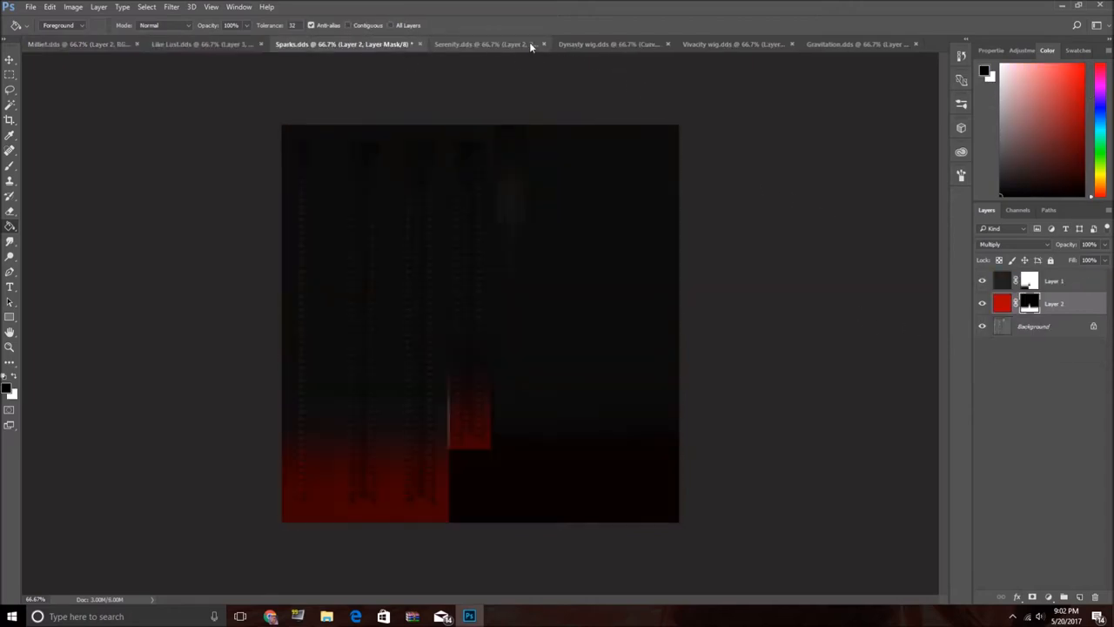
{"action": "left_click", "coordinate": [474, 44]}
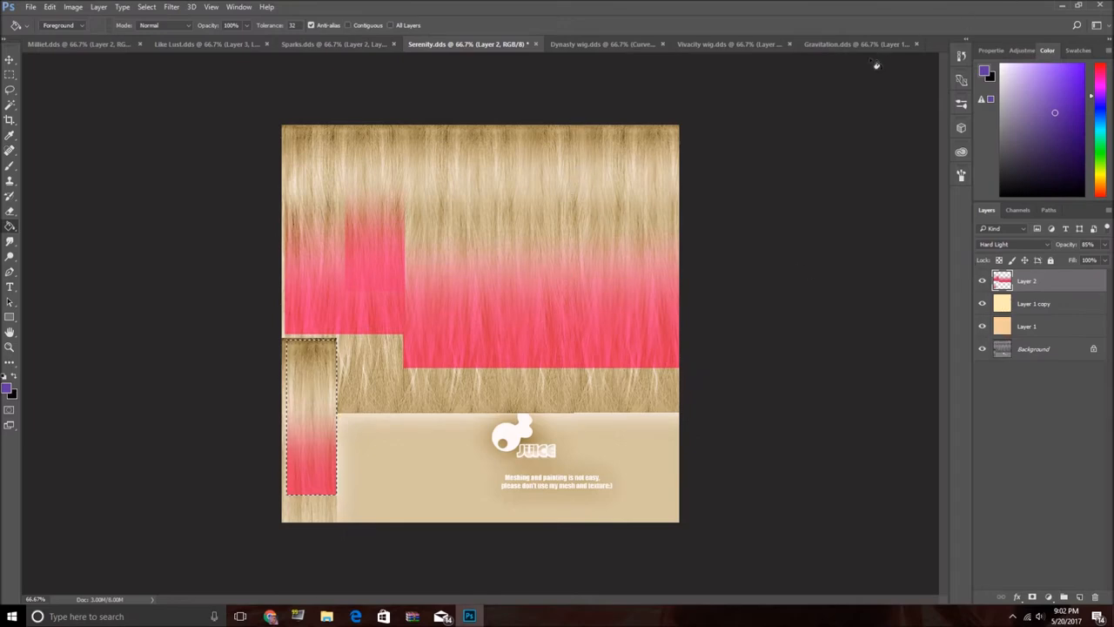
{"action": "left_click", "coordinate": [1044, 326]}
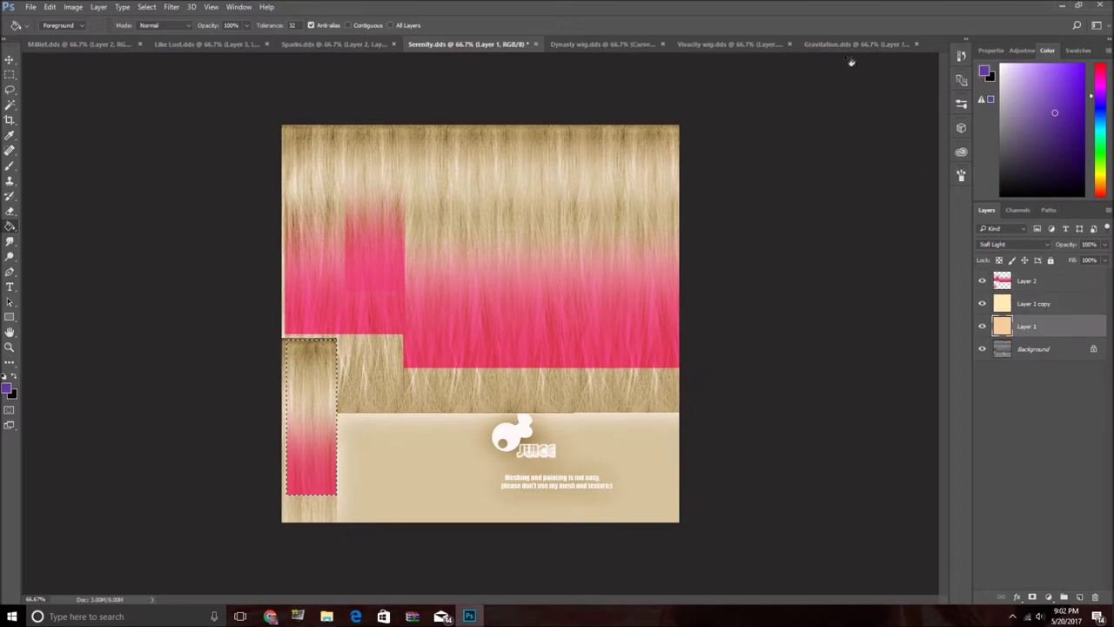
{"action": "left_click", "coordinate": [879, 44]}
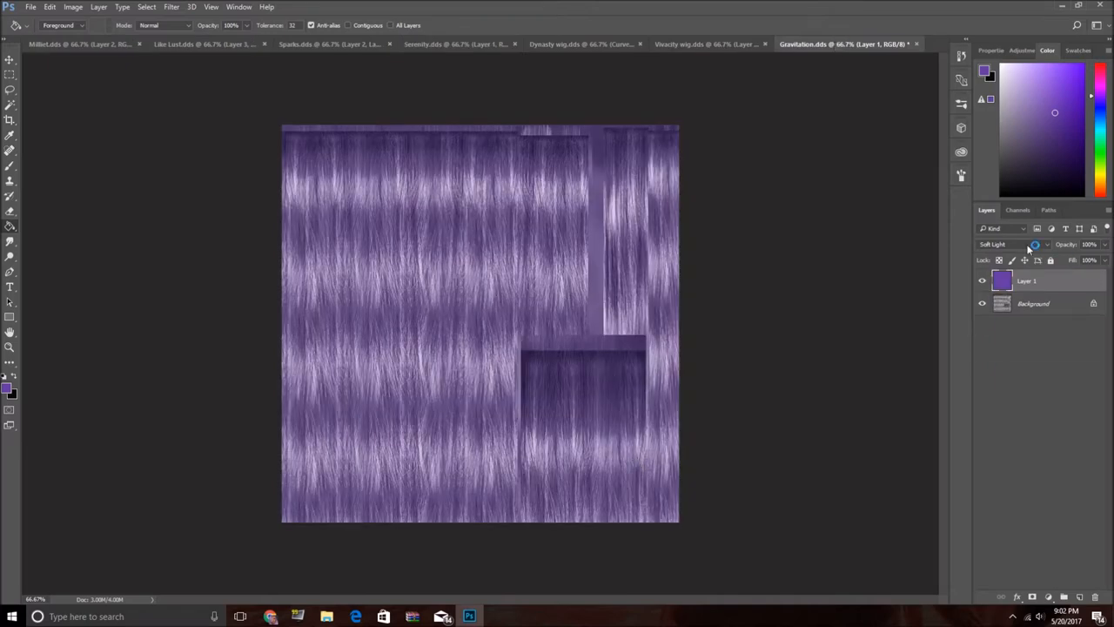
{"action": "left_click", "coordinate": [1009, 243]}
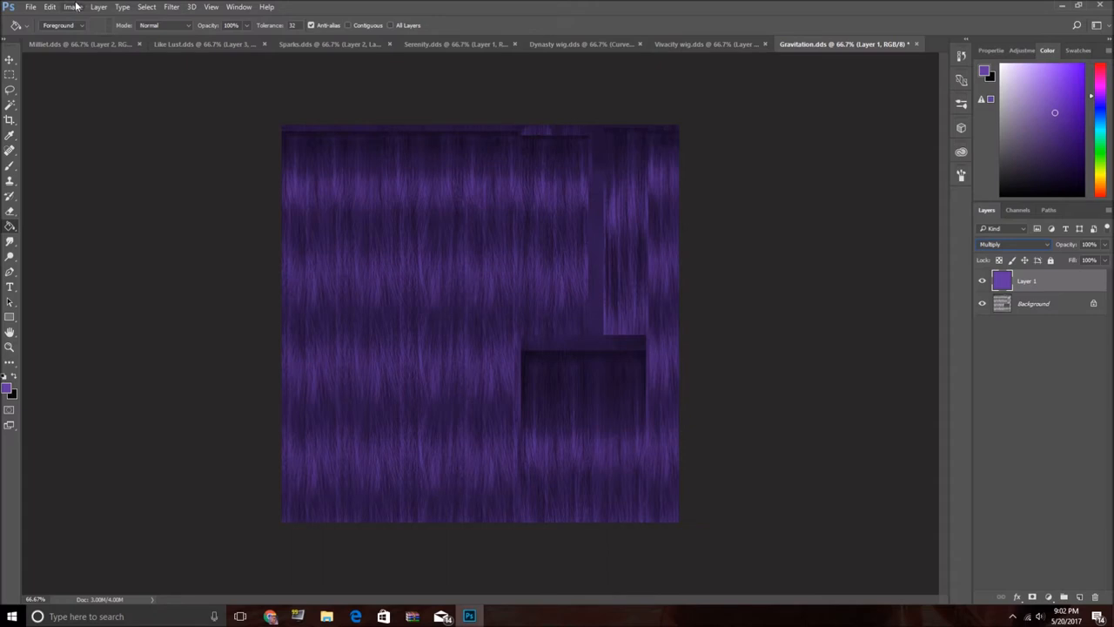
Apply Hue/Saturation with hue +10 and saturation -17 to the purple layer
{"action": "left_click", "coordinate": [74, 8]}
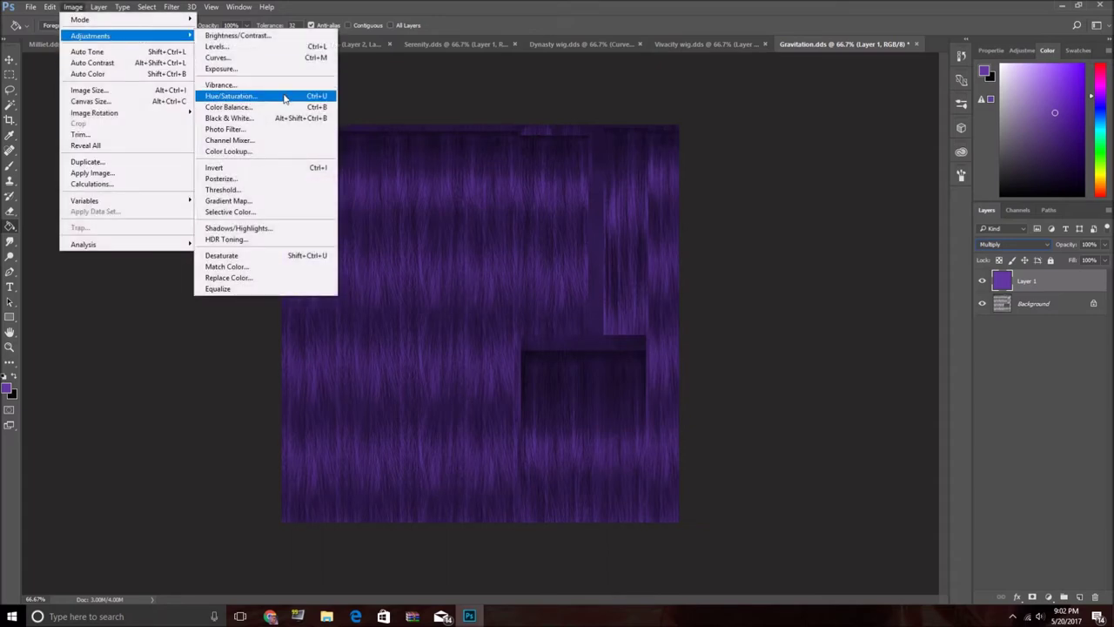
{"action": "left_click", "coordinate": [233, 96]}
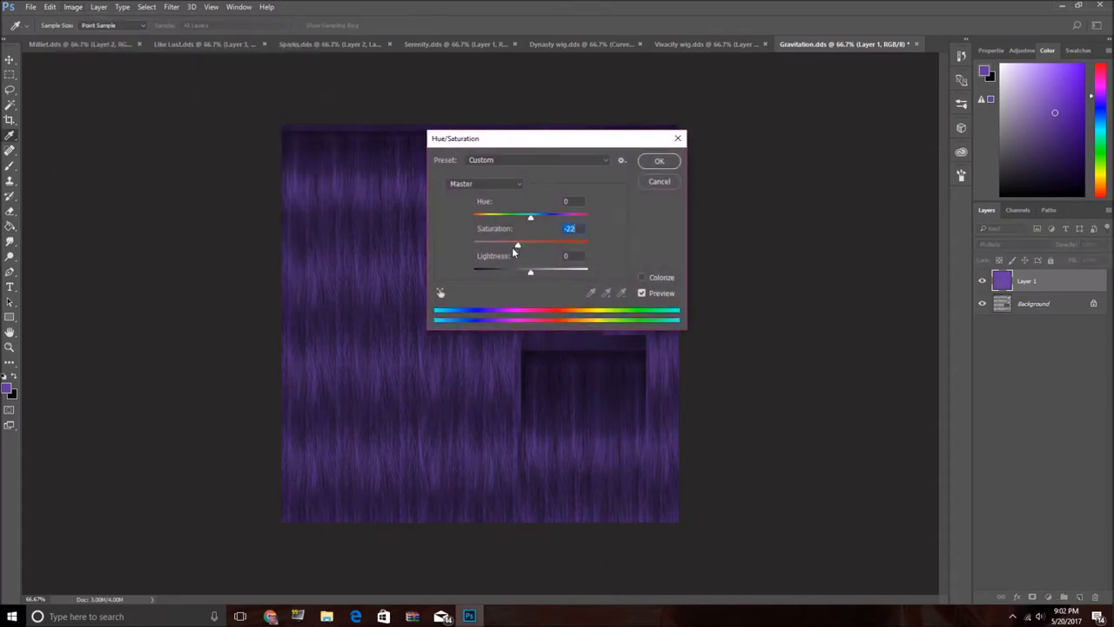
{"action": "left_click_drag", "start_coordinate": [531, 217], "coordinate": [536, 217]}
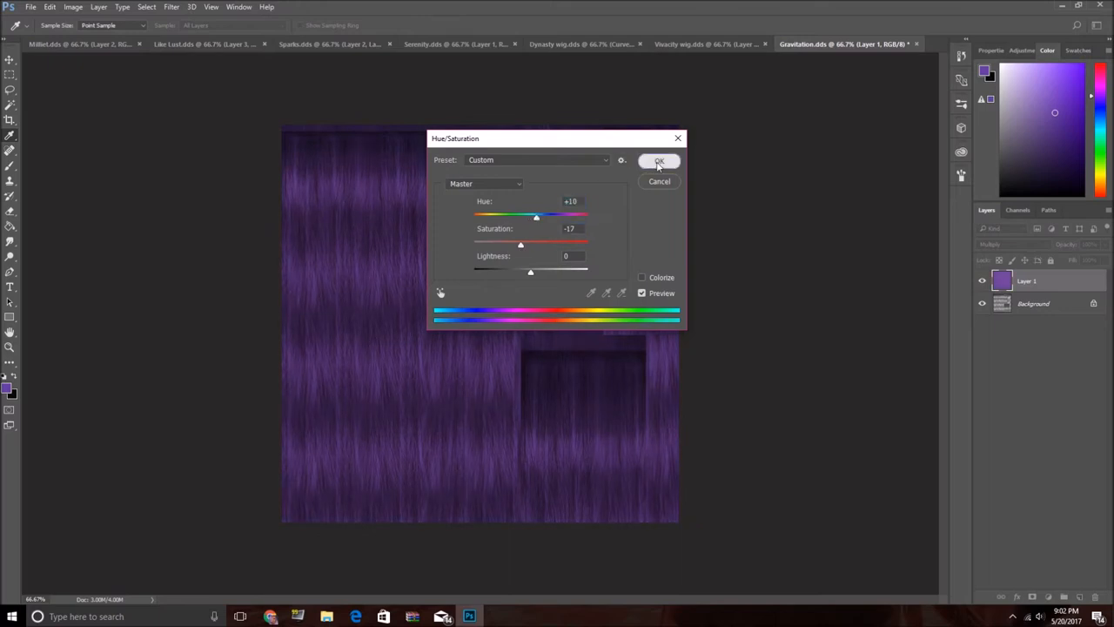
{"action": "left_click", "coordinate": [658, 161]}
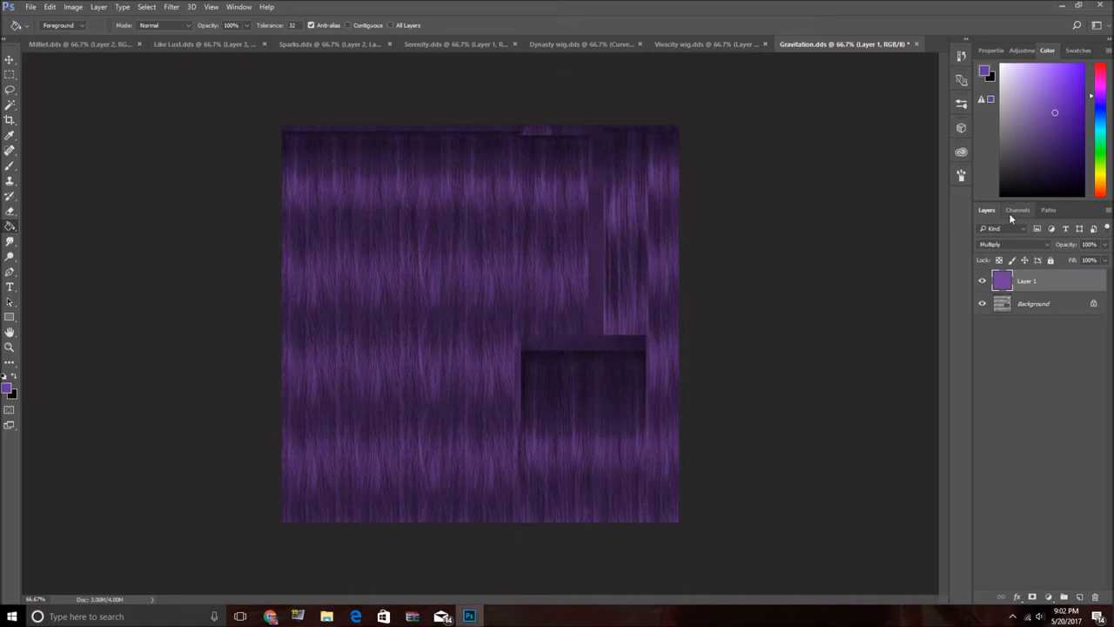
Show the Alpha 1 channel as a red overlay, then return to Layers
{"action": "left_click", "coordinate": [1017, 209]}
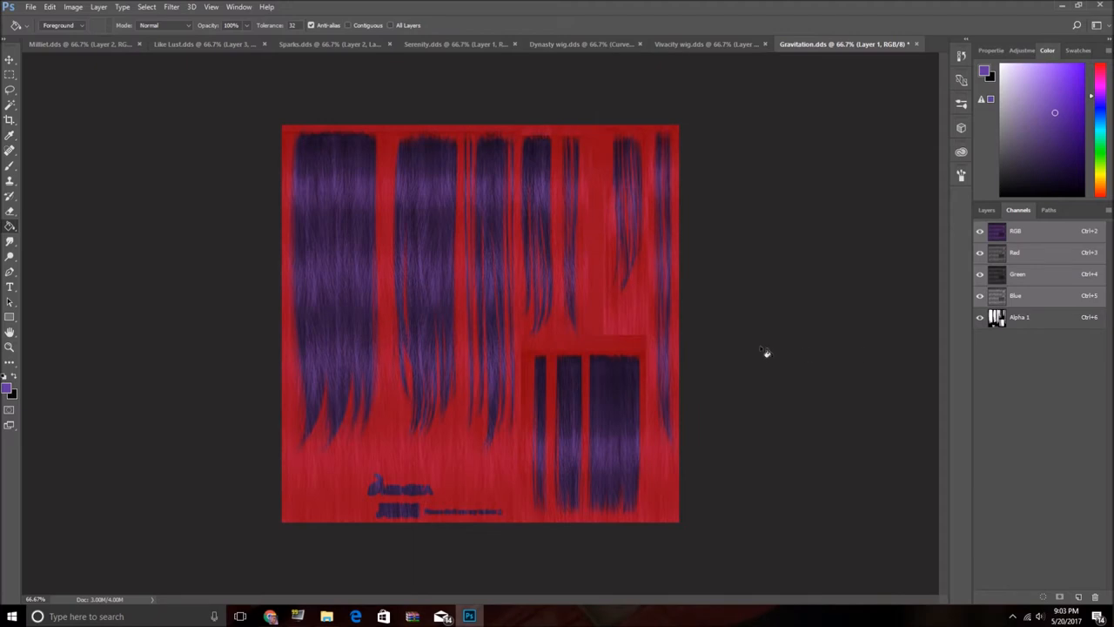
{"action": "mouse_move", "coordinate": [321, 483]}
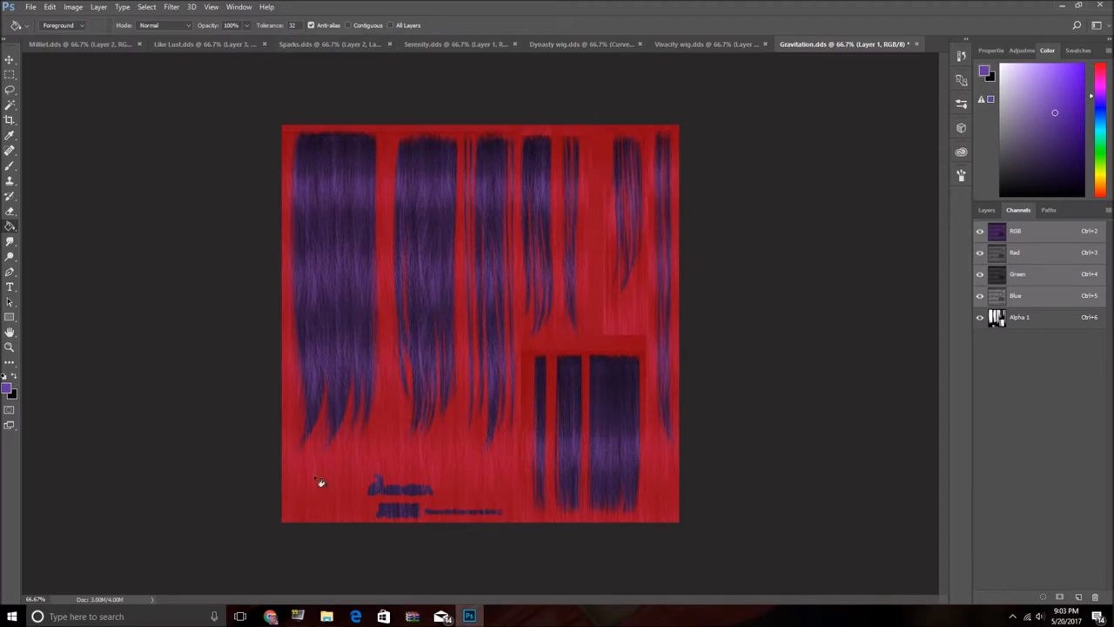
{"action": "left_click", "coordinate": [980, 210]}
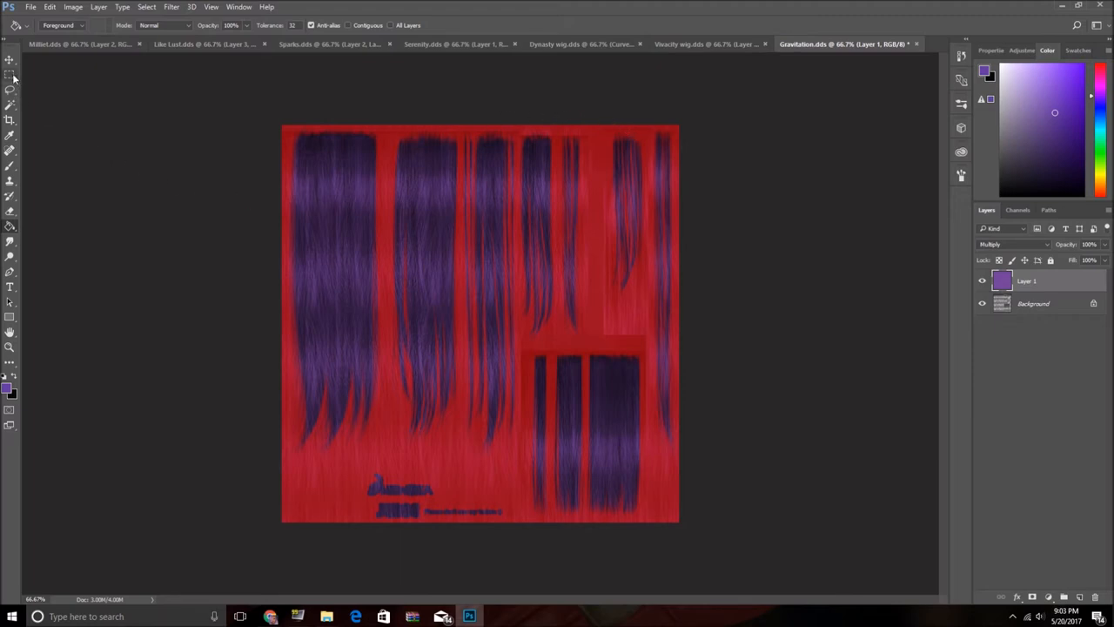
{"action": "mouse_move", "coordinate": [1077, 459]}
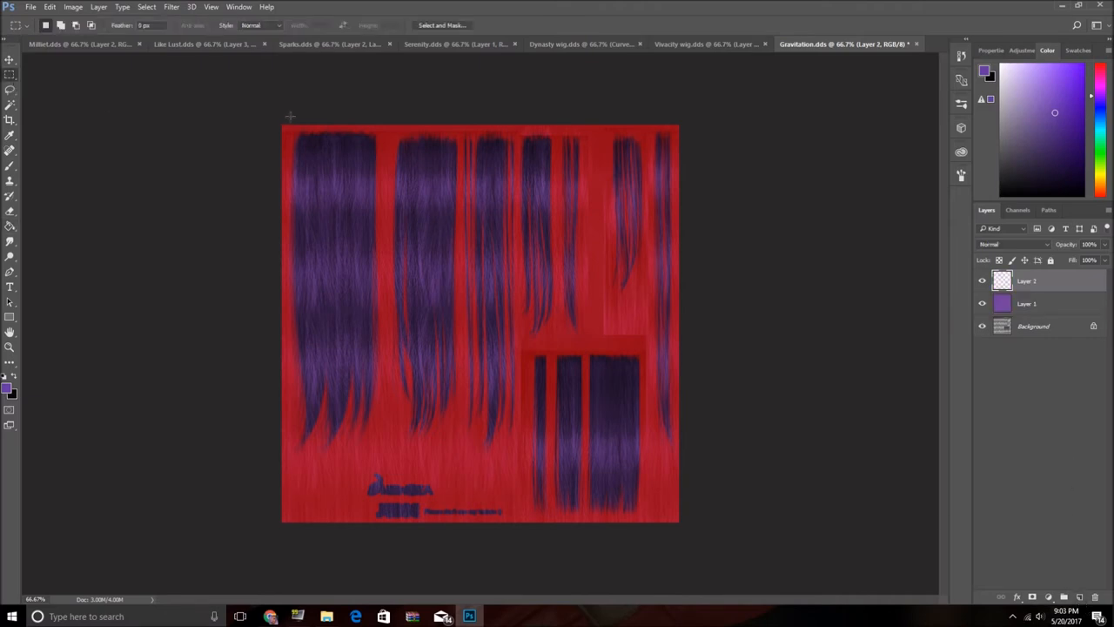
Paint cyan gradient fades on the left, upper-right and far-right hair block tips
{"action": "left_click_drag", "start_coordinate": [281, 124], "coordinate": [512, 472]}
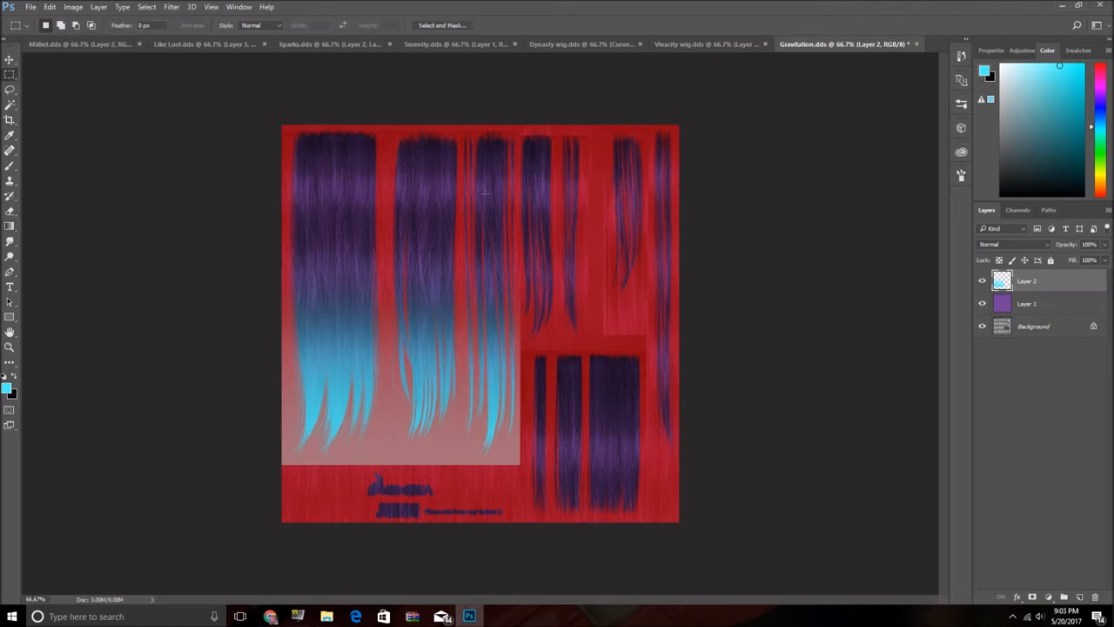
{"action": "left_click_drag", "start_coordinate": [521, 125], "coordinate": [640, 344]}
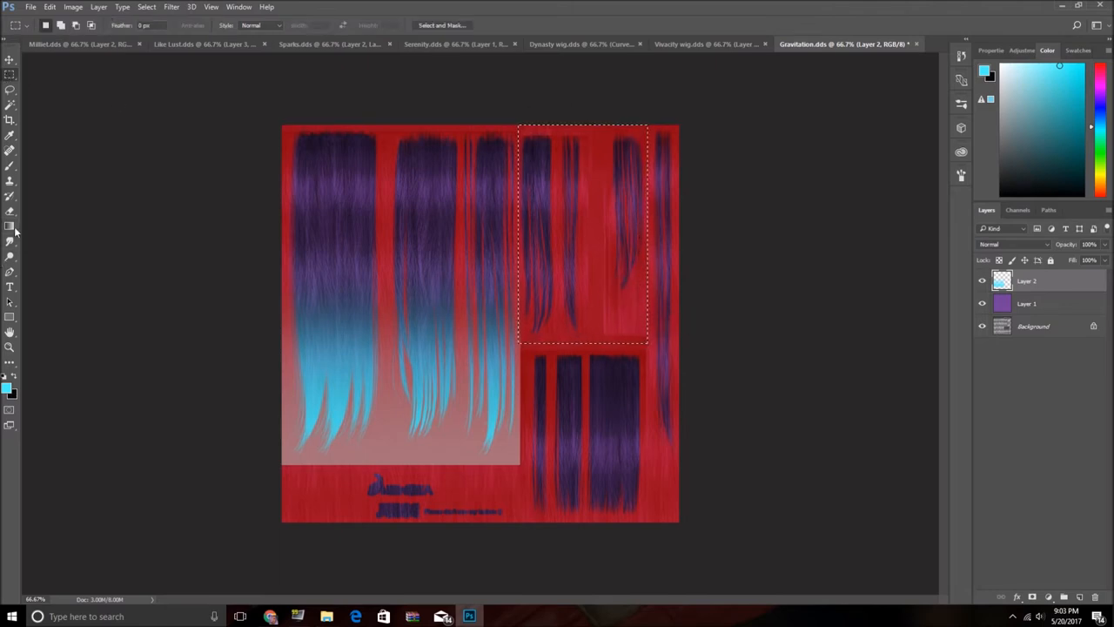
{"action": "left_click_drag", "start_coordinate": [592, 207], "coordinate": [581, 366]}
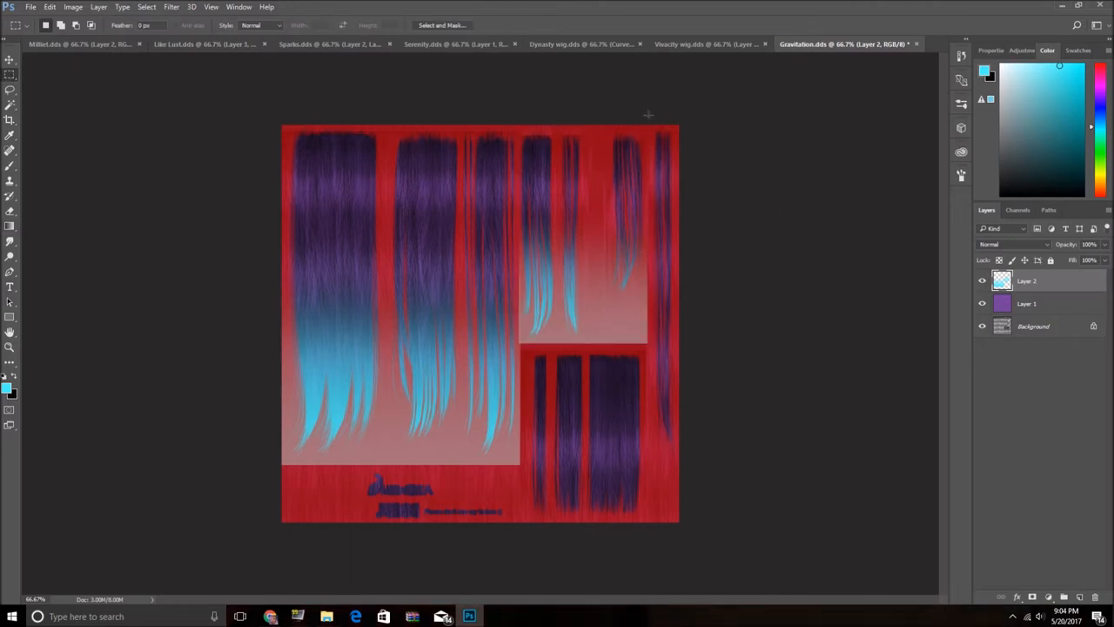
{"action": "left_click_drag", "start_coordinate": [649, 124], "coordinate": [678, 458]}
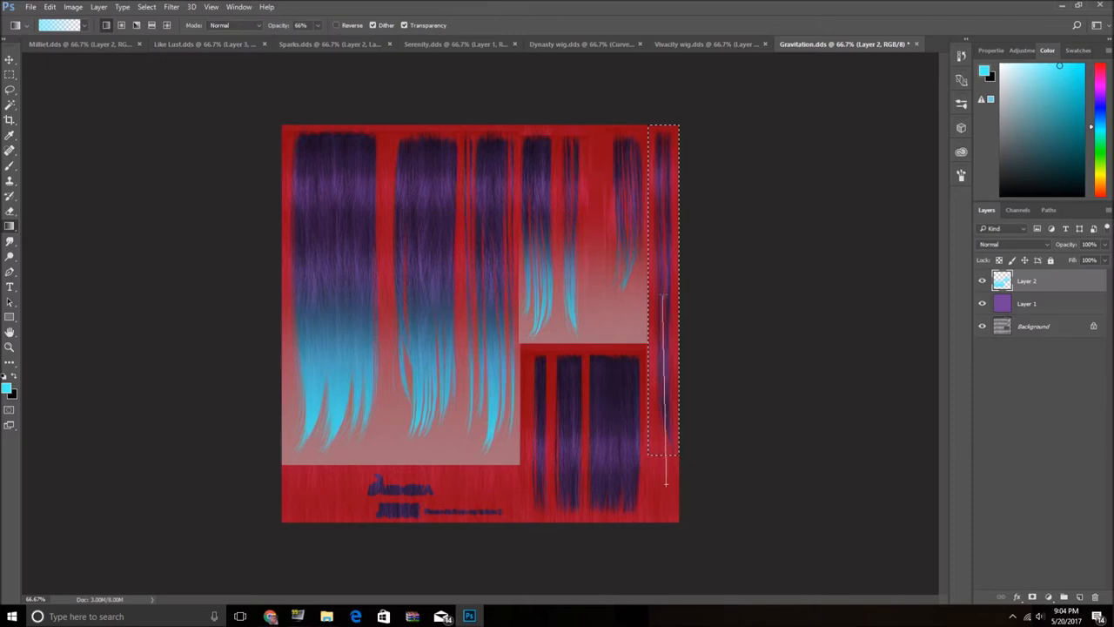
{"action": "left_click_drag", "start_coordinate": [664, 278], "coordinate": [664, 469]}
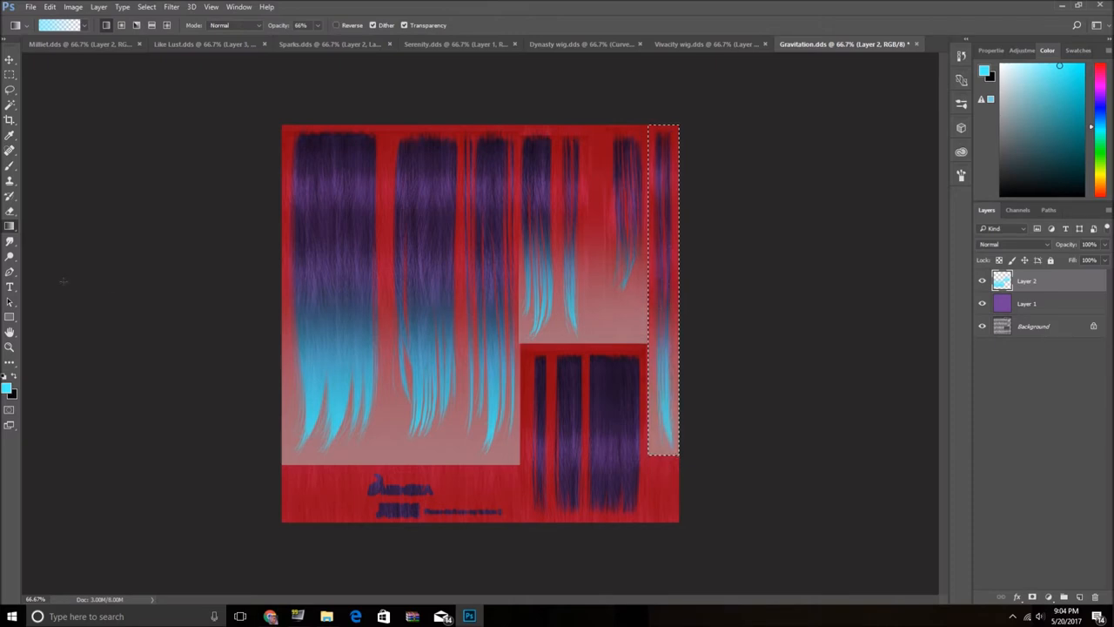
{"action": "key", "text": "Ctrl+d"}
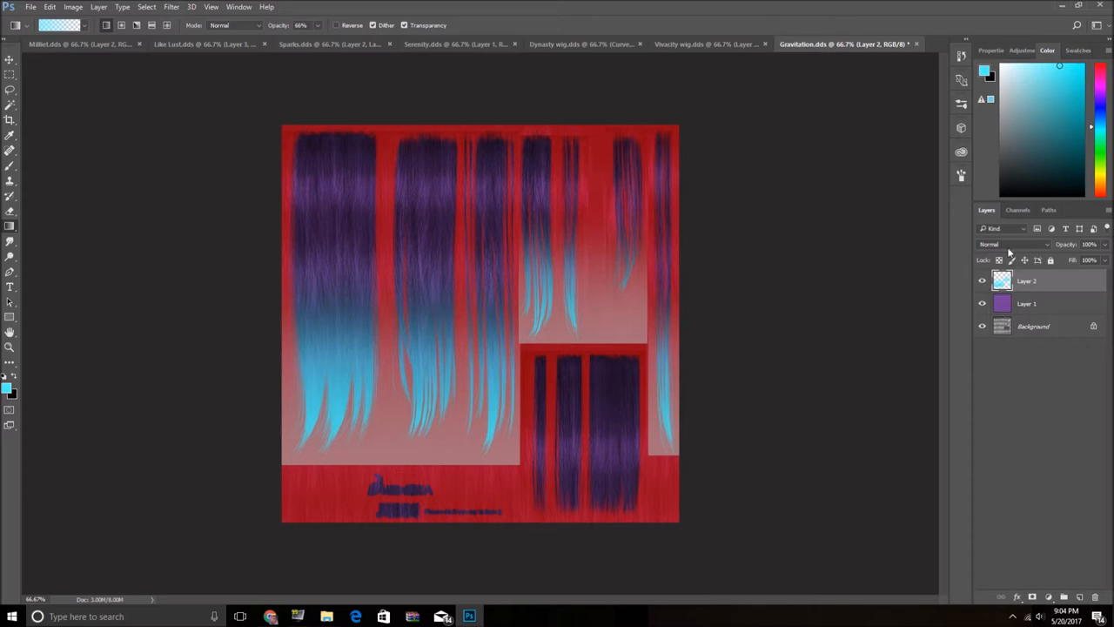
Blend the cyan tips layer in Overlay and add a Reveal All mask to Layer 1
{"action": "left_click", "coordinate": [1014, 244]}
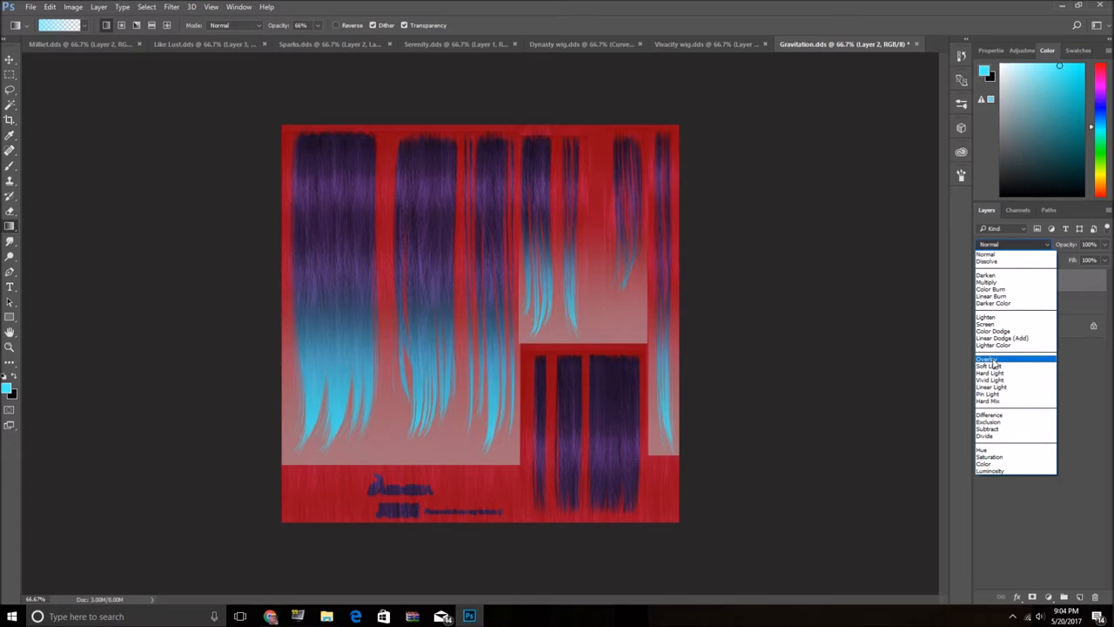
{"action": "left_click", "coordinate": [985, 358]}
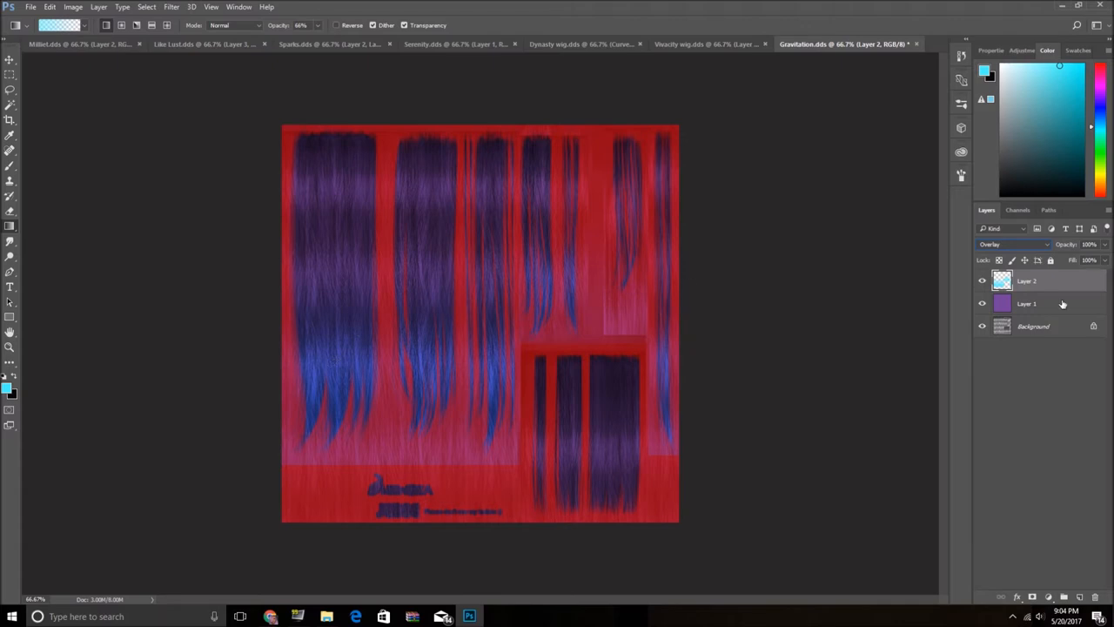
{"action": "left_click", "coordinate": [106, 7]}
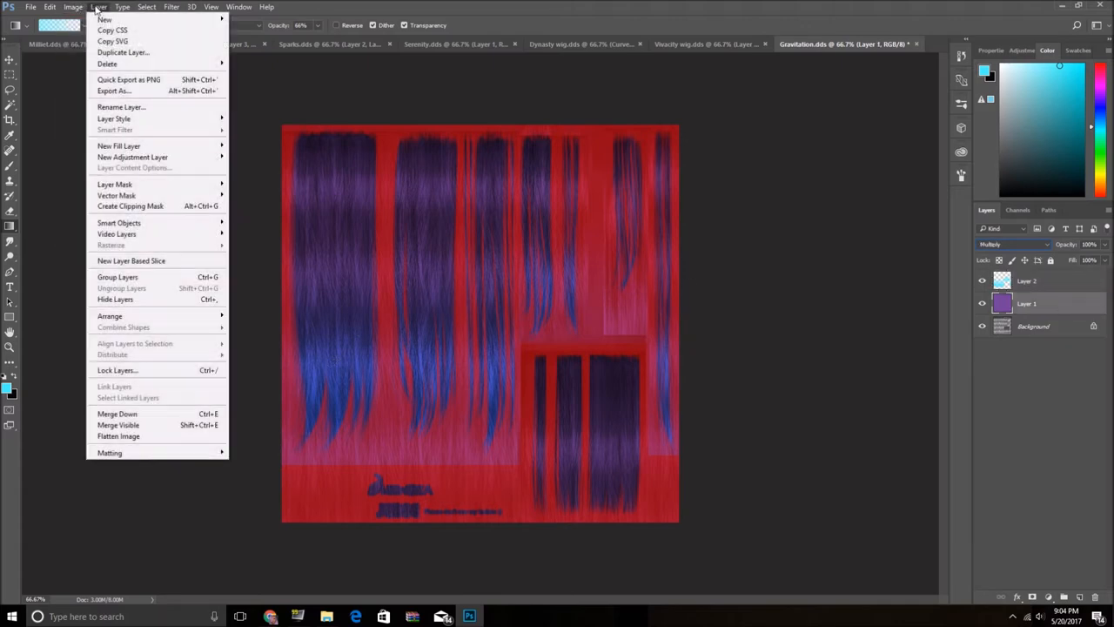
{"action": "mouse_move", "coordinate": [115, 184]}
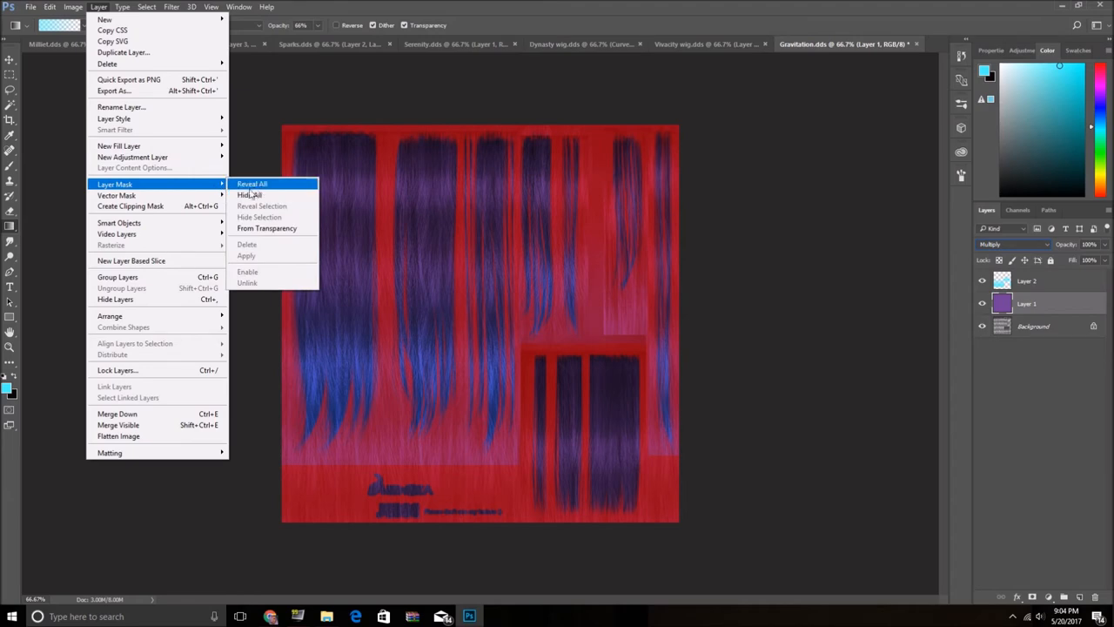
{"action": "left_click", "coordinate": [252, 184]}
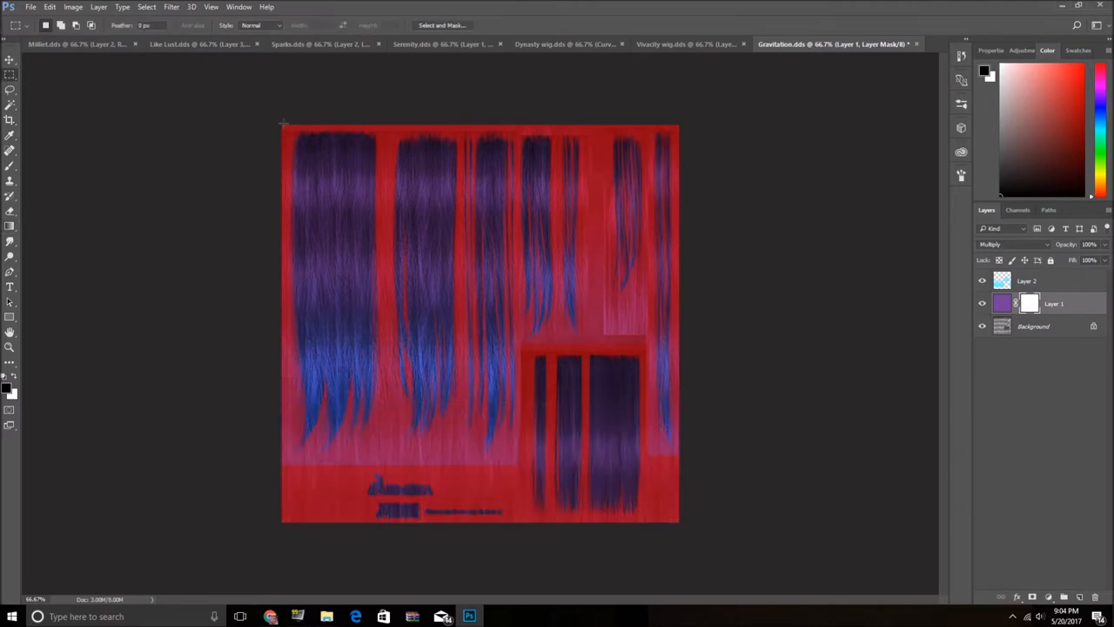
Paint gradient fades into the purple layer's mask, turning hair tips cyan down the right strip
{"action": "left_click_drag", "start_coordinate": [282, 124], "coordinate": [517, 468]}
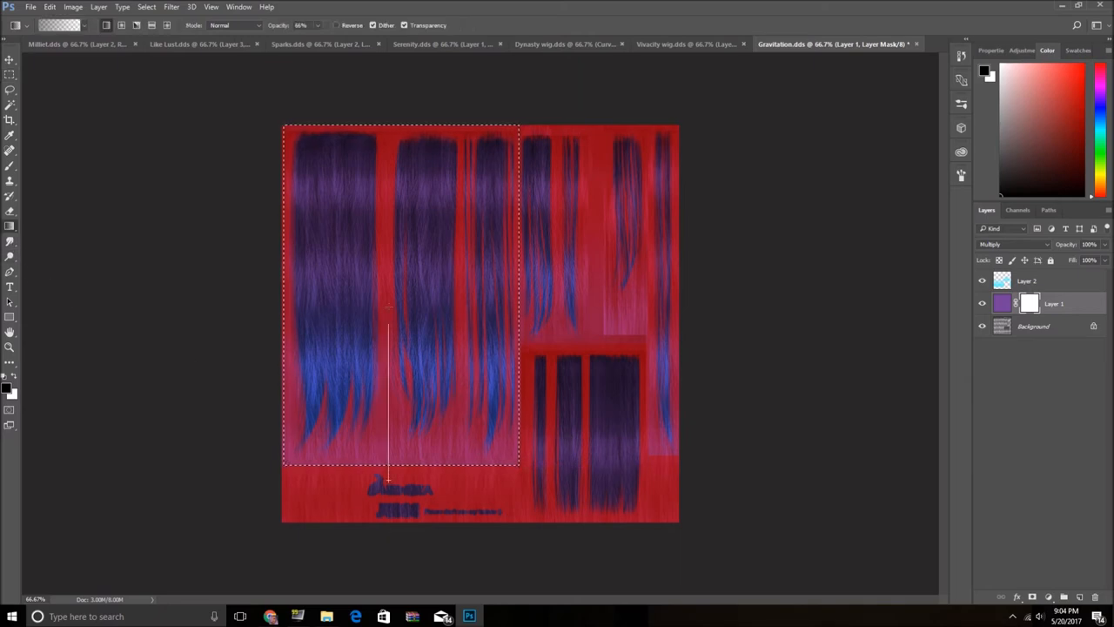
{"action": "left_click_drag", "start_coordinate": [389, 309], "coordinate": [389, 478]}
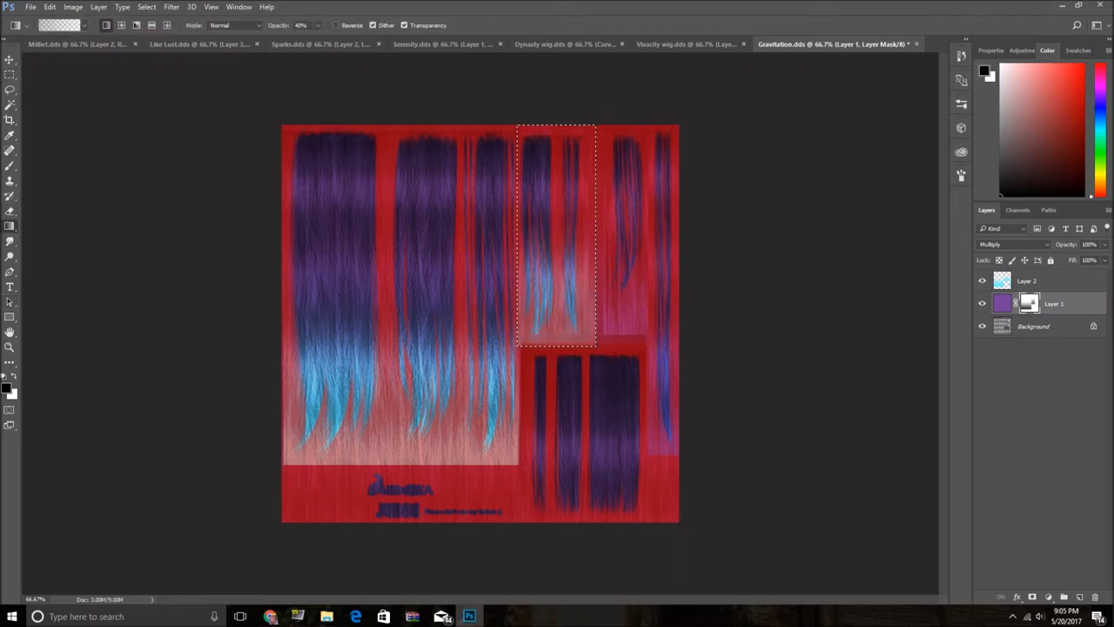
{"action": "key", "text": "ctrl+d"}
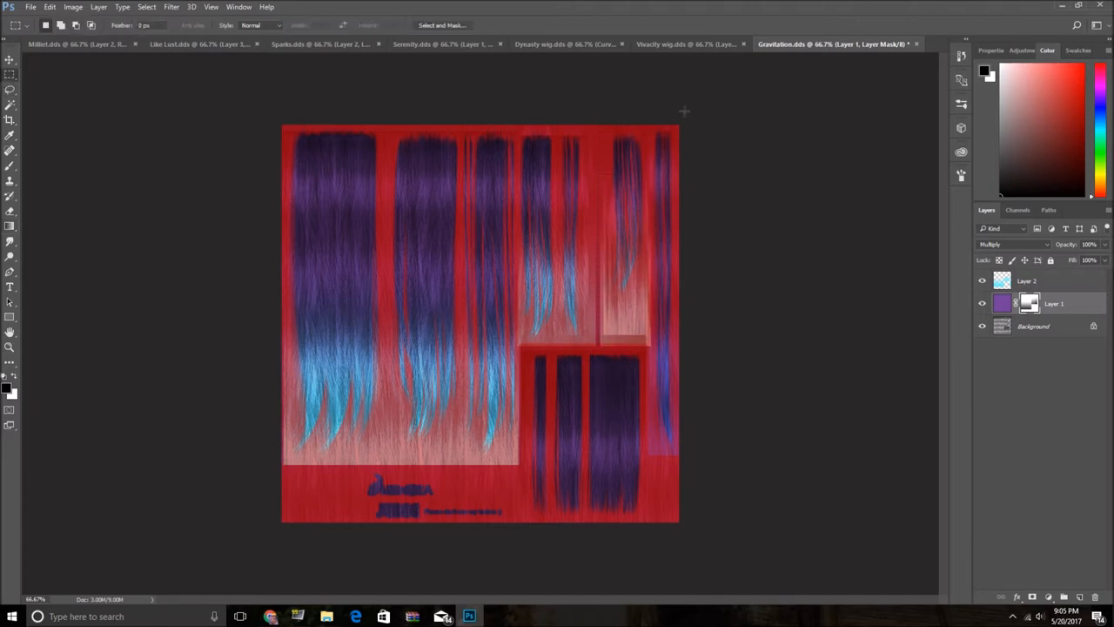
{"action": "left_click_drag", "start_coordinate": [649, 125], "coordinate": [681, 487]}
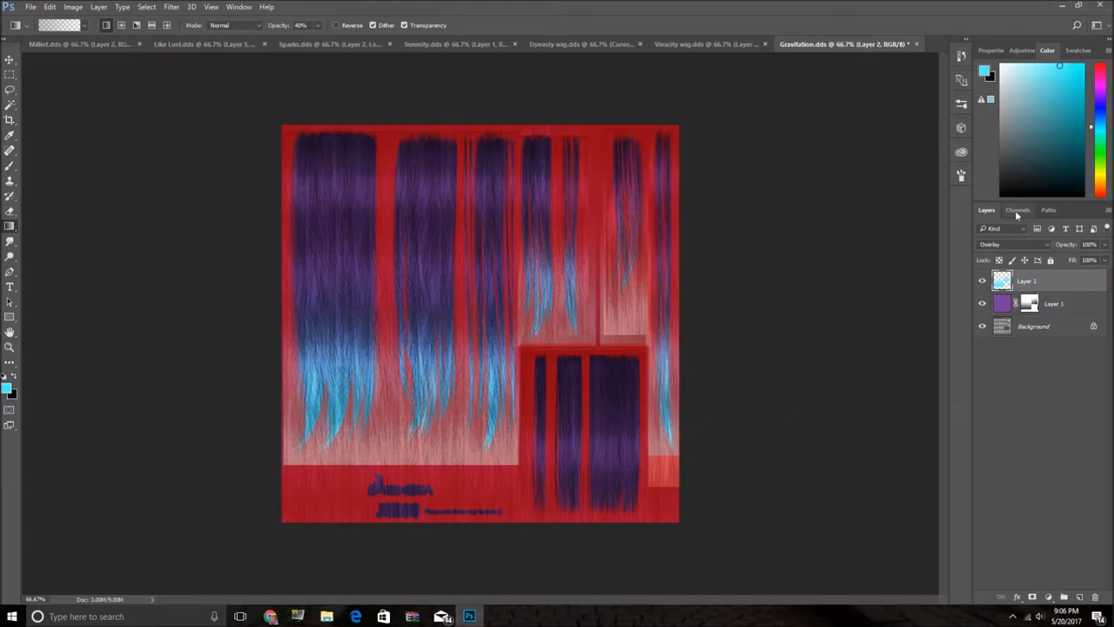
Save the recoloured texture as Gravitation wig.dds with DXT5 compression in the Pastel wig folder
{"action": "left_click", "coordinate": [1016, 209]}
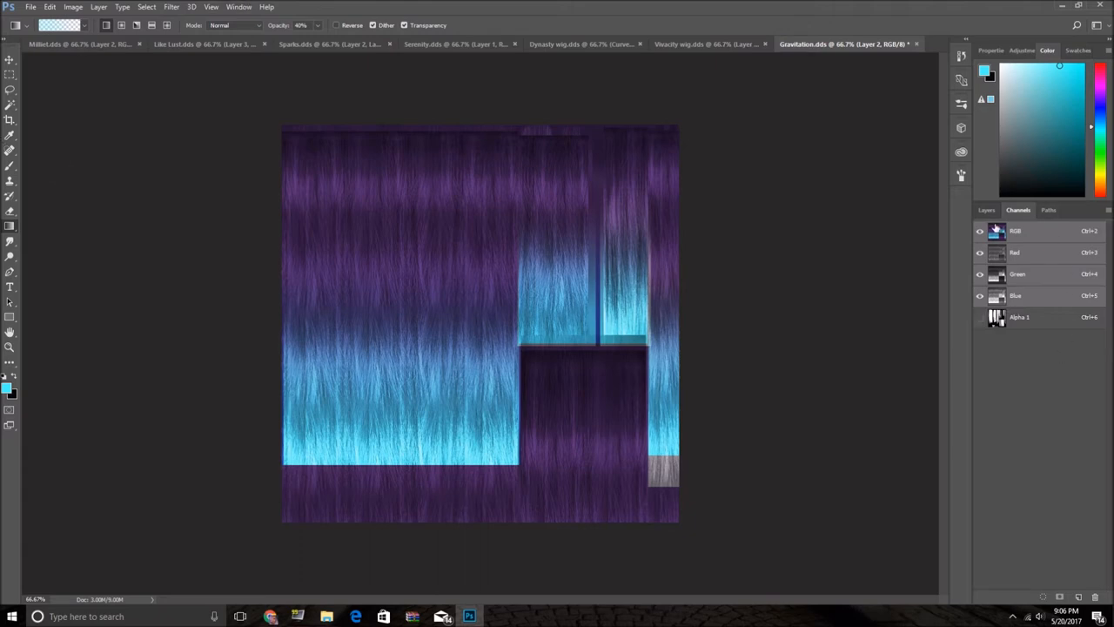
{"action": "left_click", "coordinate": [987, 210]}
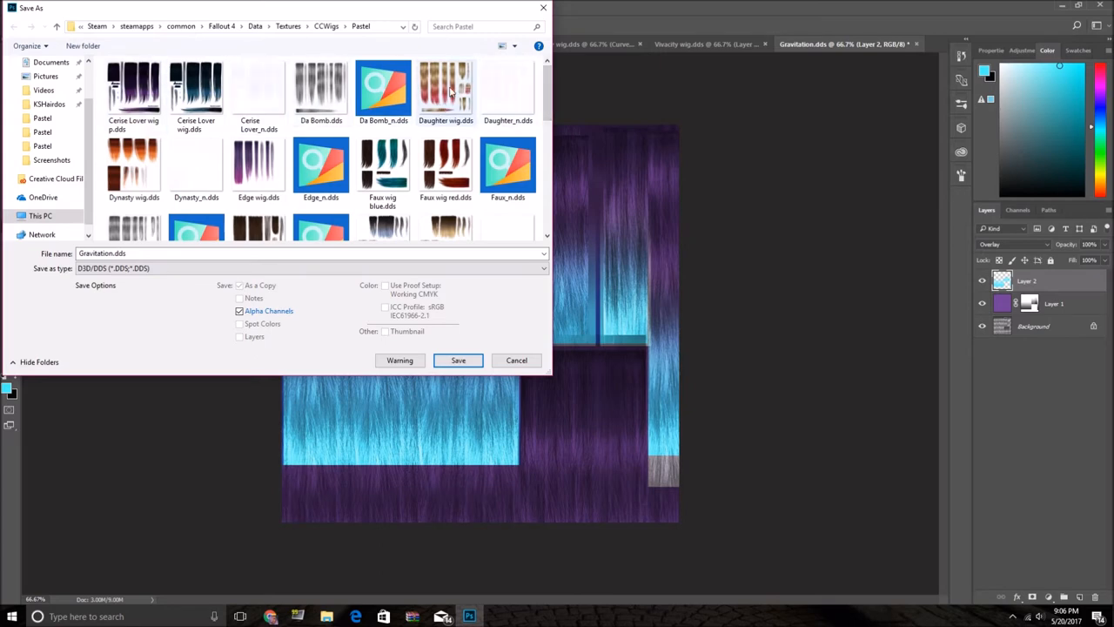
{"action": "mouse_move", "coordinate": [433, 128]}
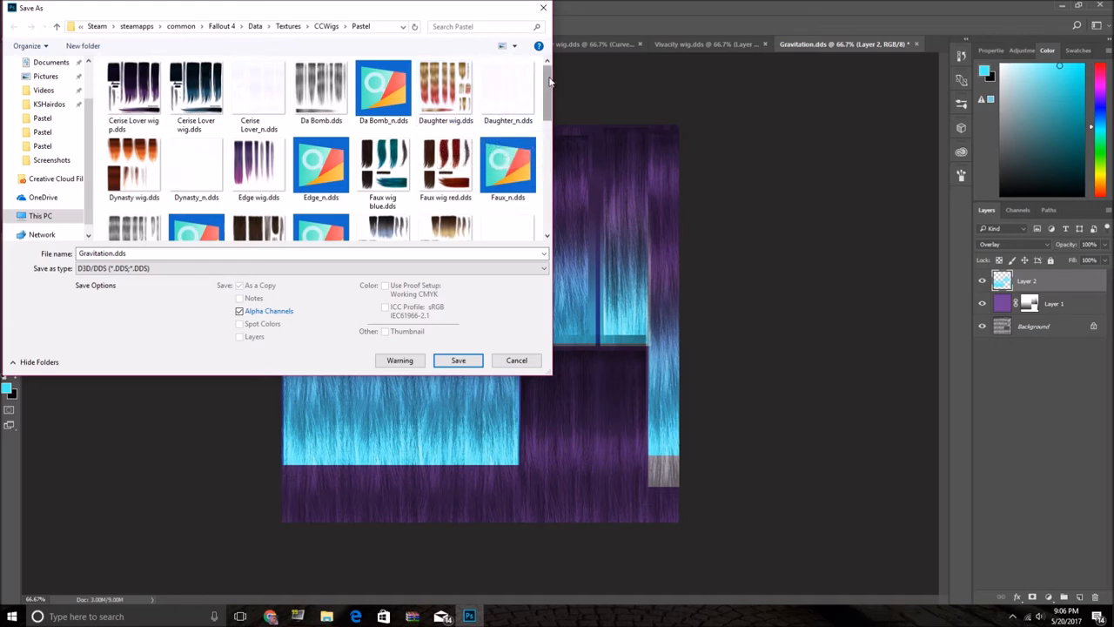
{"action": "scroll", "scroll_direction": "down", "scroll_amount": 3}
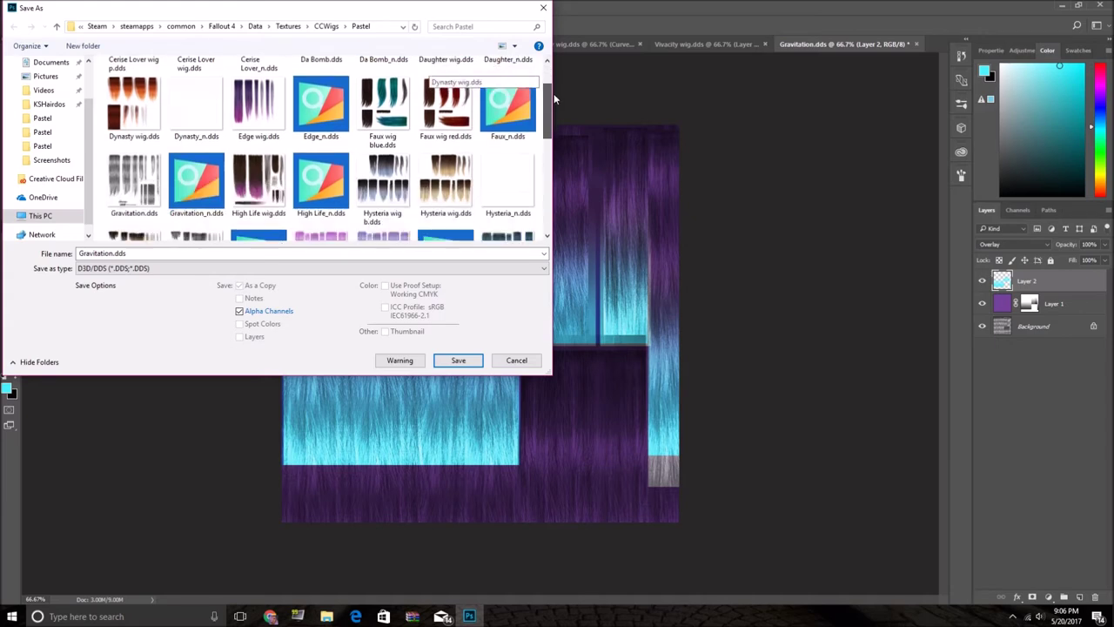
{"action": "scroll", "scroll_direction": "down", "scroll_amount": 3}
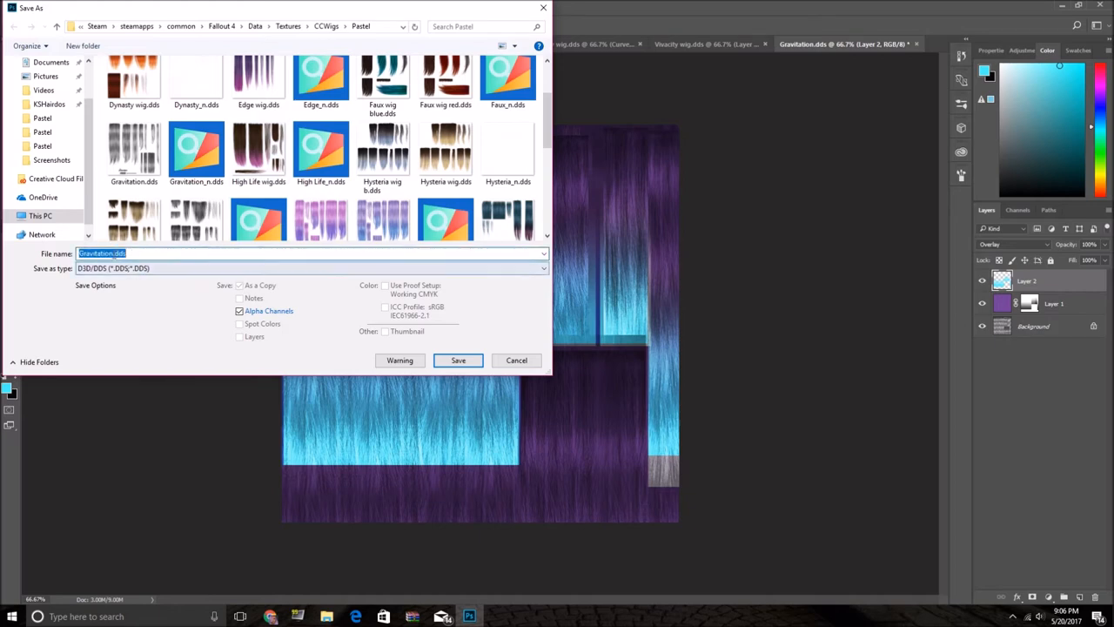
{"action": "type", "text": "Gravitation wig.dds"}
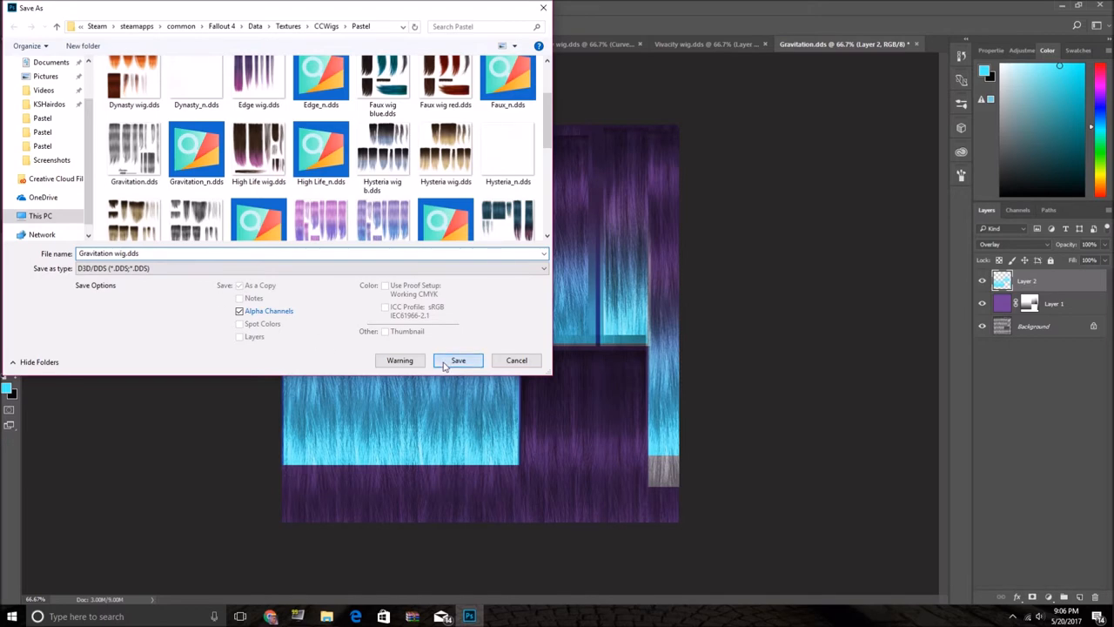
{"action": "left_click", "coordinate": [458, 361]}
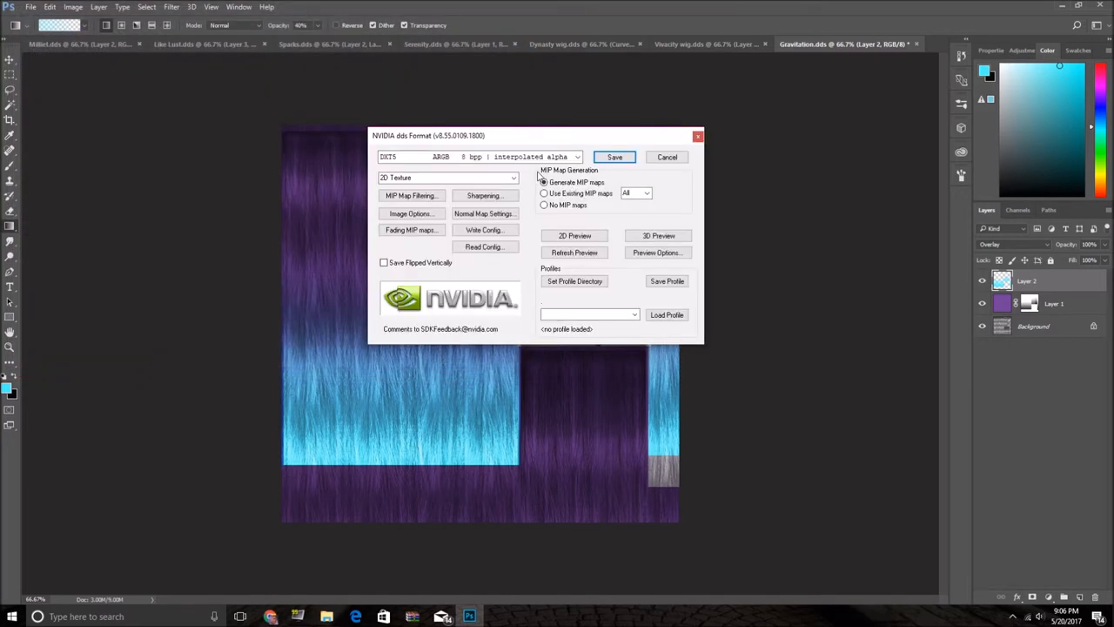
{"action": "left_click", "coordinate": [614, 156]}
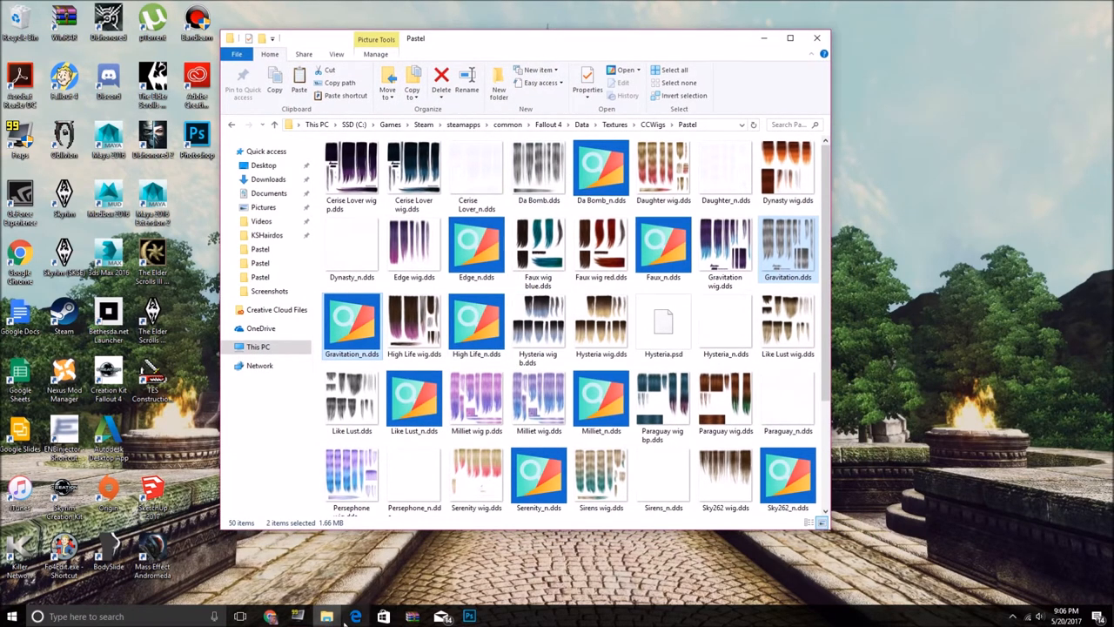
{"action": "mouse_move", "coordinate": [327, 616]}
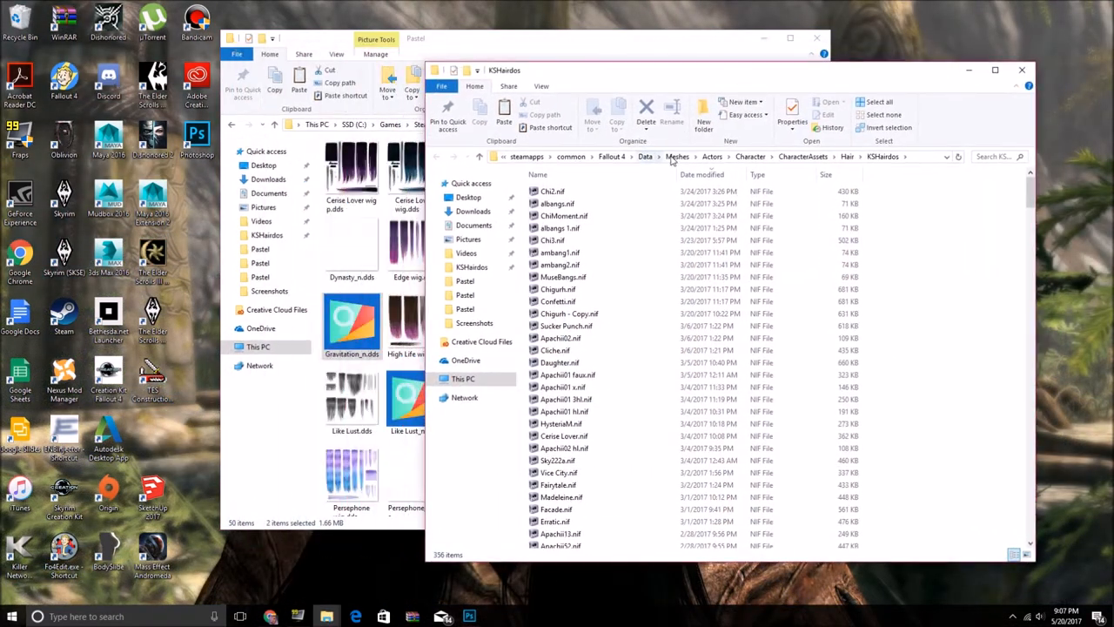
Find Gravitation.nif in KSHairdos by searching 'gra' and paste it into Meshes\CCWigs\Pastel
{"action": "left_click", "coordinate": [992, 156]}
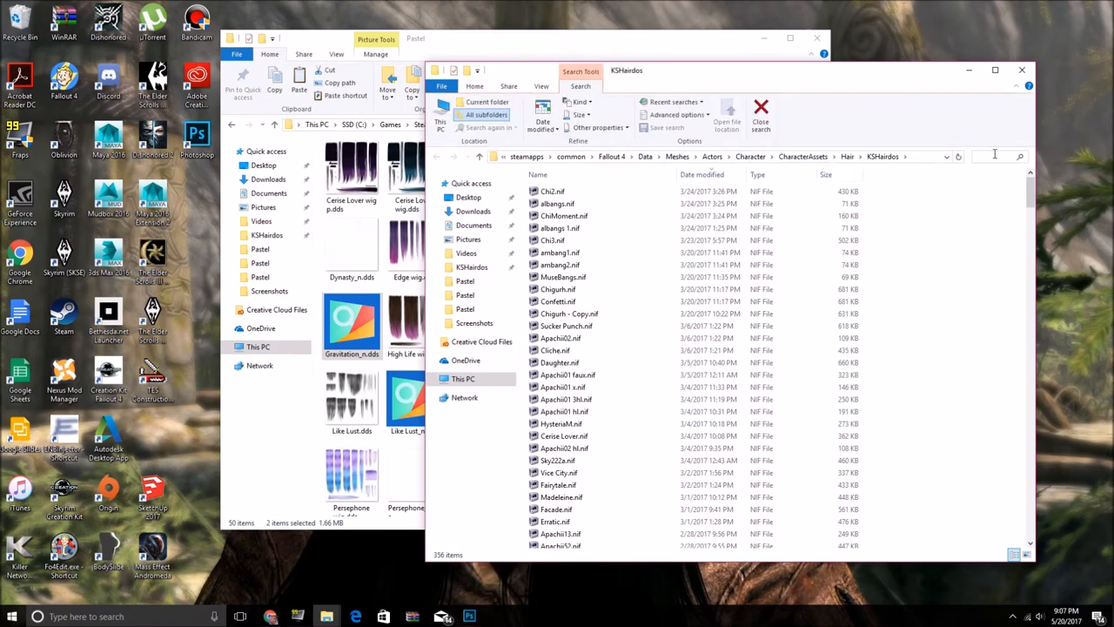
{"action": "type", "text": "gra"}
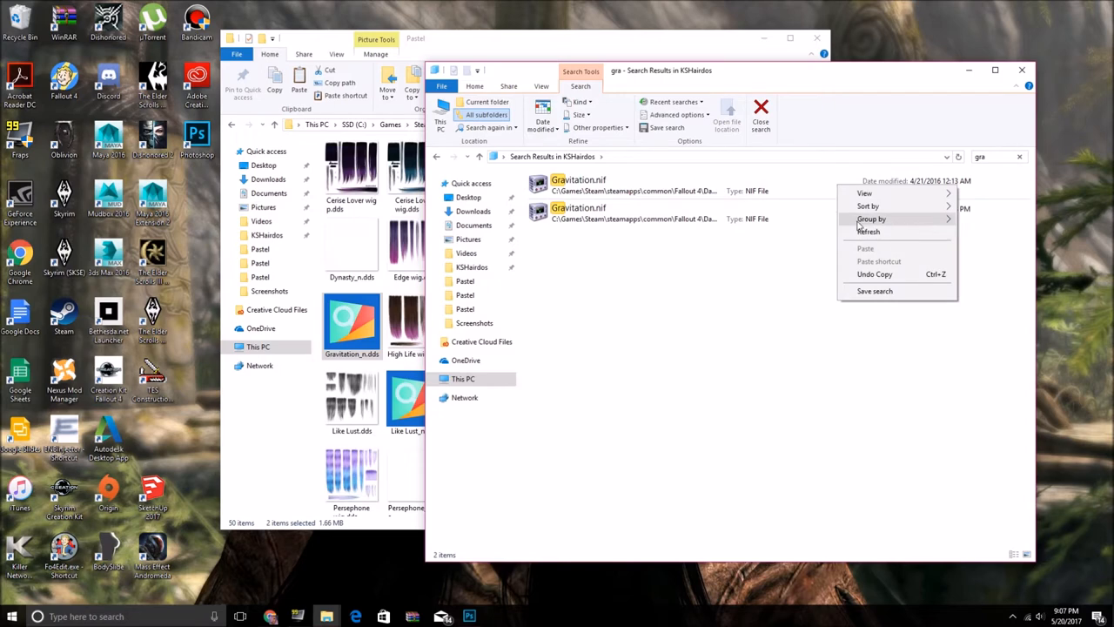
{"action": "right_click", "coordinate": [578, 183]}
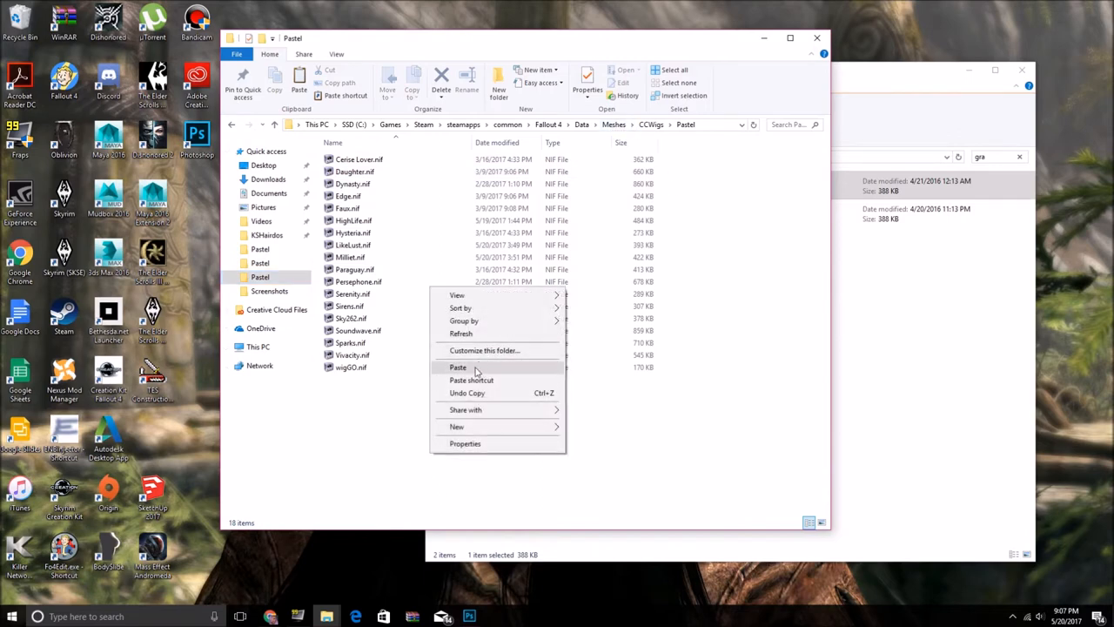
{"action": "left_click", "coordinate": [457, 367]}
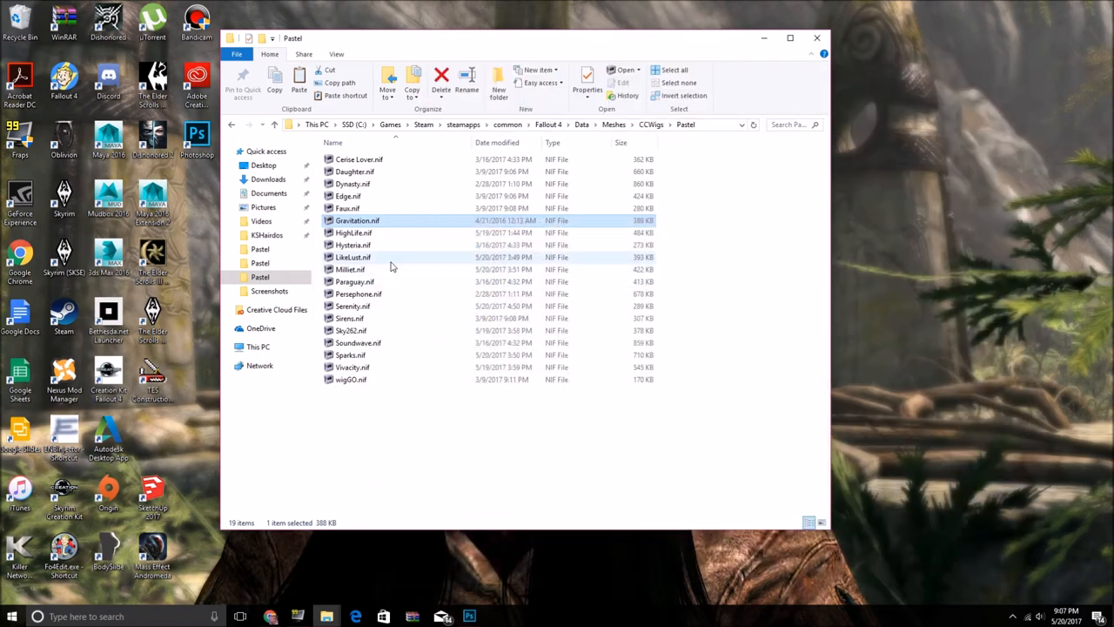
{"action": "mouse_move", "coordinate": [383, 250]}
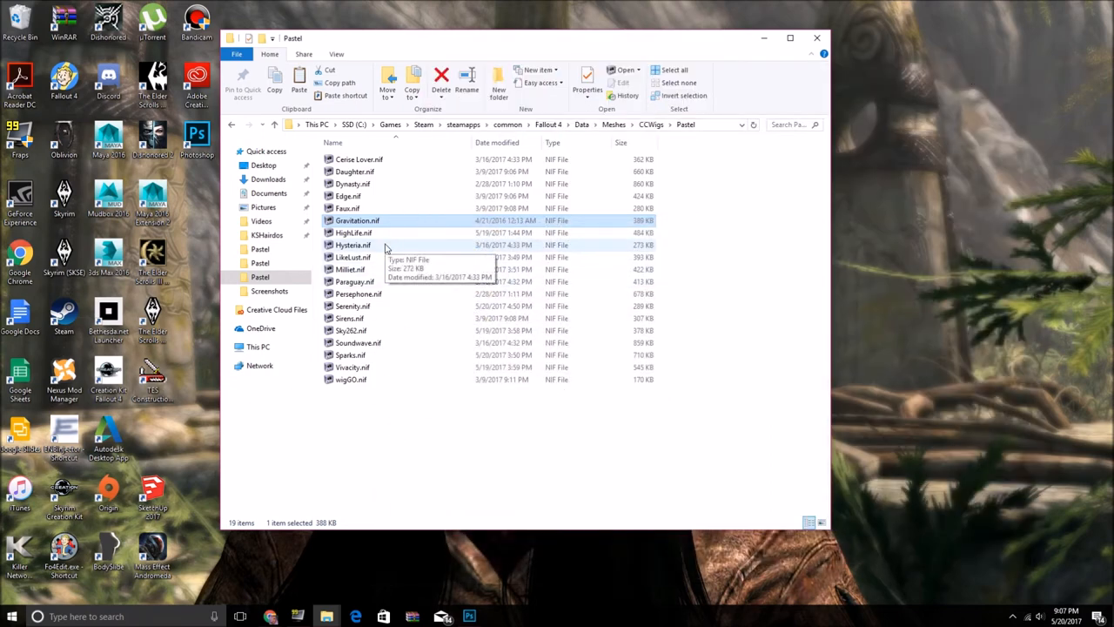
{"action": "mouse_move", "coordinate": [367, 271]}
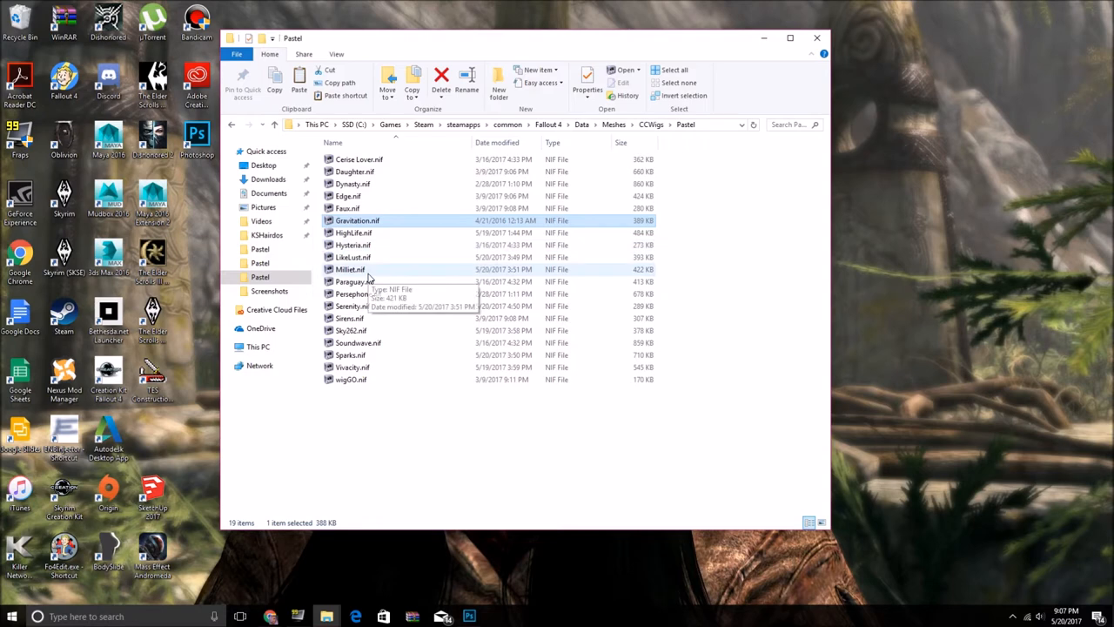
Inspect Milliet.nif's BGSM material path in NifSkope, then close it
{"action": "double_click", "coordinate": [345, 268]}
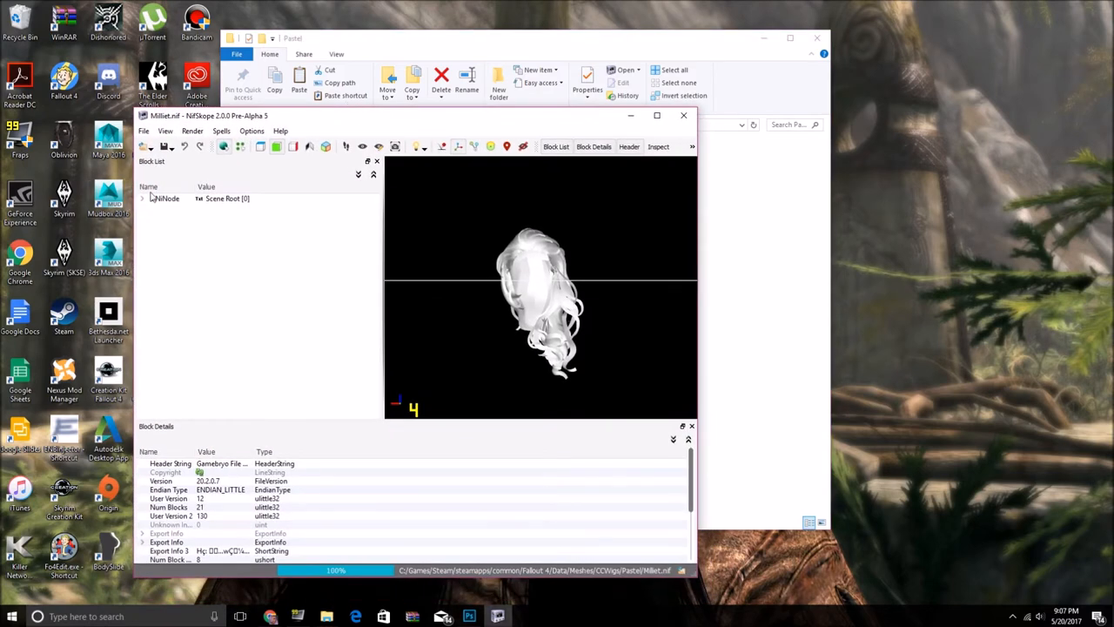
{"action": "left_click", "coordinate": [142, 197]}
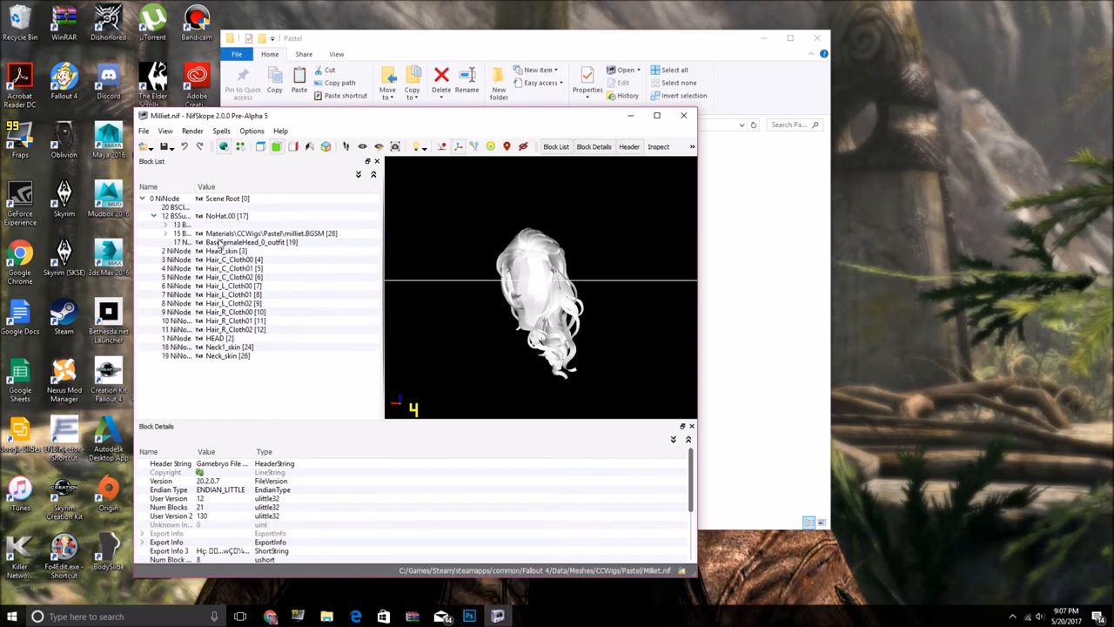
{"action": "mouse_move", "coordinate": [237, 241]}
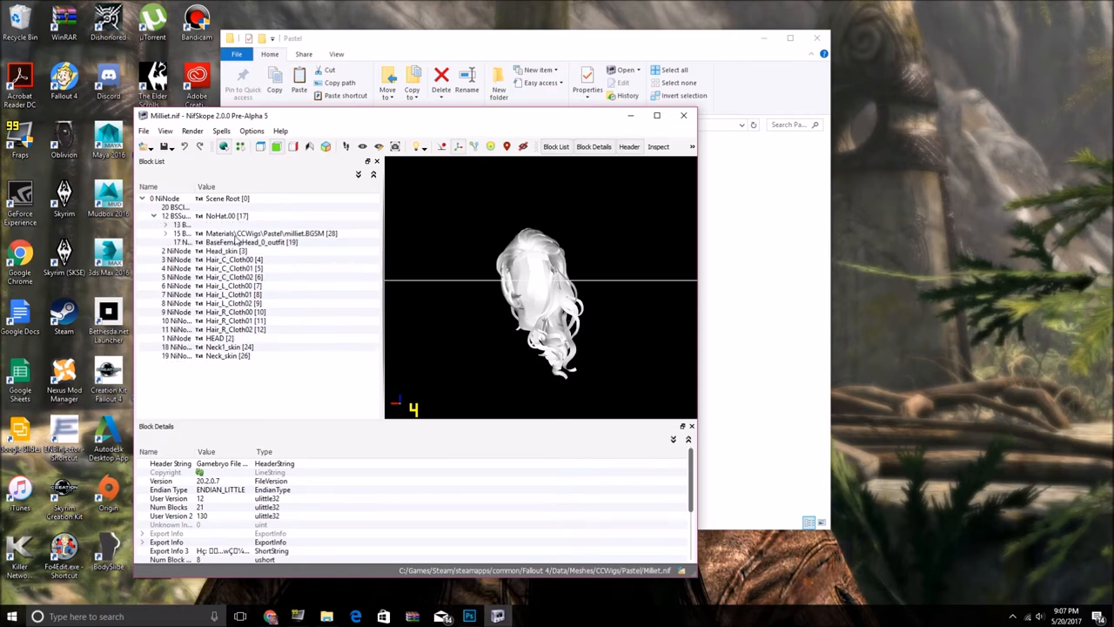
{"action": "left_click", "coordinate": [261, 233]}
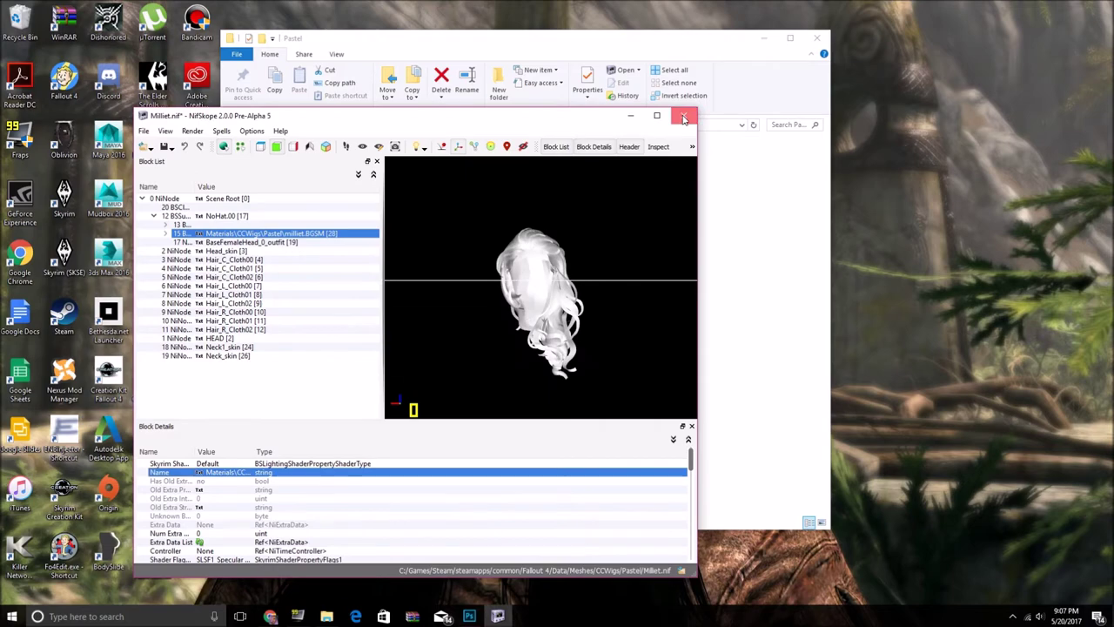
{"action": "left_click", "coordinate": [683, 117]}
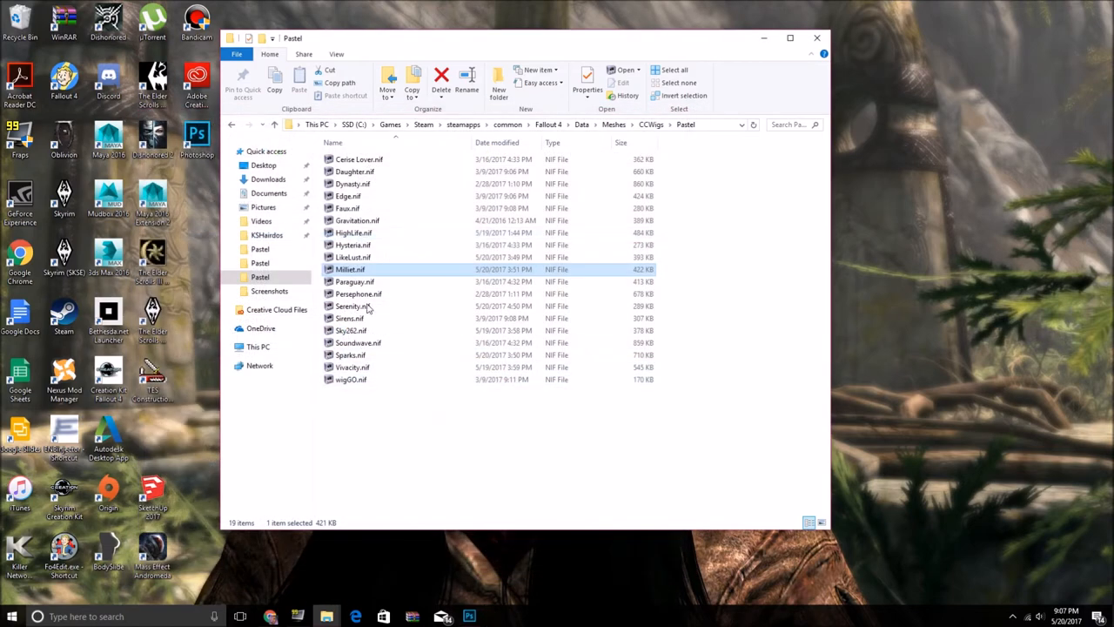
Set Gravitation.nif's shader material to Materials\CCWigs\Pastel\gravitation.BGSM and close the mesh
{"action": "left_click", "coordinate": [357, 220]}
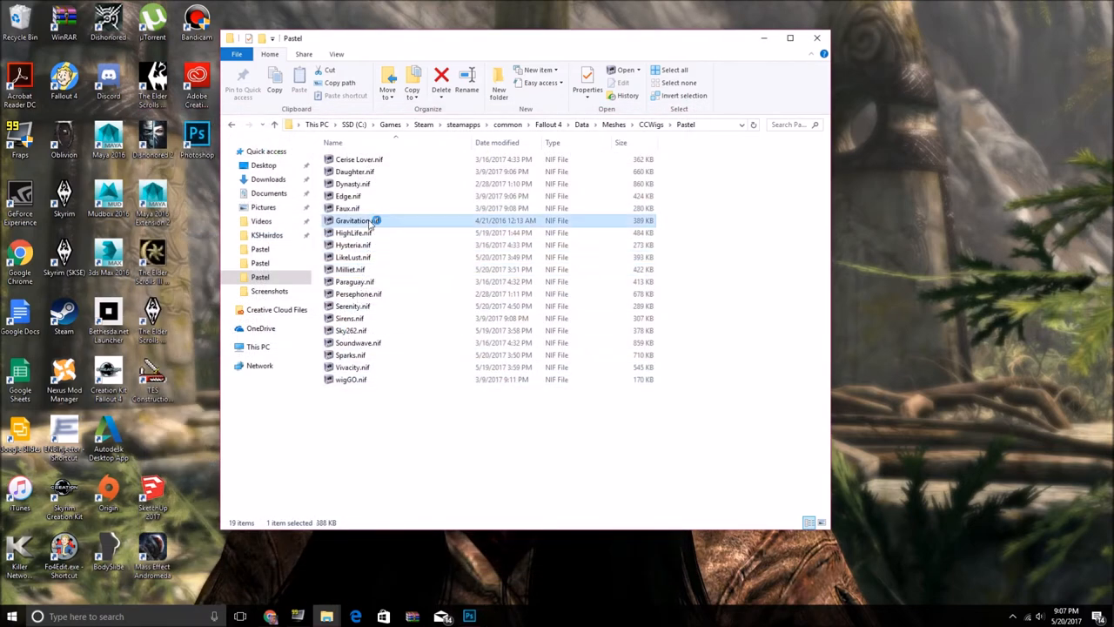
{"action": "double_click", "coordinate": [352, 220]}
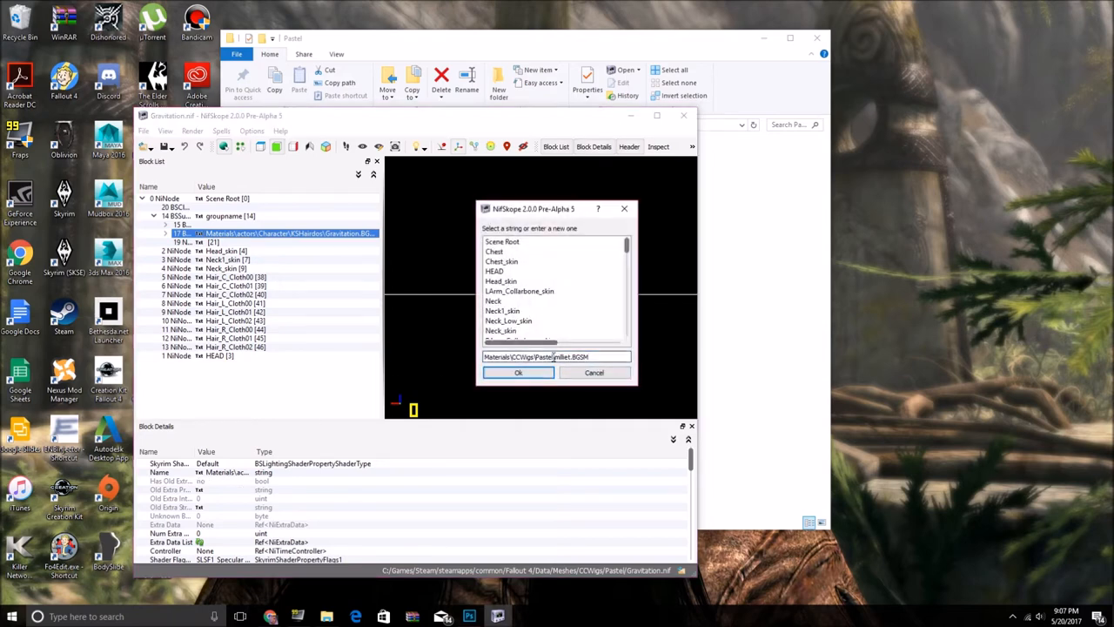
{"action": "double_click", "coordinate": [552, 355]}
{"action": "type", "text": "gravitation"}
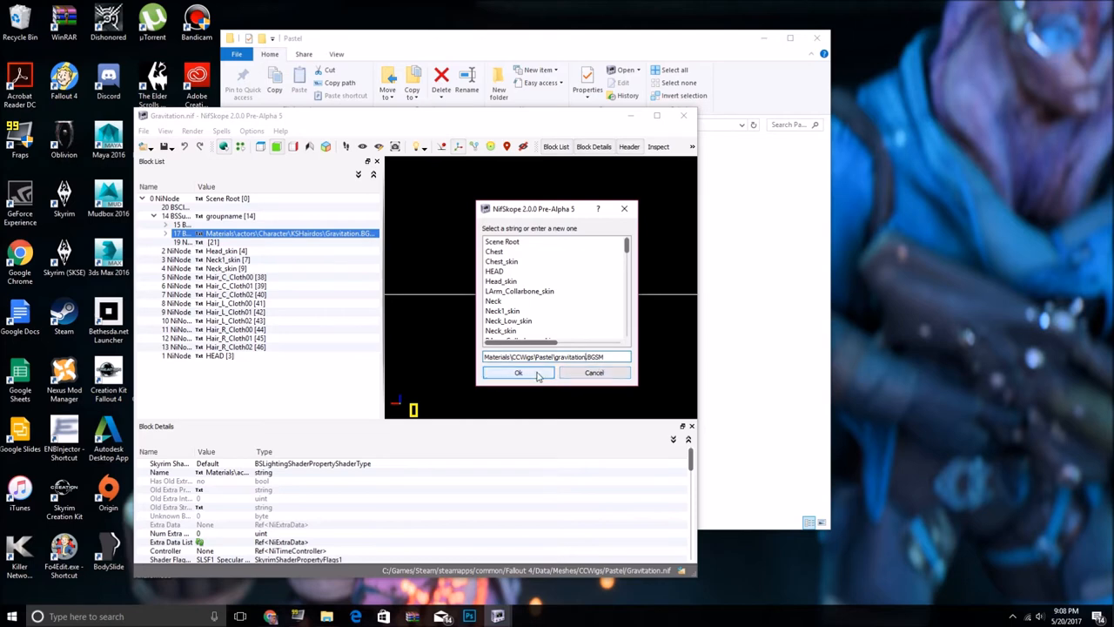
{"action": "left_click", "coordinate": [518, 373]}
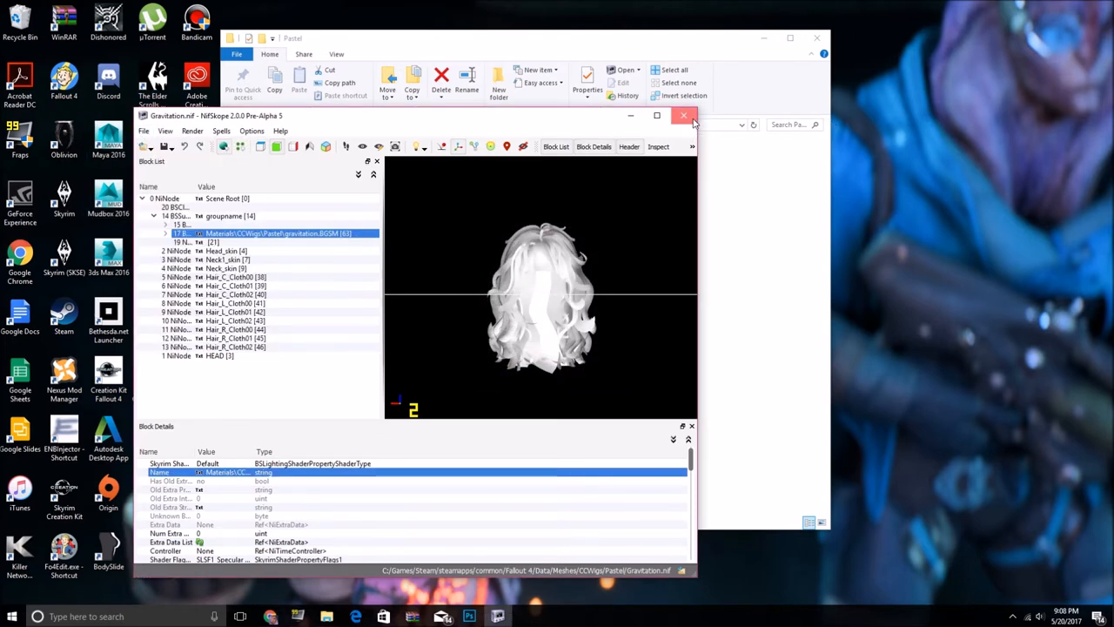
{"action": "left_click", "coordinate": [683, 115]}
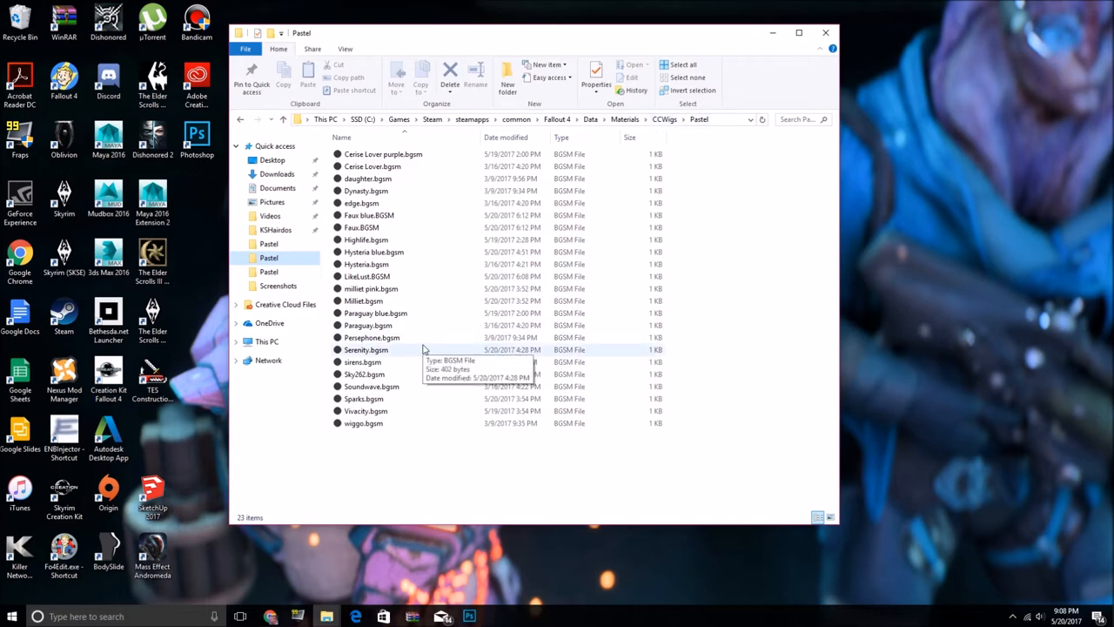
Rename the copied Paraguay material file to gravitation.bgsm in Materials\CCWigs\Pastel
{"action": "left_click", "coordinate": [368, 325]}
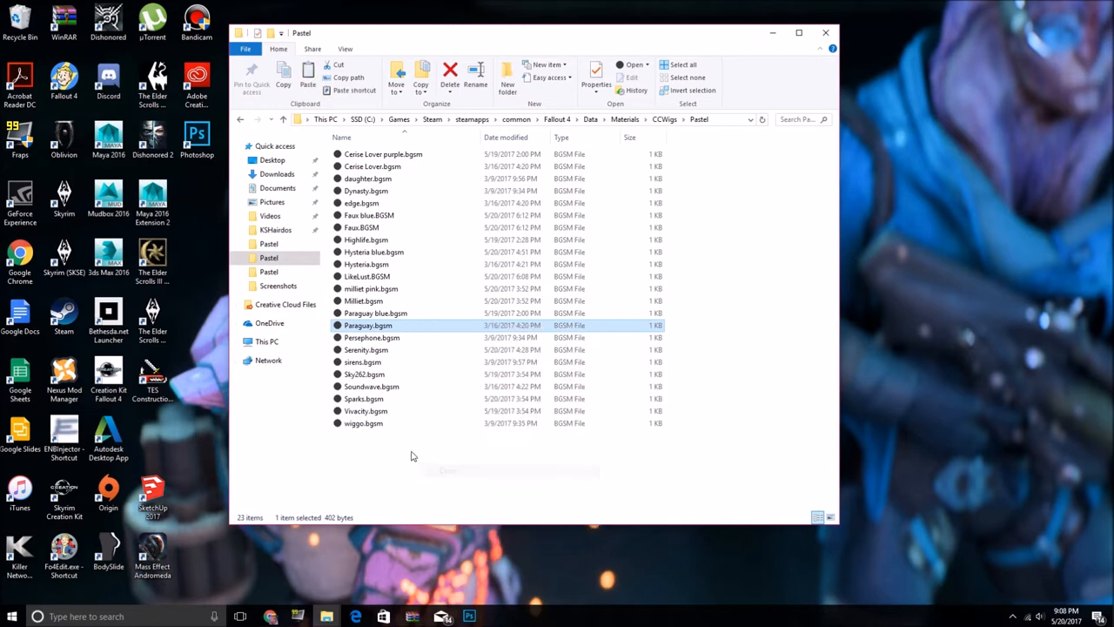
{"action": "right_click", "coordinate": [413, 455]}
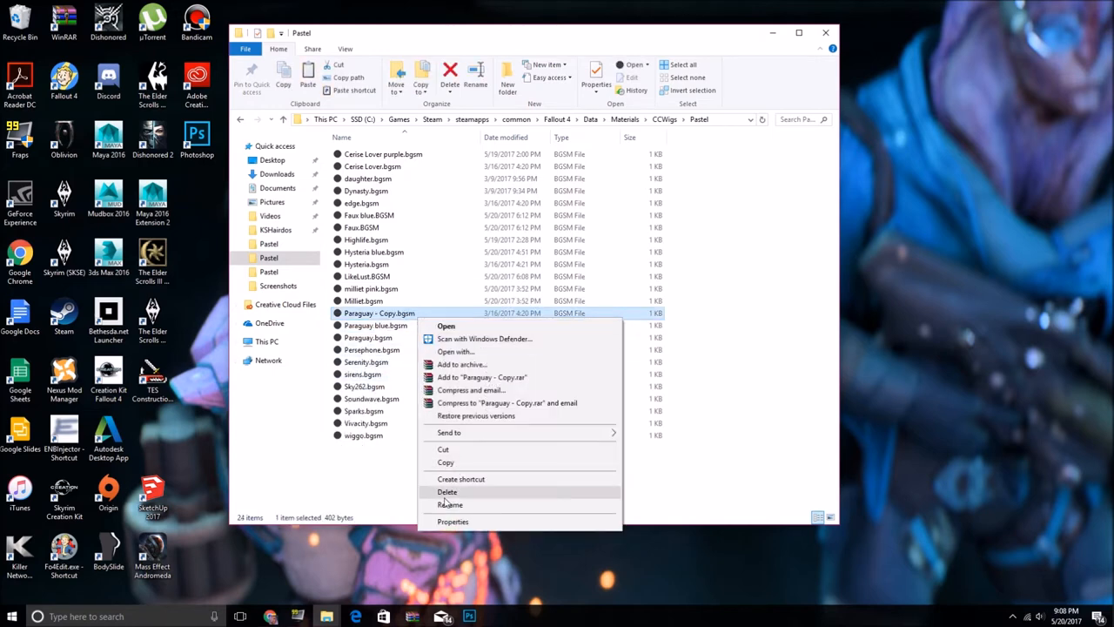
{"action": "left_click", "coordinate": [451, 504]}
{"action": "type", "text": "gravitation"}
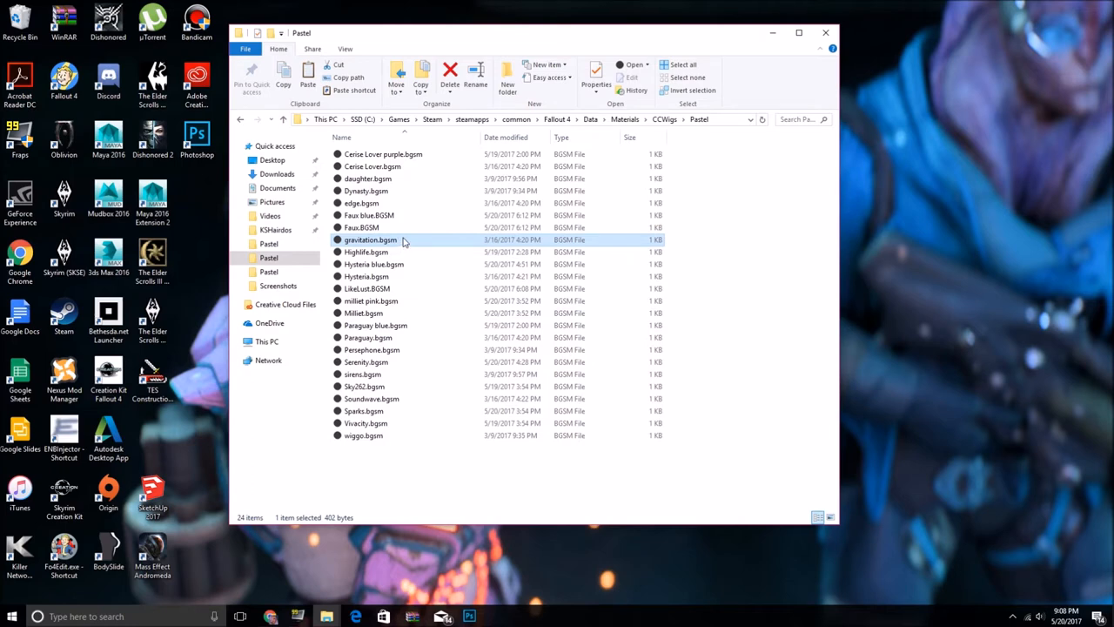
{"action": "mouse_move", "coordinate": [403, 242]}
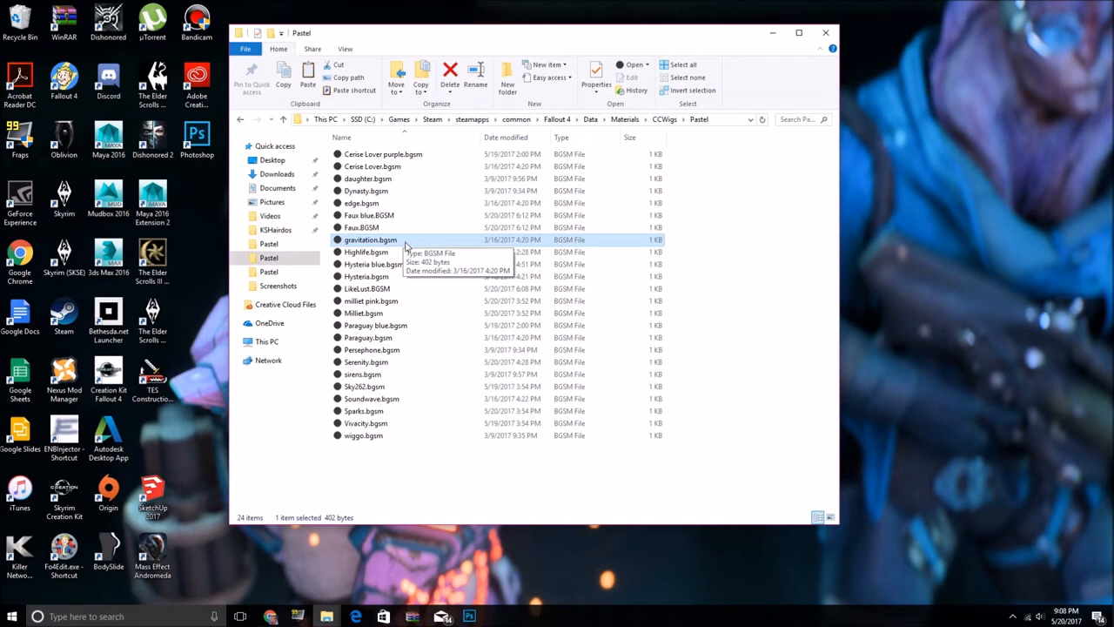
Point gravitation.bgsm's Diffuse to gravitation wig.dds and Normal to gravitation_n.dds, then save
{"action": "double_click", "coordinate": [369, 239]}
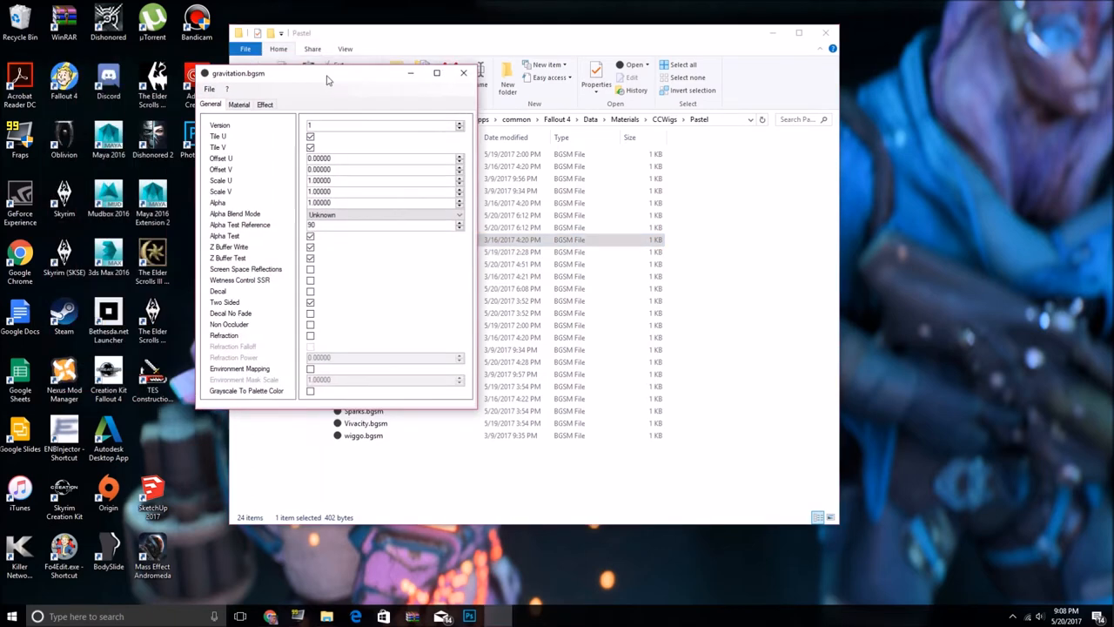
{"action": "left_click", "coordinate": [249, 106]}
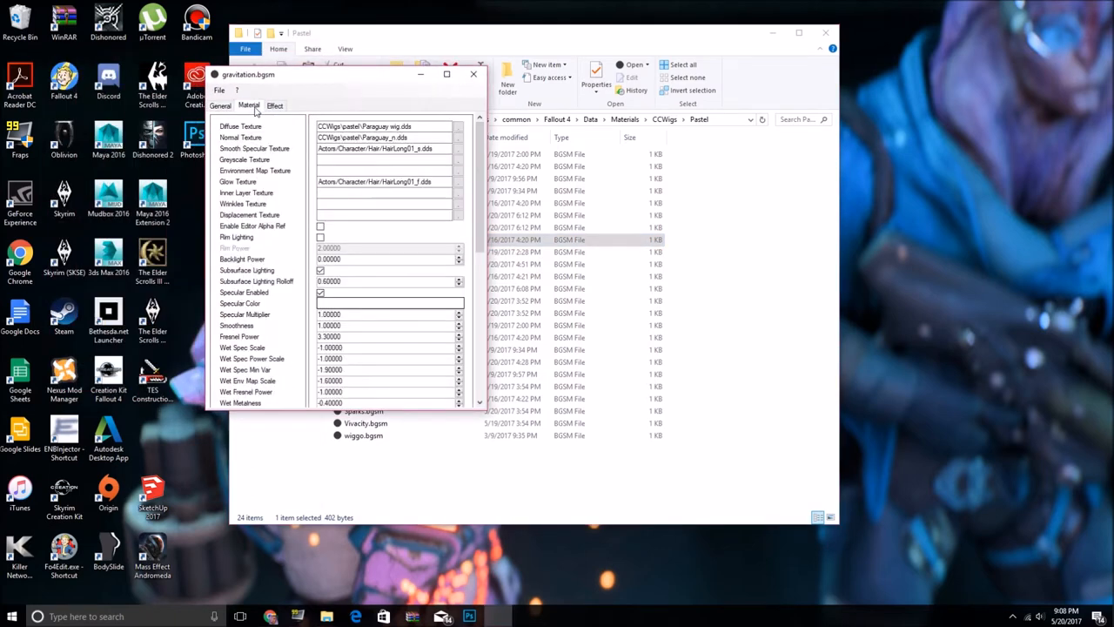
{"action": "double_click", "coordinate": [384, 126]}
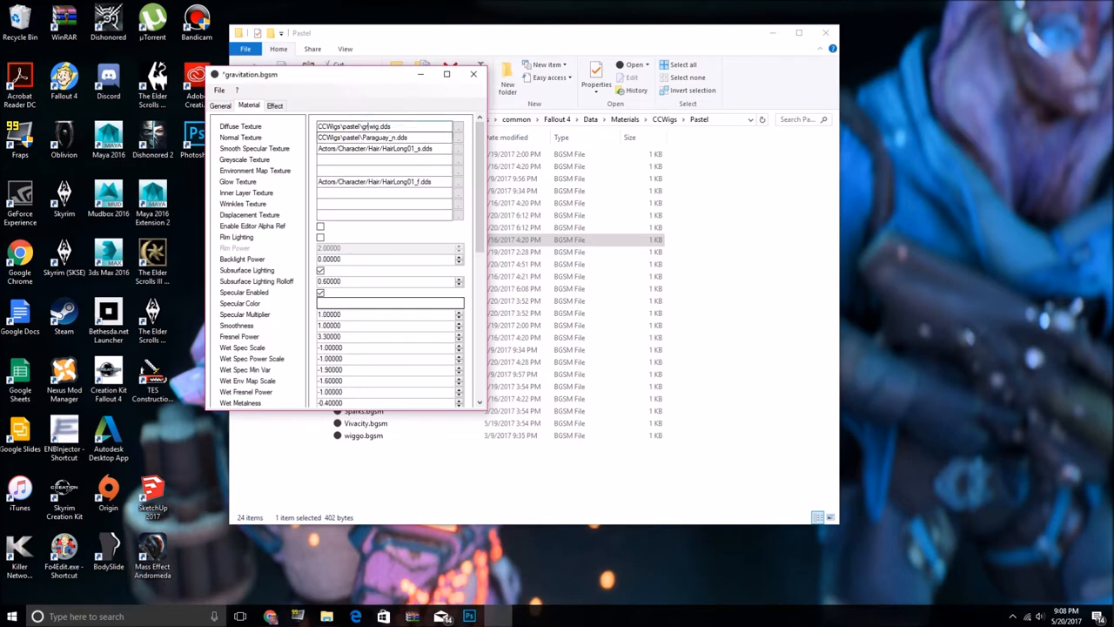
{"action": "type", "text": "gravitation"}
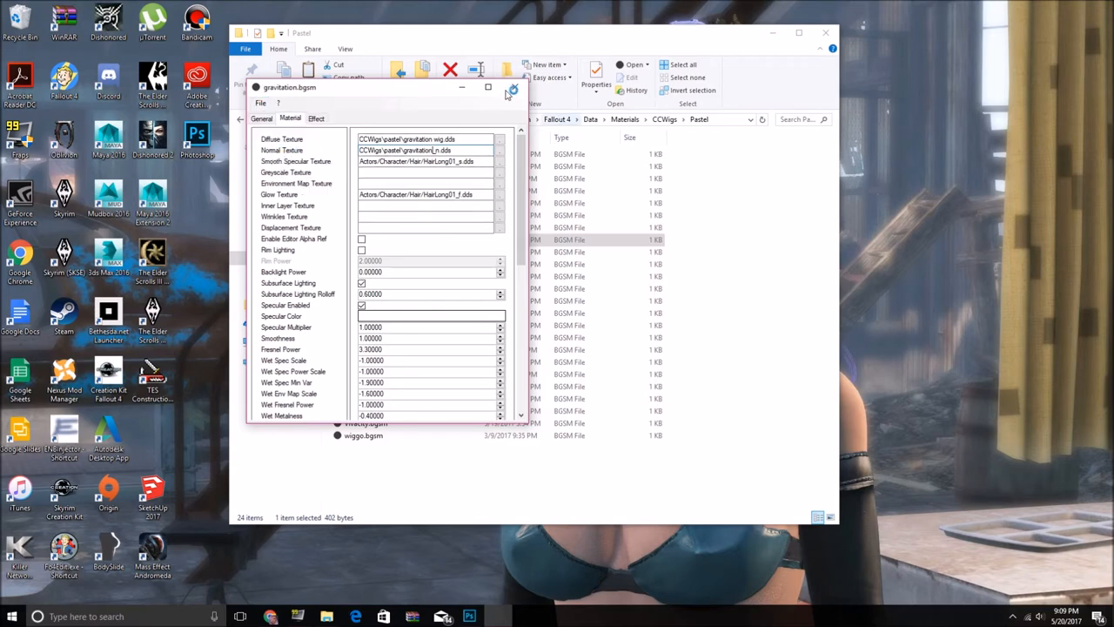
{"action": "left_click", "coordinate": [507, 89]}
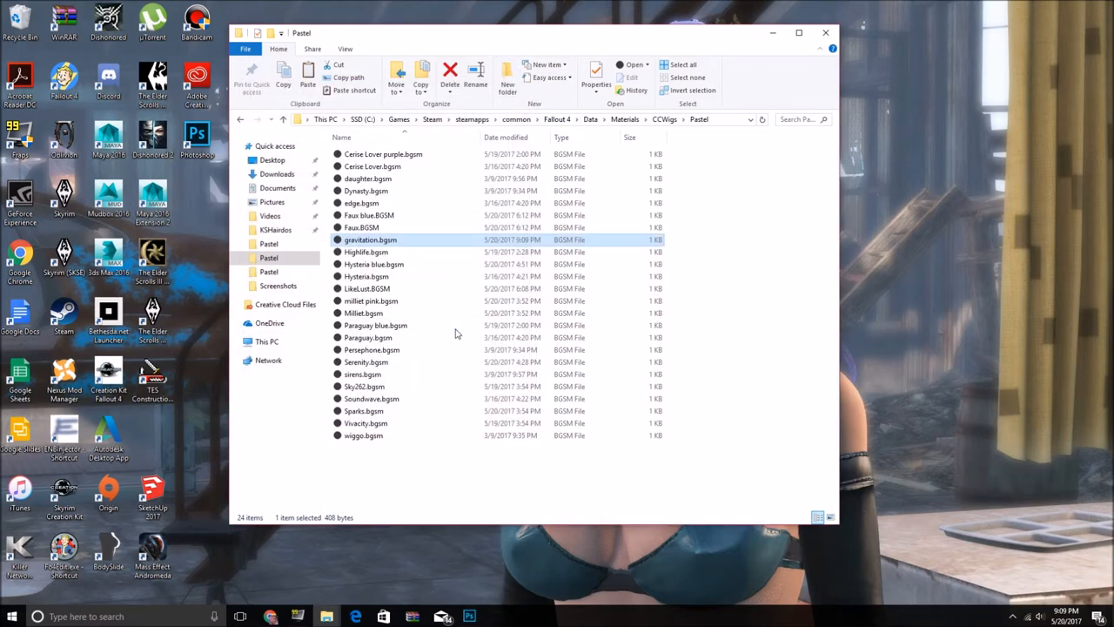
{"action": "mouse_move", "coordinate": [448, 441]}
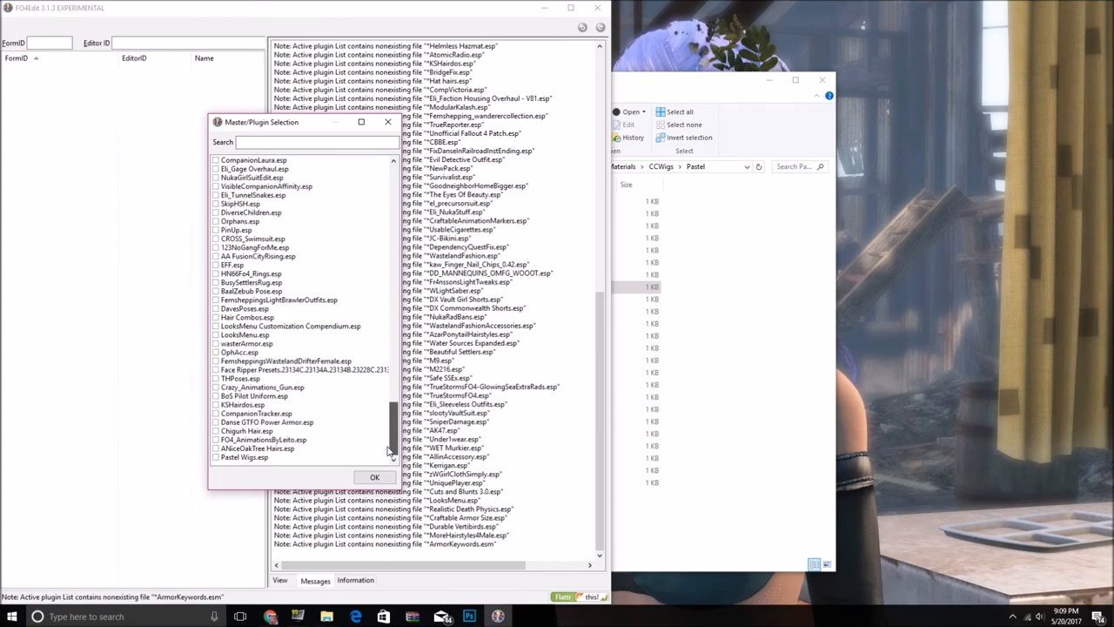
Load Pastel Wigs.esp in FO4Edit and expand its Armor group
{"action": "left_click", "coordinate": [247, 456]}
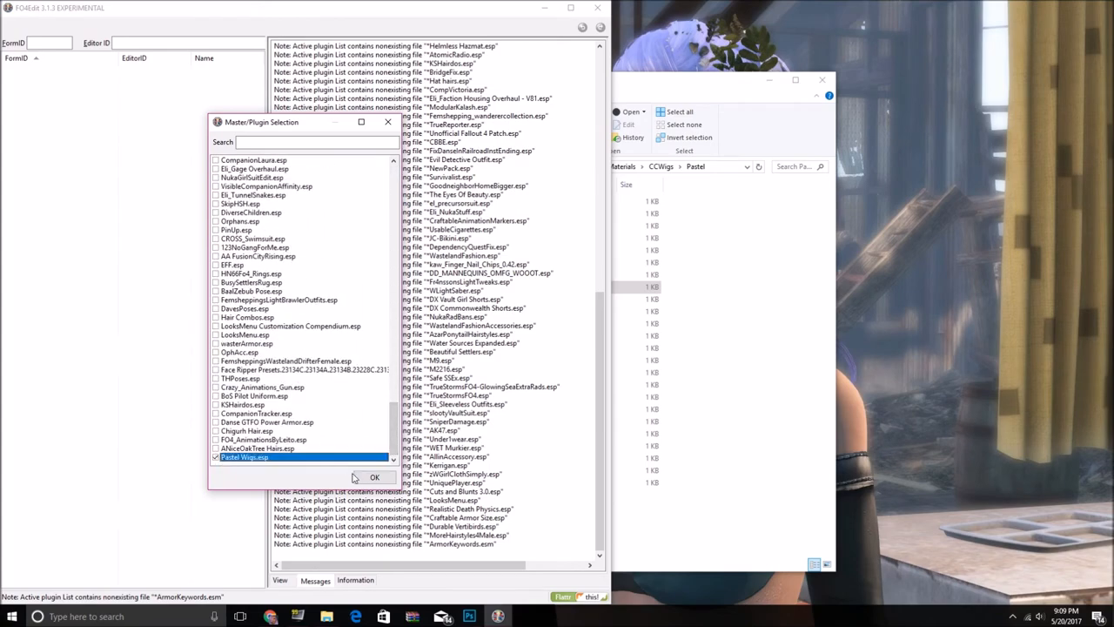
{"action": "left_click", "coordinate": [375, 477]}
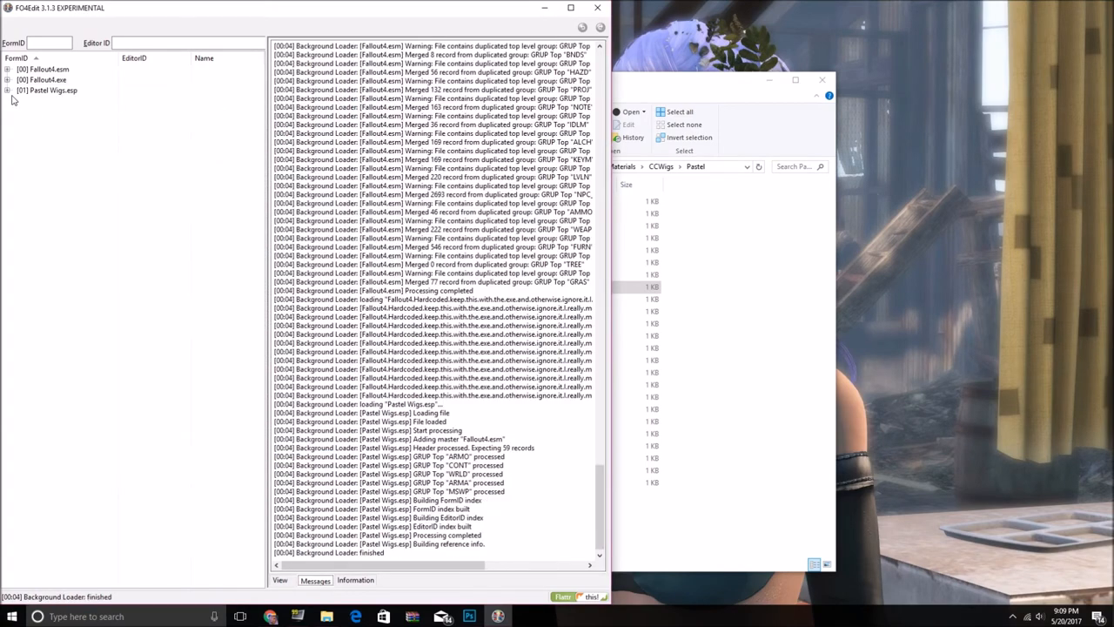
{"action": "left_click", "coordinate": [9, 91]}
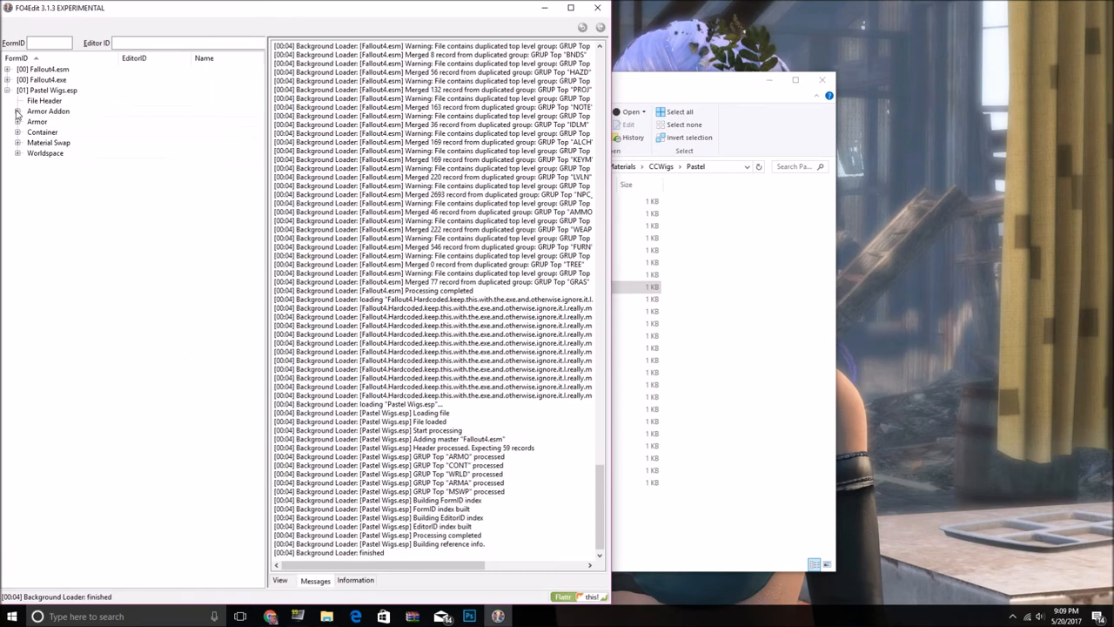
{"action": "left_click", "coordinate": [20, 121]}
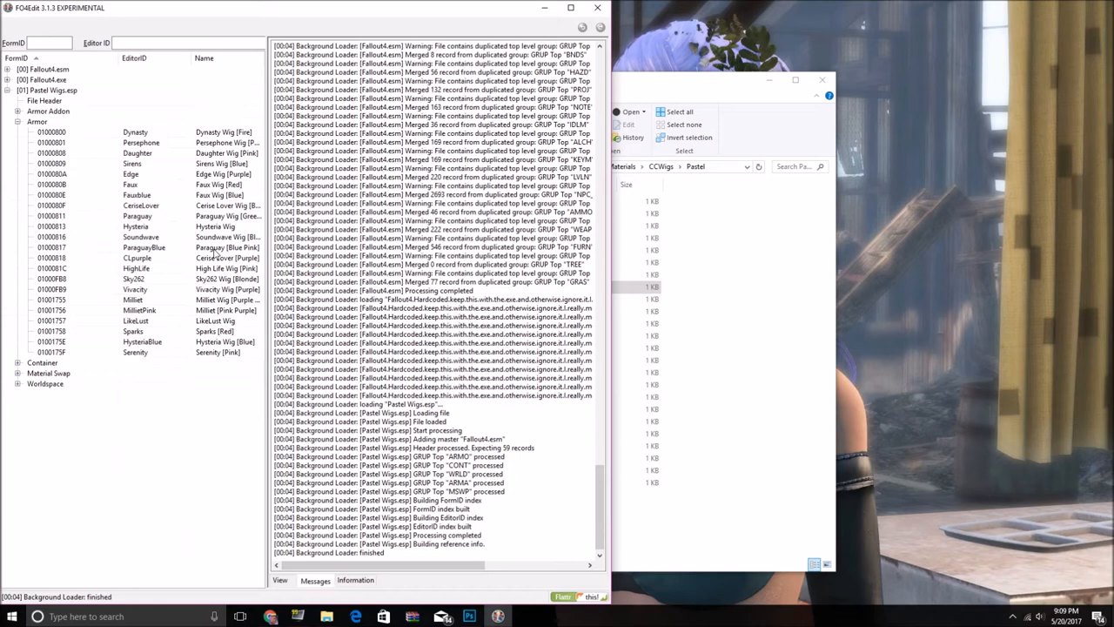
{"action": "mouse_move", "coordinate": [685, 83]}
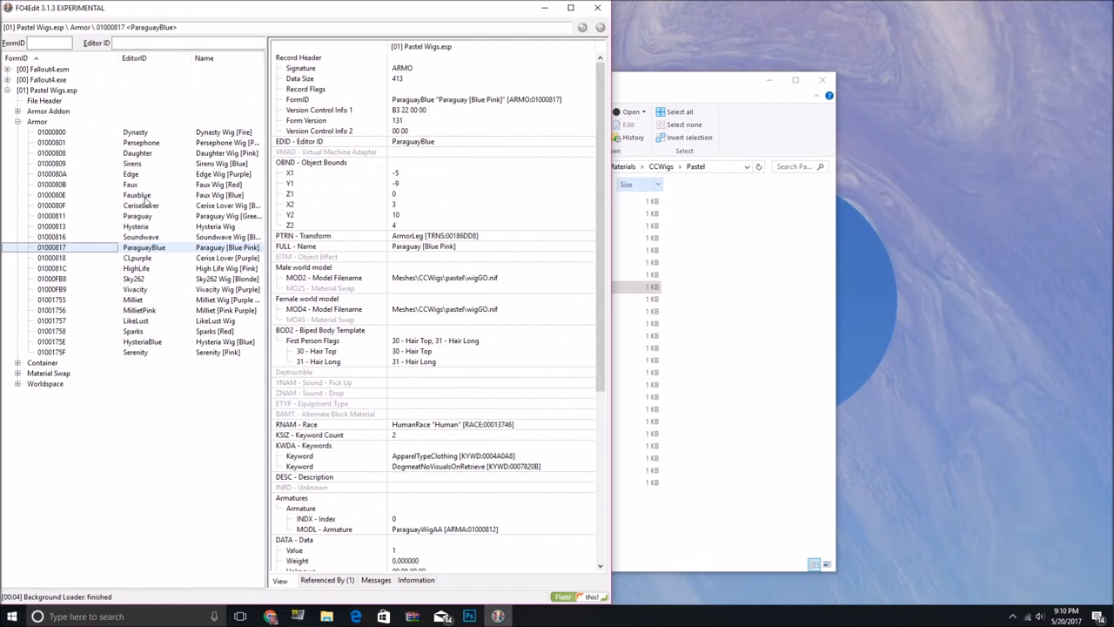
Copy the HighLife wig armor into Pastel Wigs.esp as a new record with Editor ID Gravitation
{"action": "left_click", "coordinate": [137, 268]}
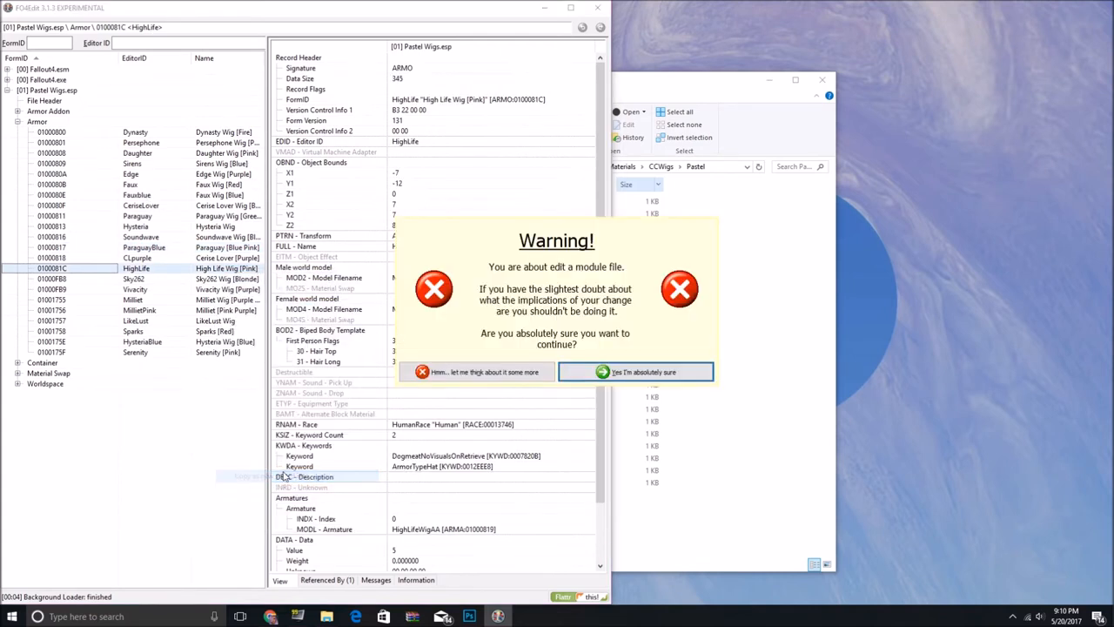
{"action": "left_click", "coordinate": [635, 372]}
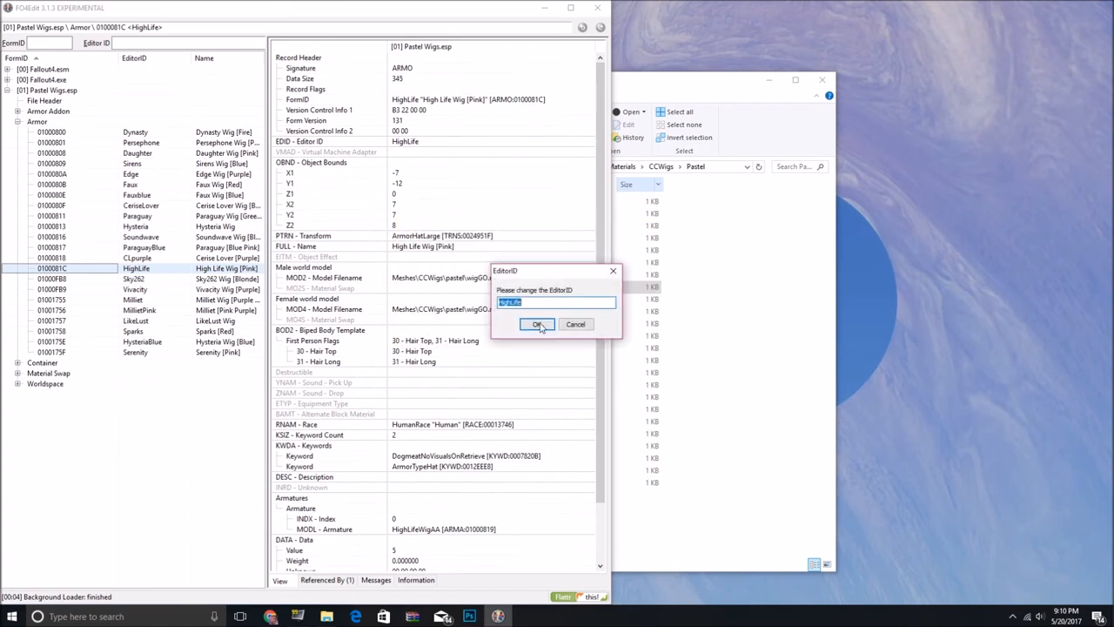
{"action": "type", "text": "Graviti"}
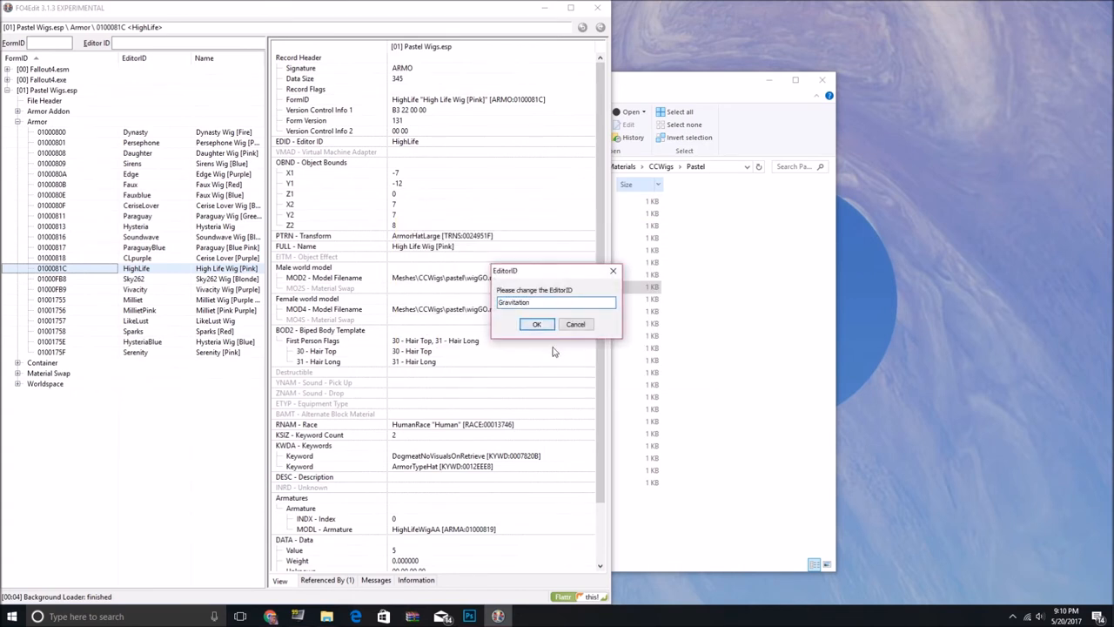
{"action": "left_click", "coordinate": [536, 323]}
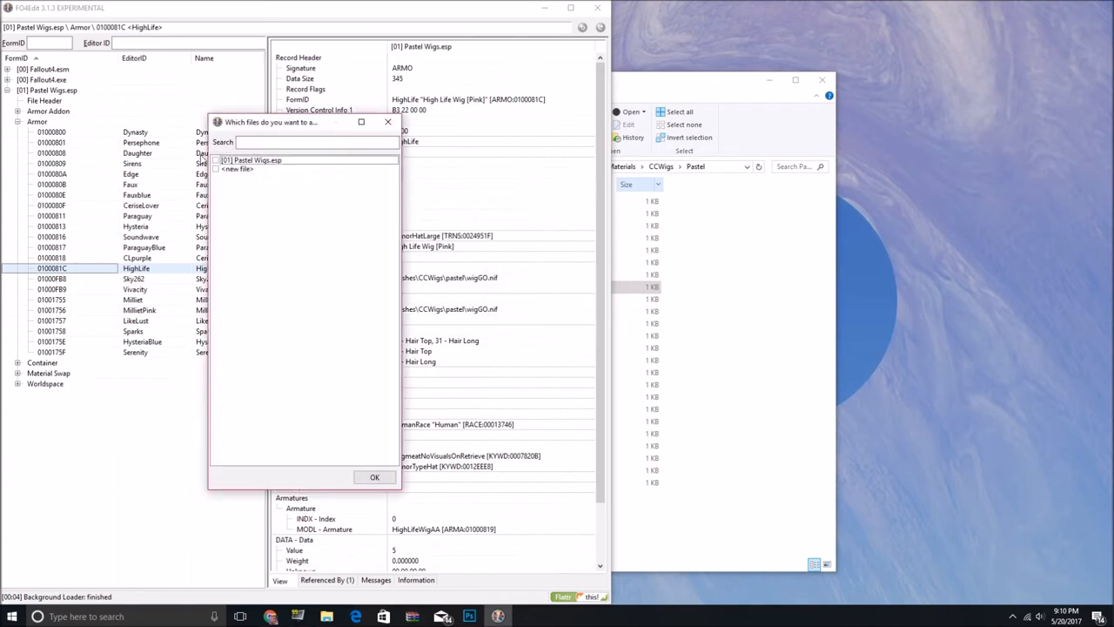
{"action": "left_click", "coordinate": [373, 476]}
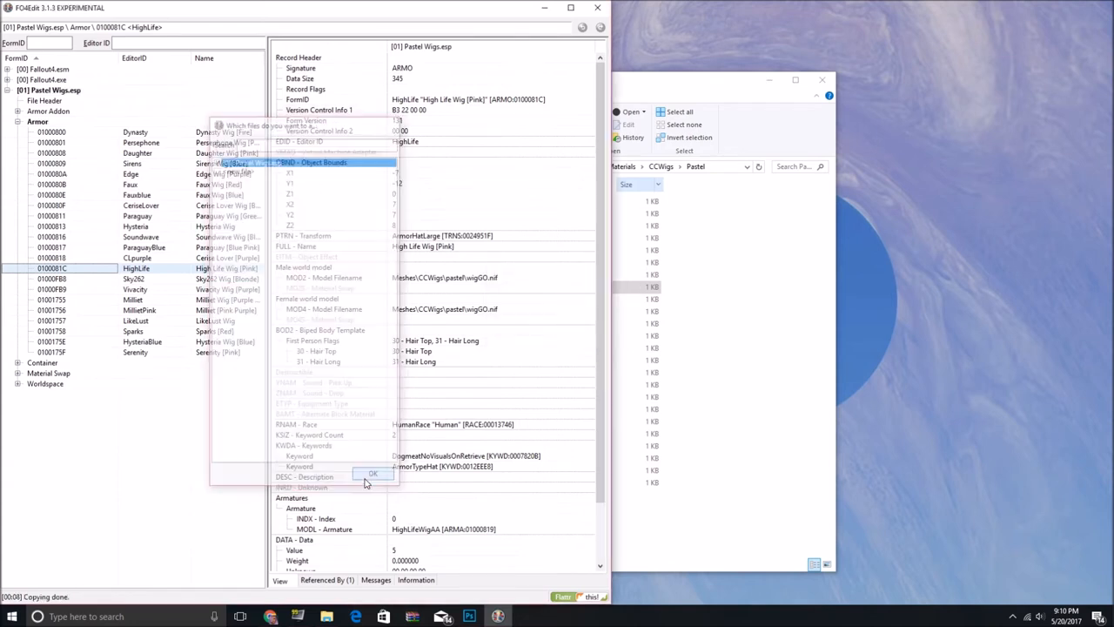
{"action": "left_click", "coordinate": [373, 473]}
{"action": "type", "text": "GravitaWigAA"}
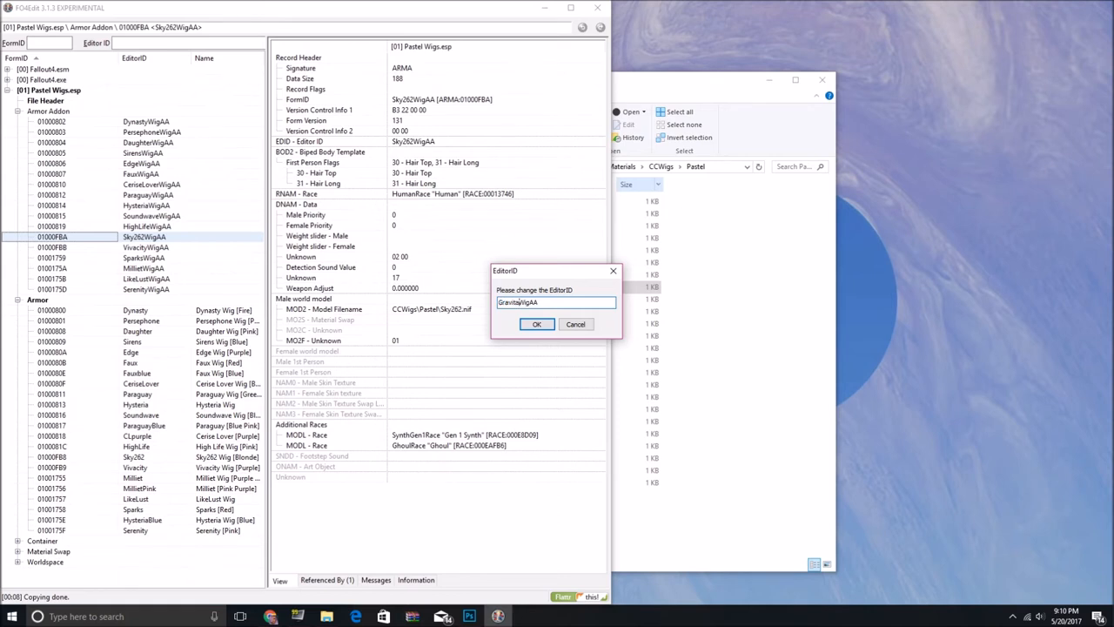
Create armor addon GravitationWigAA in Pastel Wigs.esp with model CCWigs\Pastel\Gravitation.nif
{"action": "left_click", "coordinate": [537, 324]}
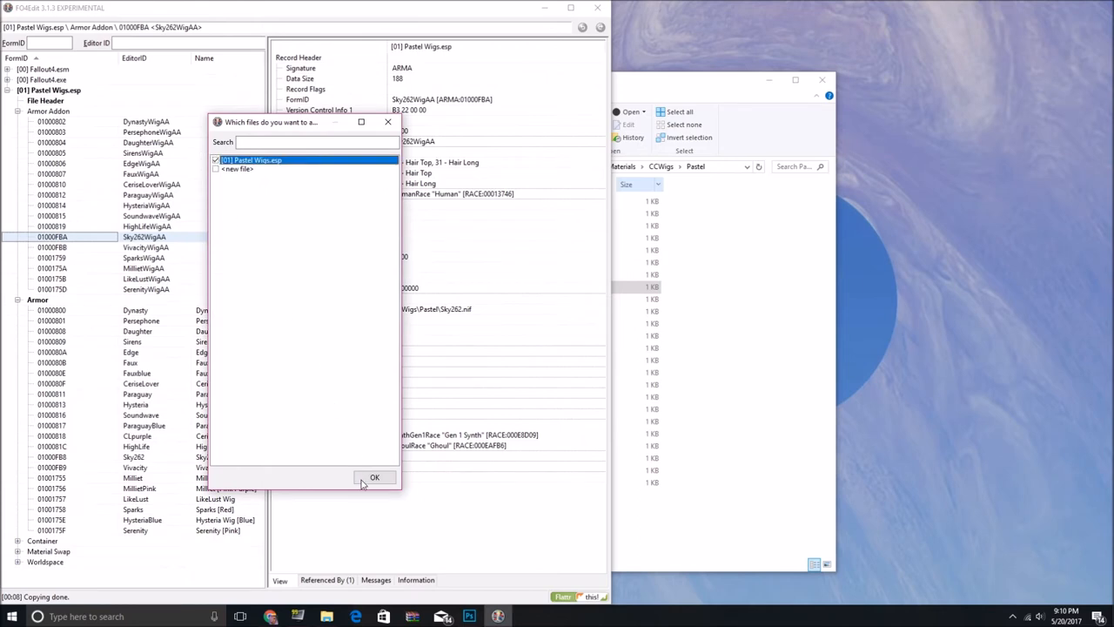
{"action": "left_click", "coordinate": [374, 477]}
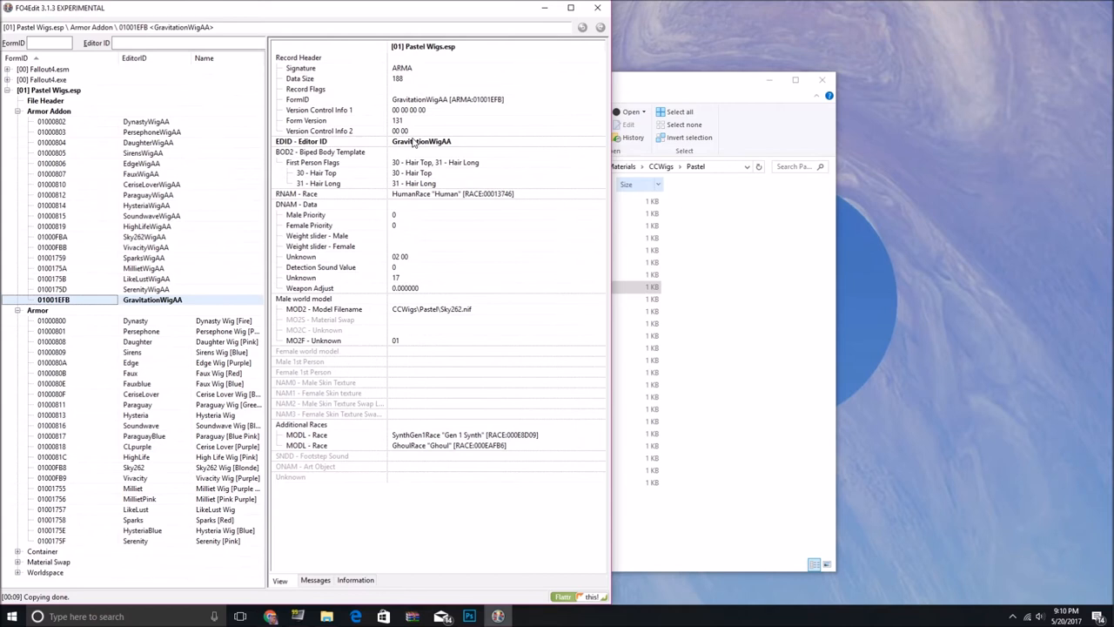
{"action": "double_click", "coordinate": [425, 141]}
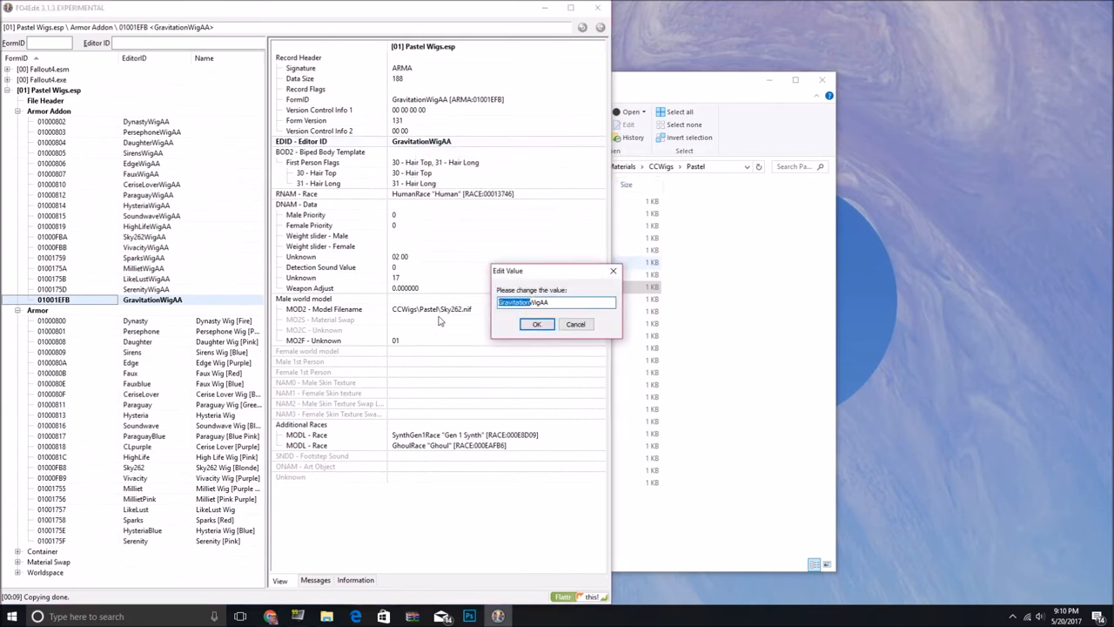
{"action": "left_click", "coordinate": [537, 324]}
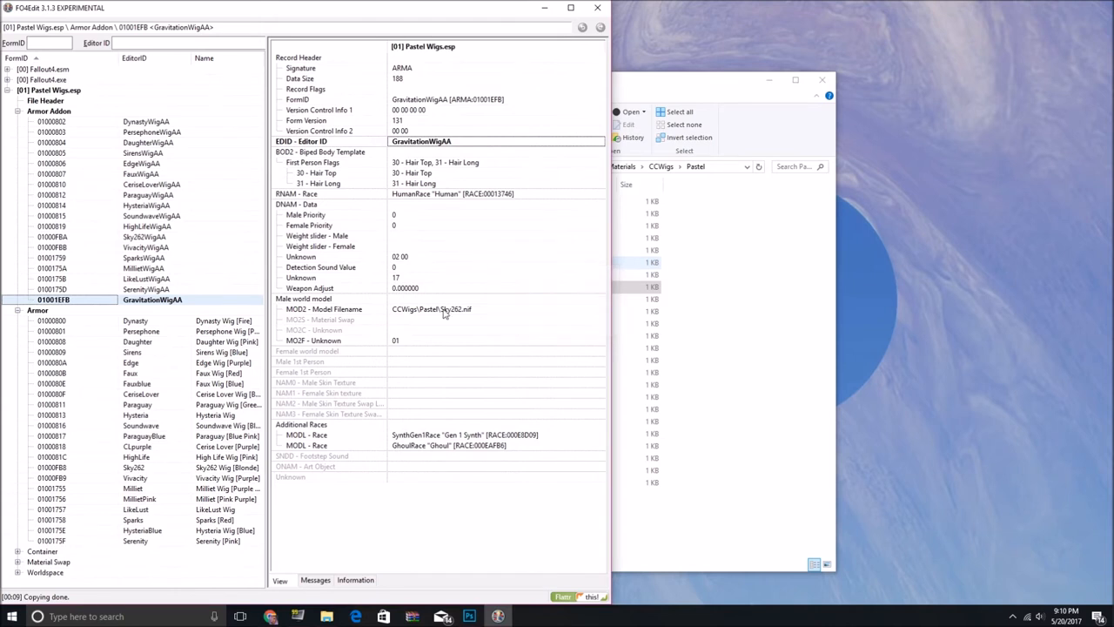
{"action": "double_click", "coordinate": [443, 309]}
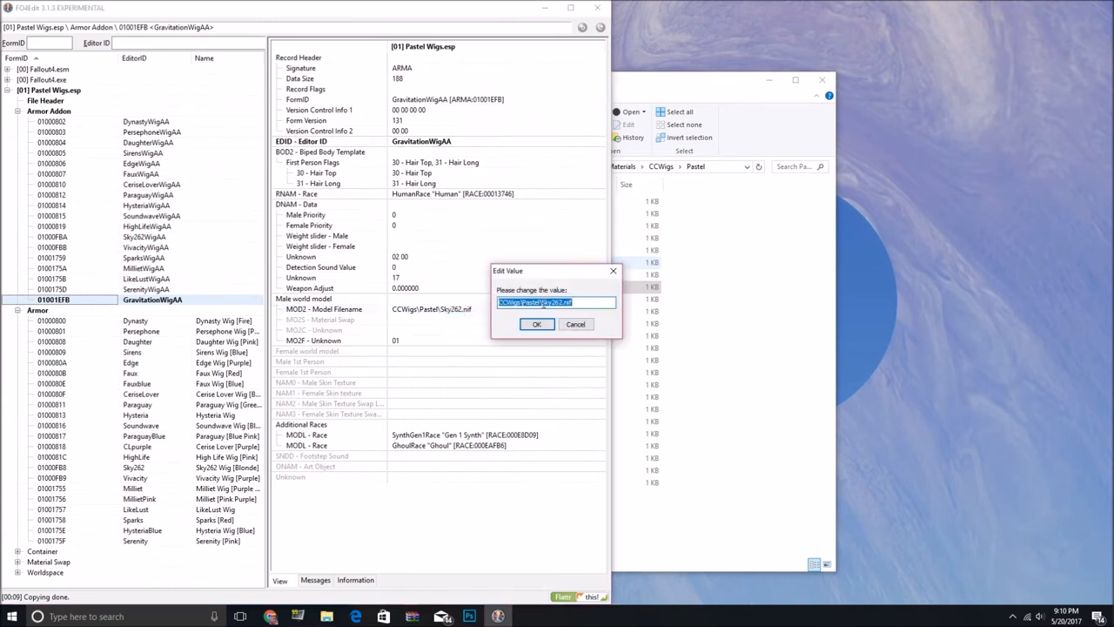
{"action": "type", "text": "CCWigs\\Pastel\\Gravitation.nif"}
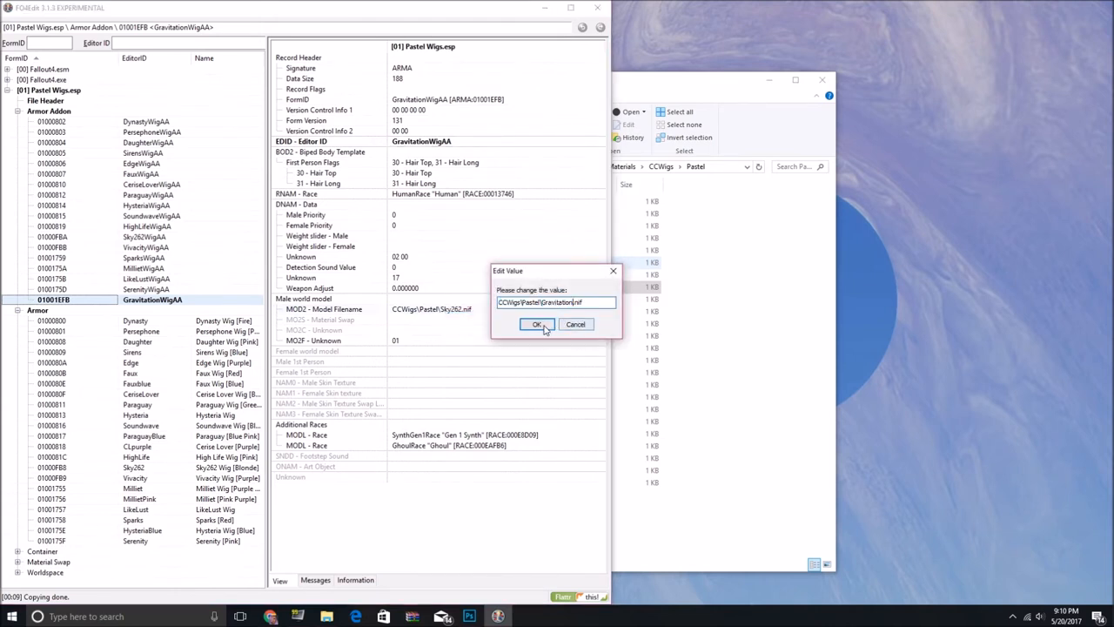
{"action": "left_click", "coordinate": [537, 324]}
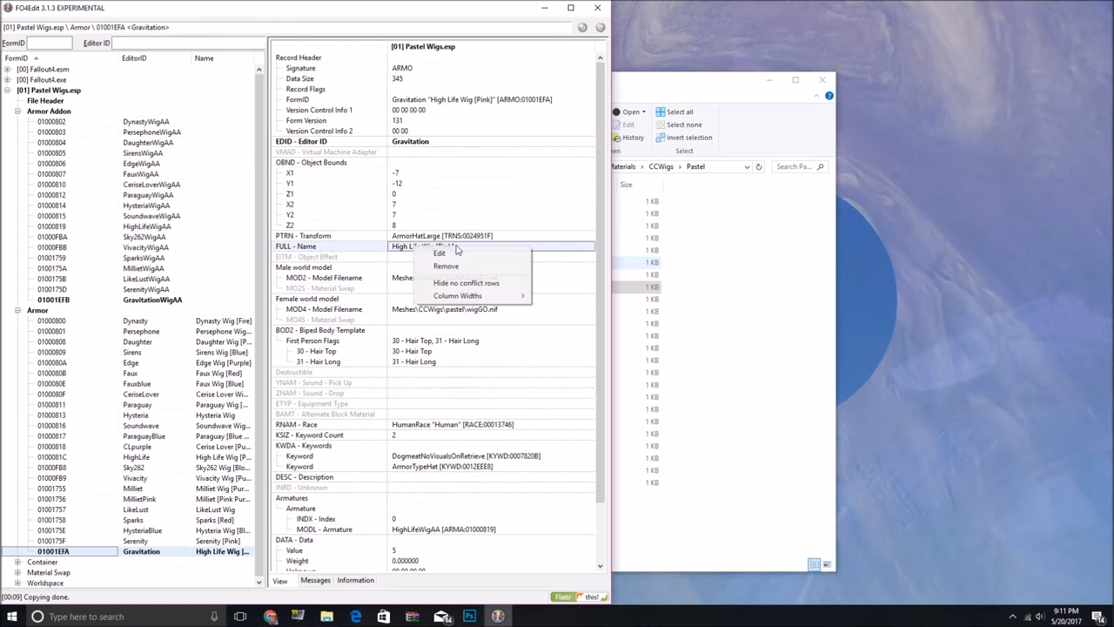
Rename the Gravitation armor to Gravitation Wig [Purple Blue] and point its armature at GravitationWigAA
{"action": "left_click", "coordinate": [439, 252]}
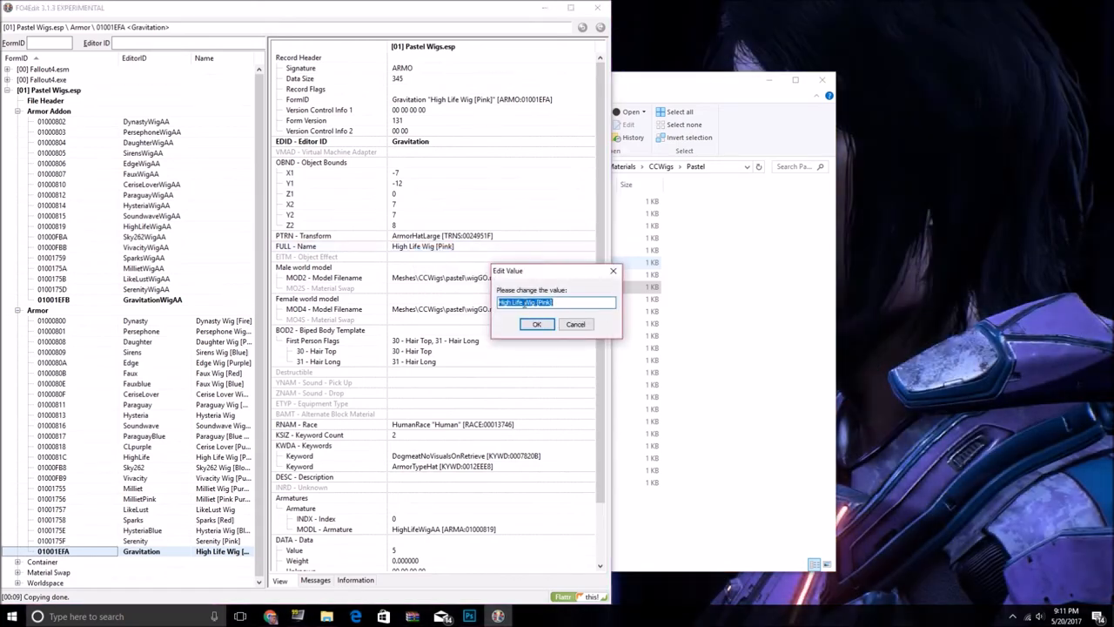
{"action": "type", "text": "Gravitation Wig [Pink]"}
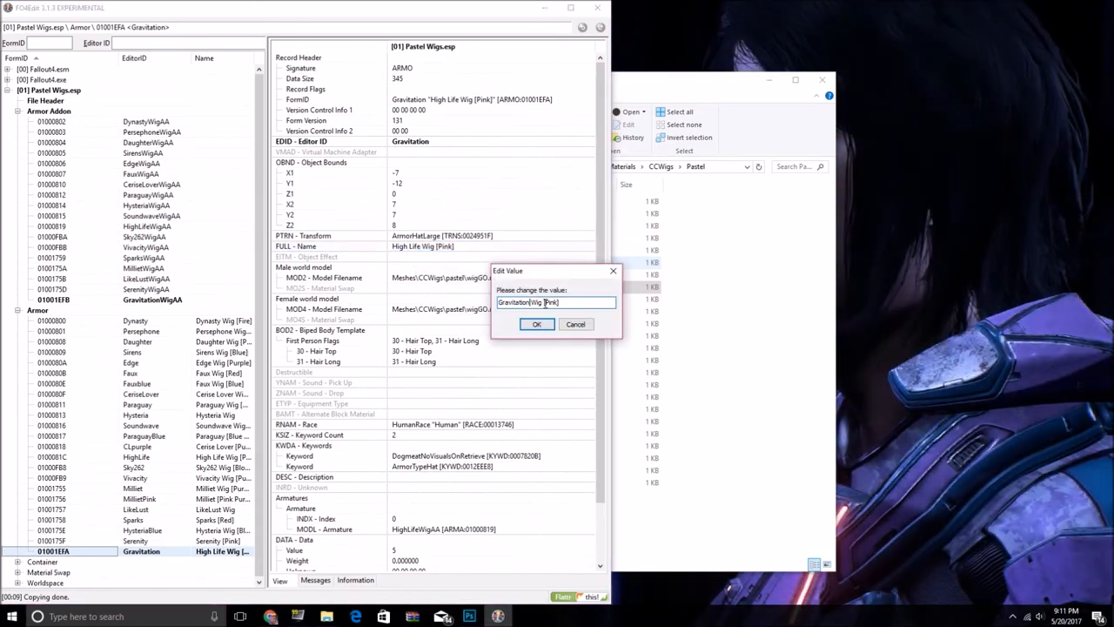
{"action": "double_click", "coordinate": [549, 302]}
{"action": "type", "text": "urple B"}
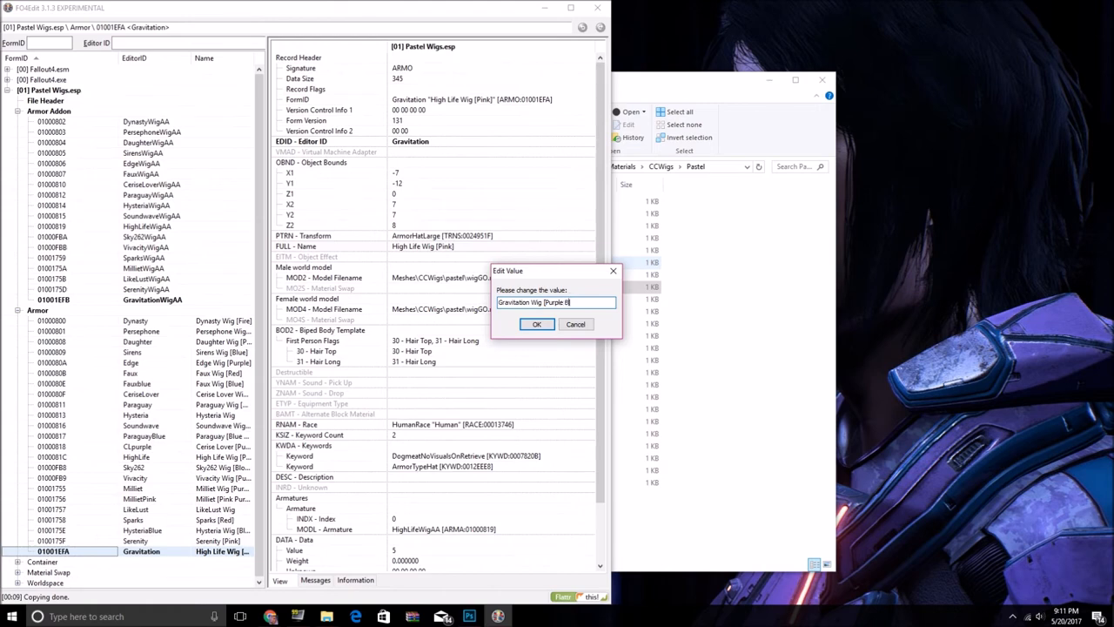
{"action": "left_click", "coordinate": [537, 323]}
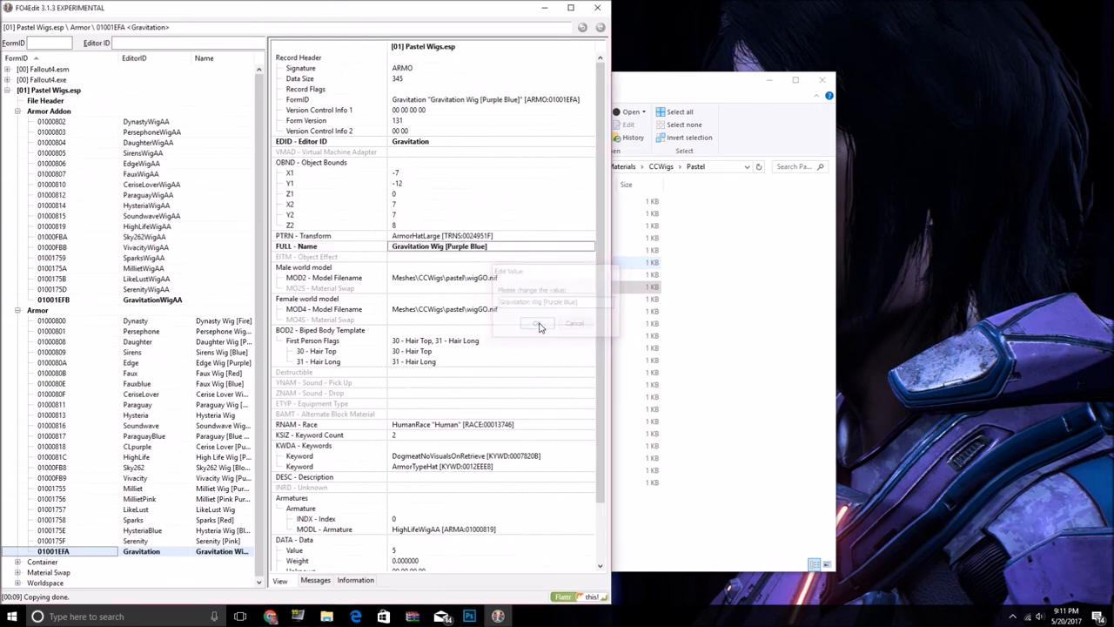
{"action": "left_click", "coordinate": [536, 323]}
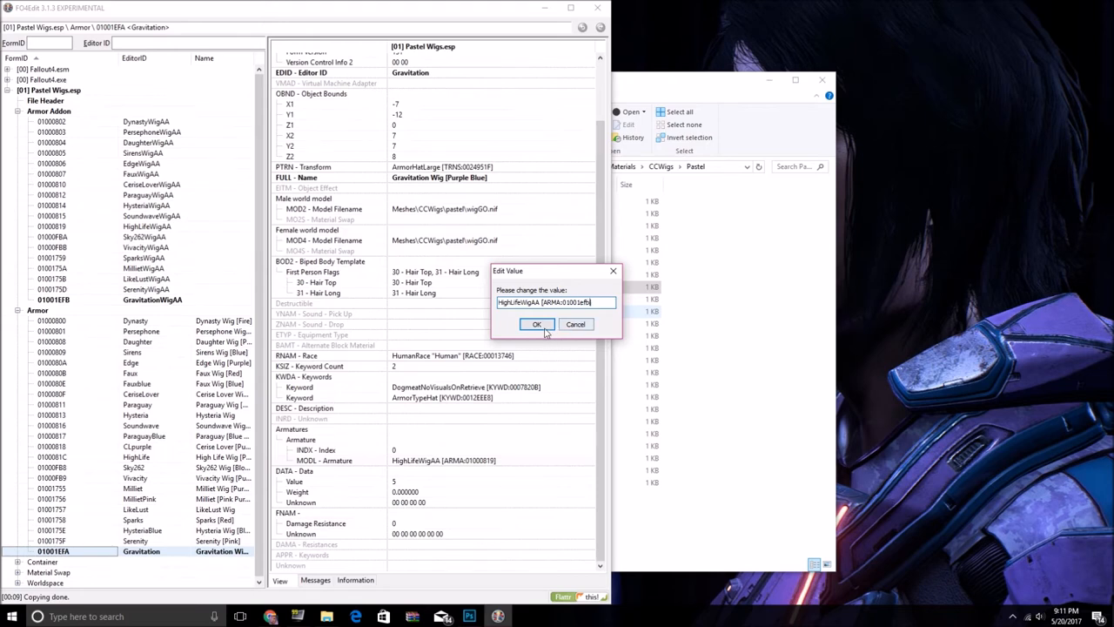
{"action": "left_click", "coordinate": [536, 324]}
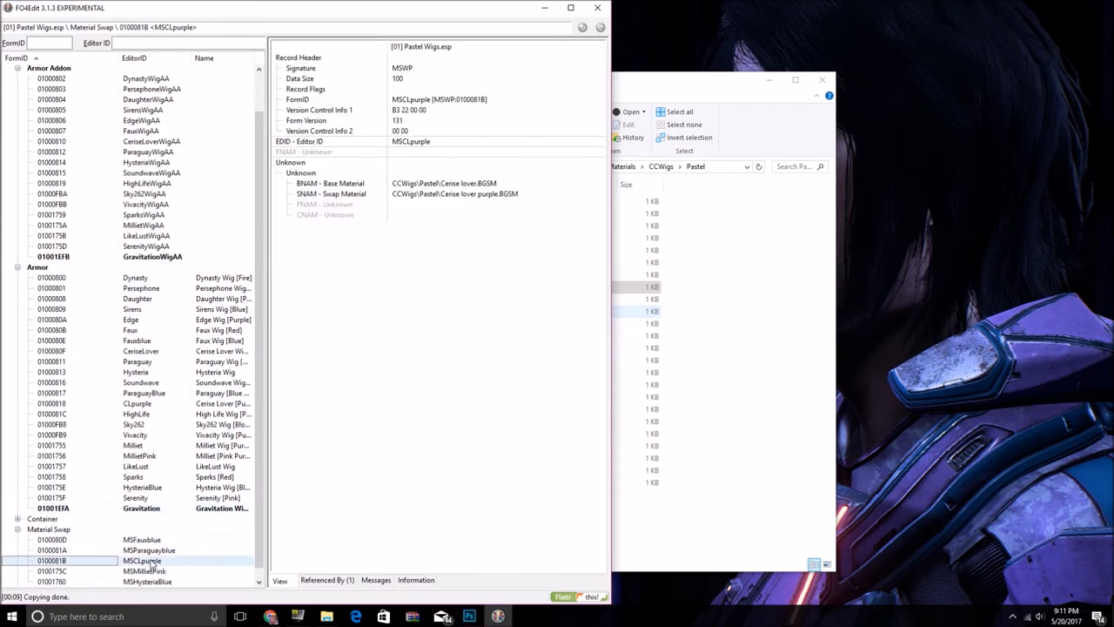
{"action": "mouse_move", "coordinate": [416, 226]}
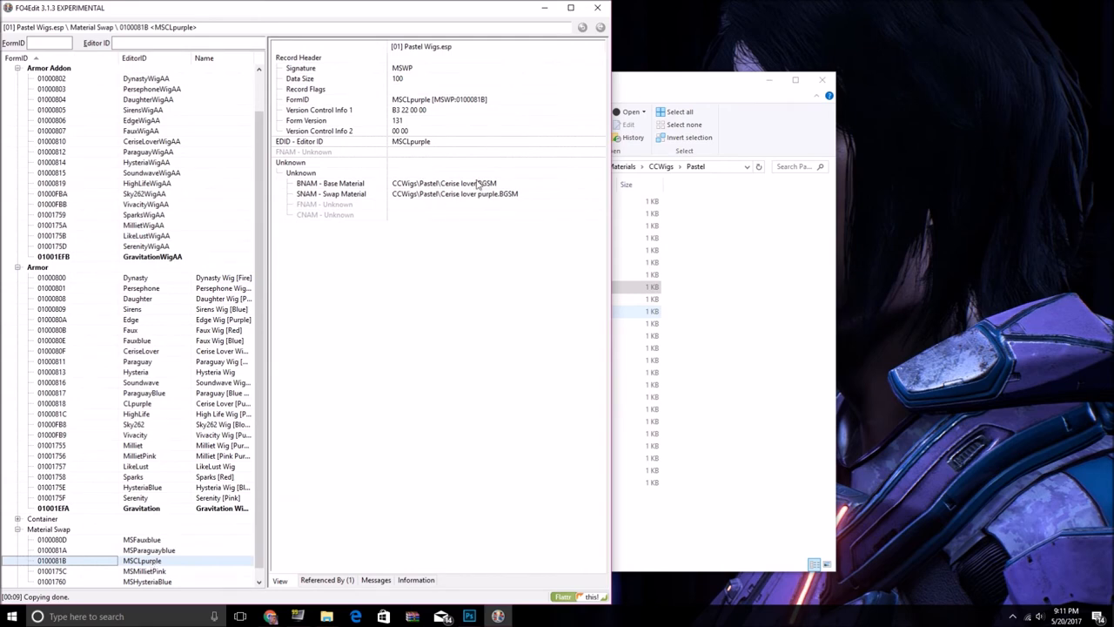
{"action": "mouse_move", "coordinate": [519, 198]}
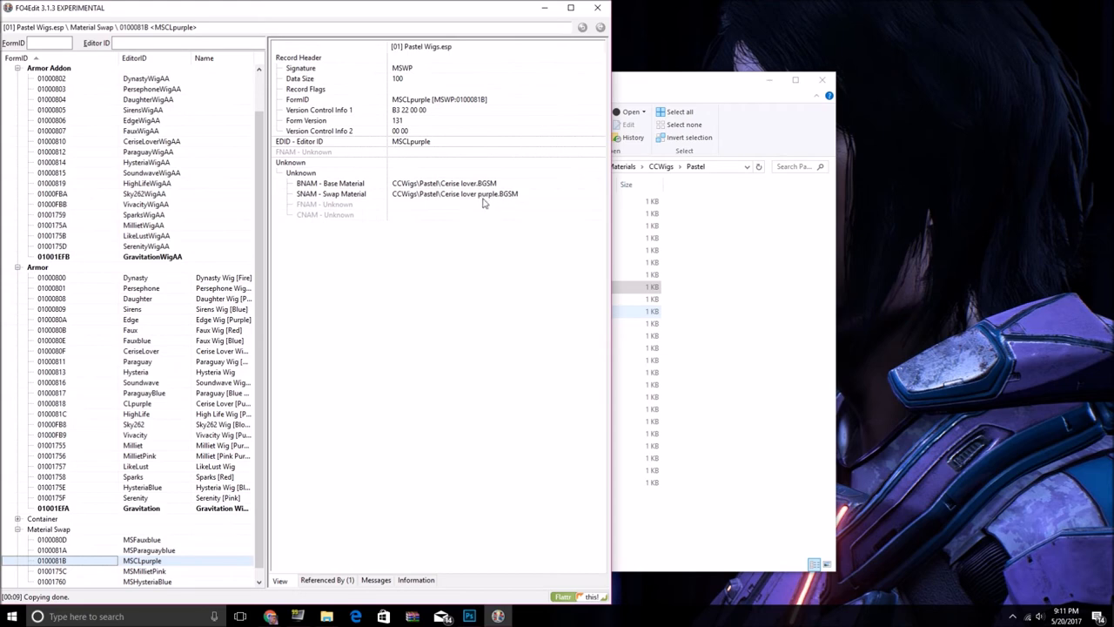
{"action": "mouse_move", "coordinate": [705, 100]}
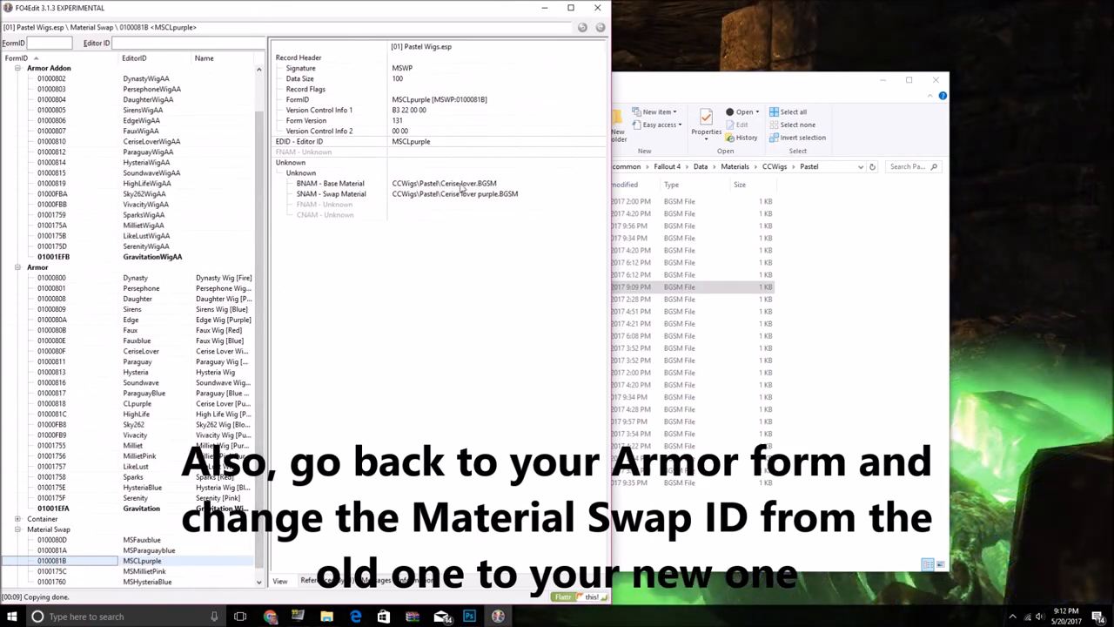
{"action": "mouse_move", "coordinate": [464, 202]}
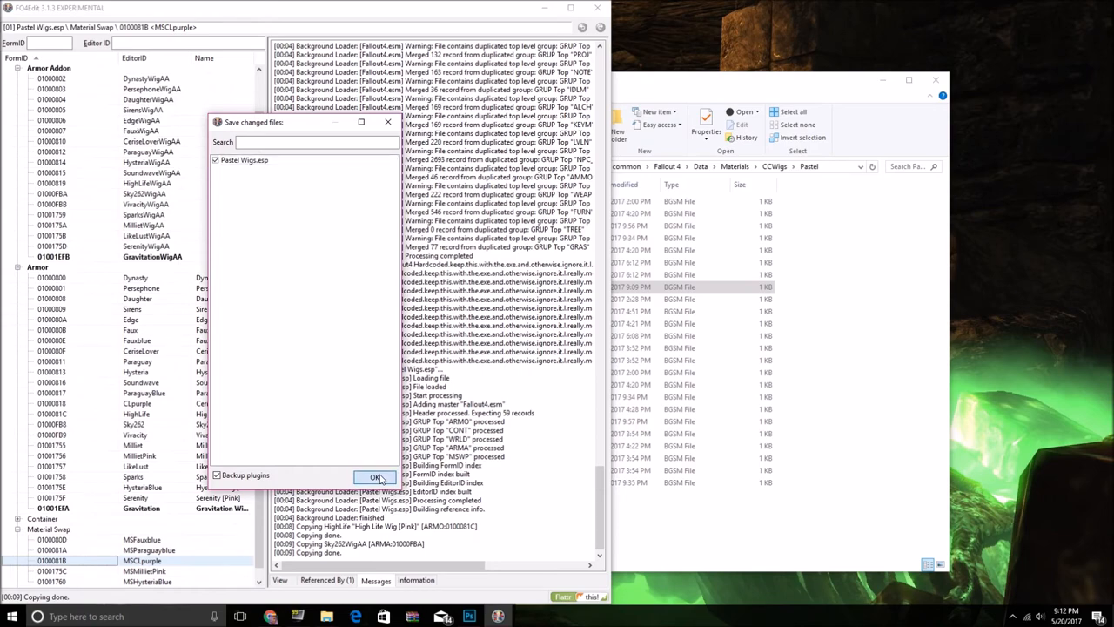
Confirm saving the changed Pastel Wigs.esp plugin when closing FO4Edit
{"action": "left_click", "coordinate": [376, 476]}
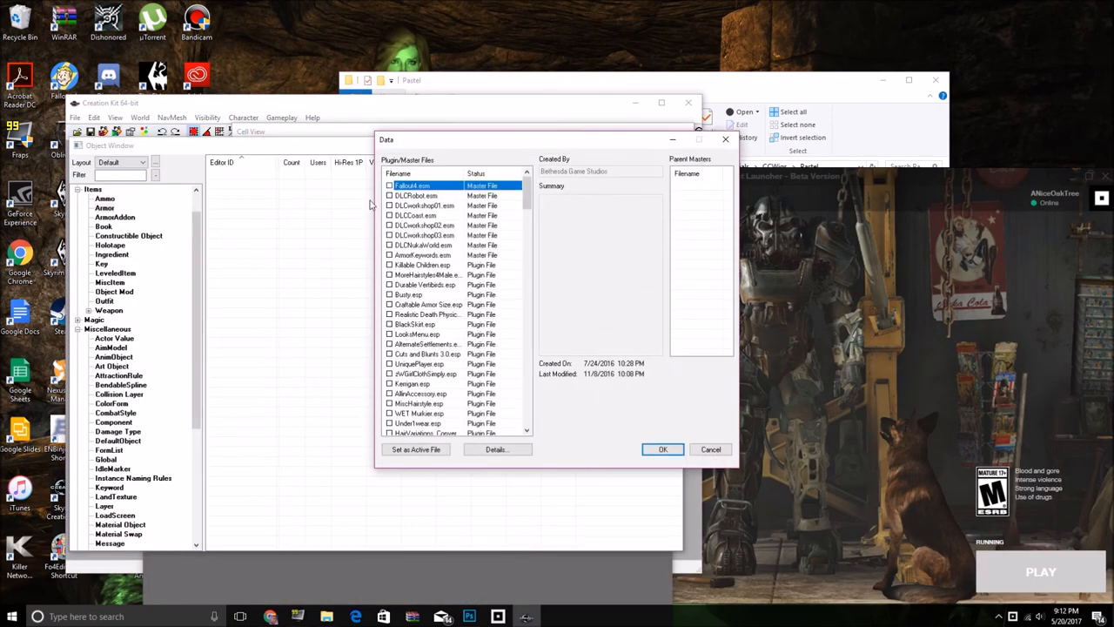
Load Fallout4.esm and Pastel Wigs.esp, with Pastel Wigs.esp as the active file
{"action": "left_click", "coordinate": [389, 185]}
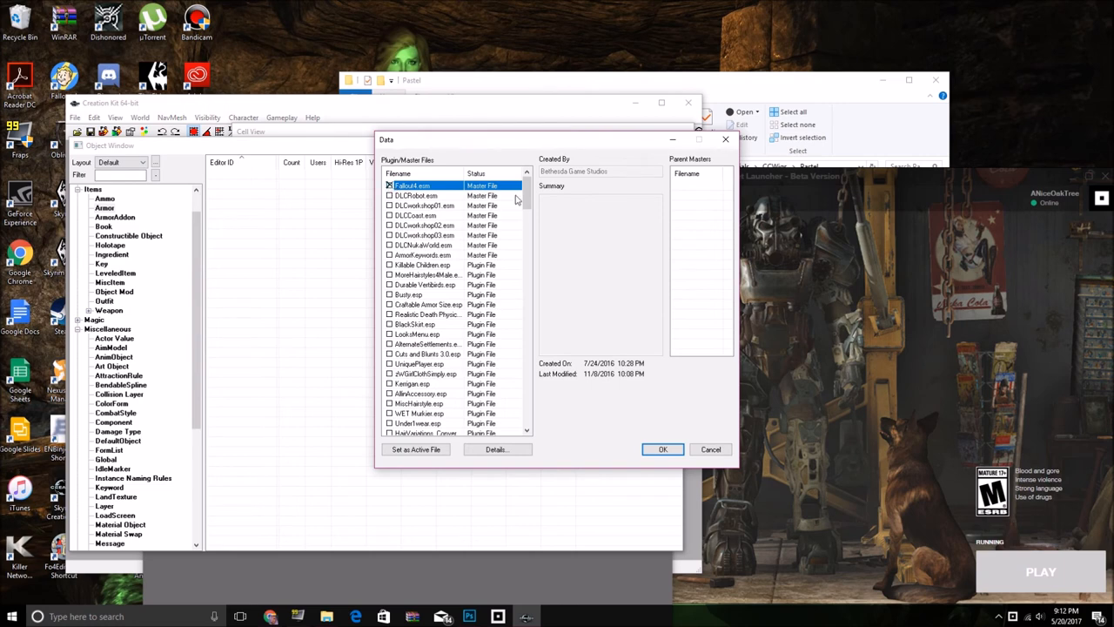
{"action": "scroll", "scroll_direction": "down", "scroll_amount": 3}
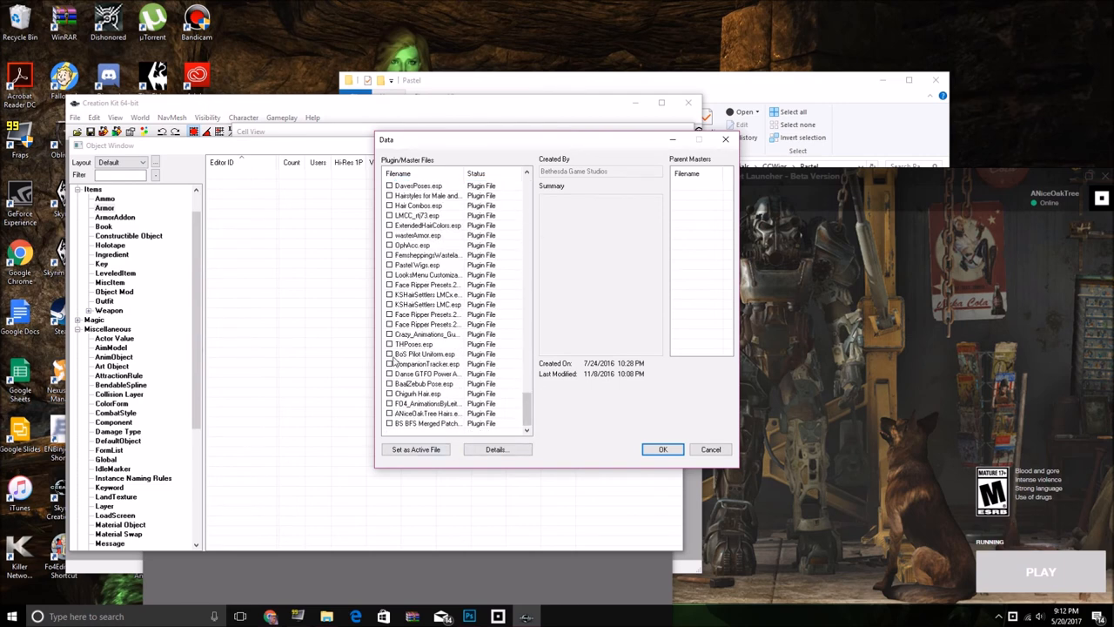
{"action": "left_click", "coordinate": [418, 264]}
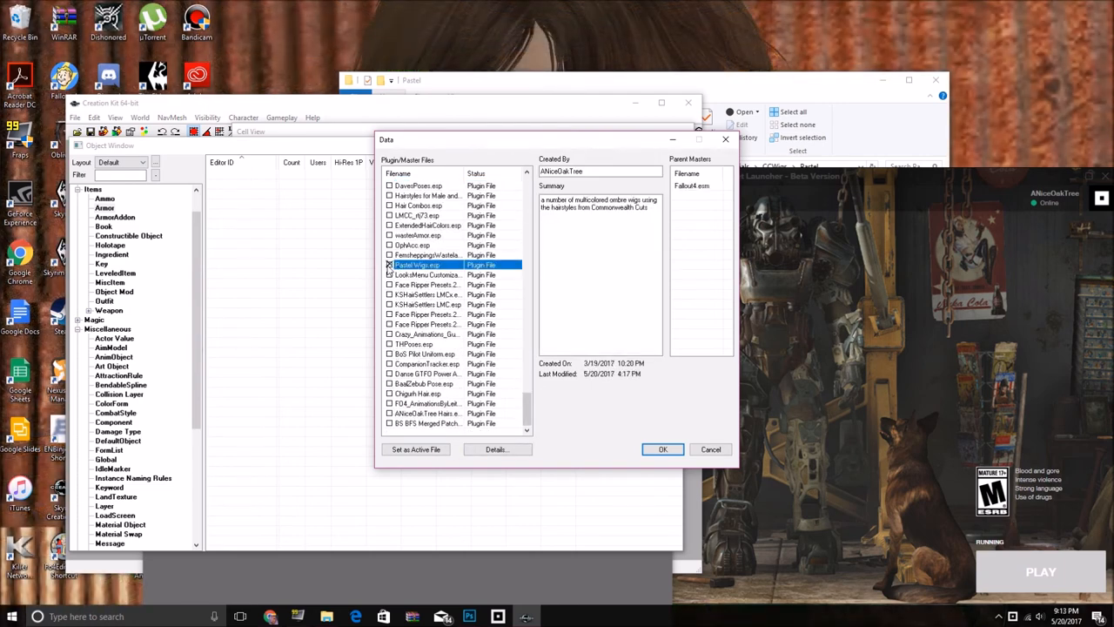
{"action": "left_click", "coordinate": [662, 449]}
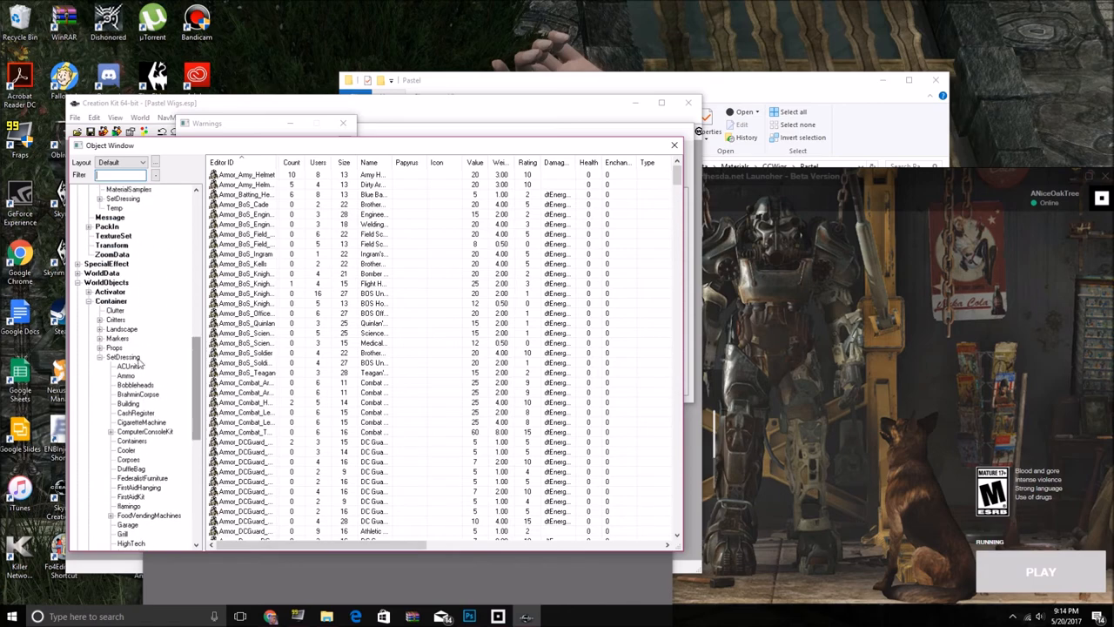
Add the Gravitation armor to the ZellasPastelOmbreWigs container's item list and confirm
{"action": "left_click", "coordinate": [110, 300]}
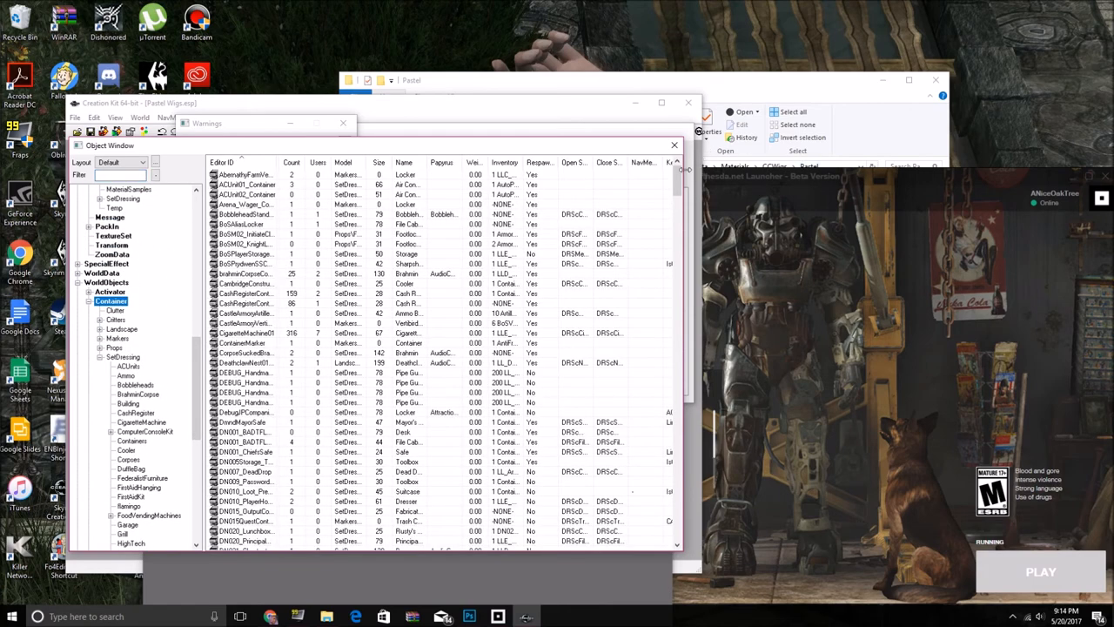
{"action": "scroll", "scroll_direction": "down", "scroll_amount": 3}
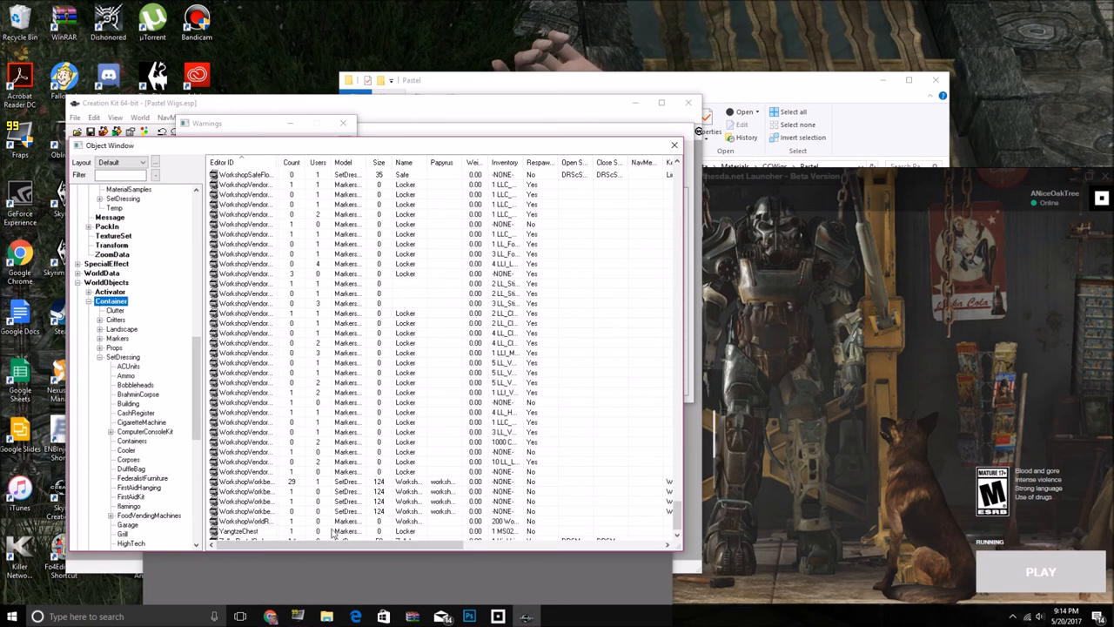
{"action": "left_click", "coordinate": [292, 541]}
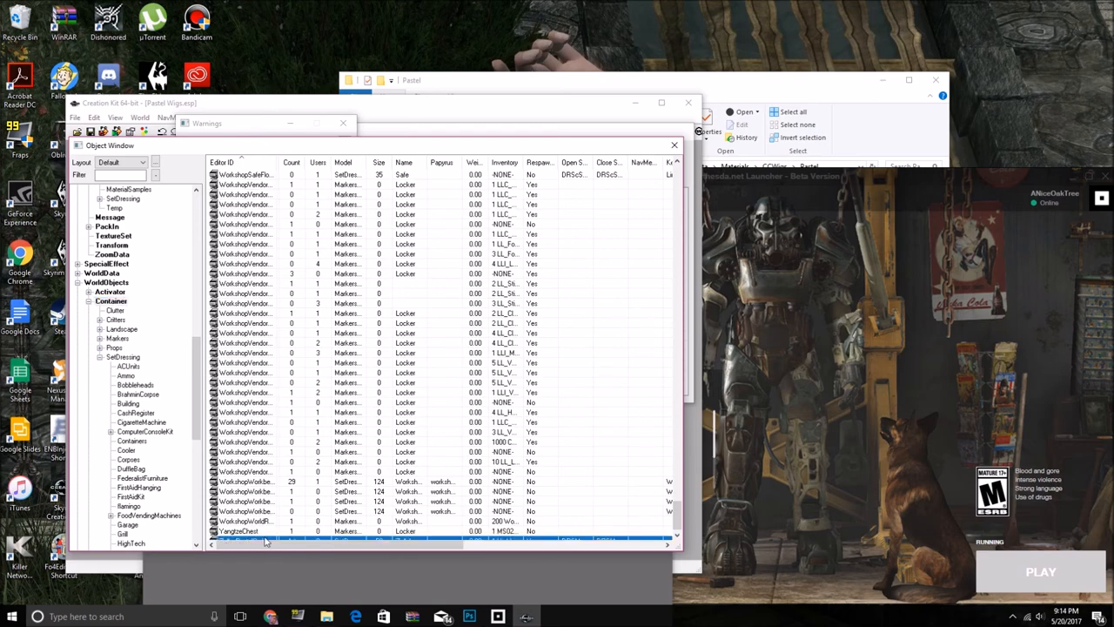
{"action": "double_click", "coordinate": [266, 542]}
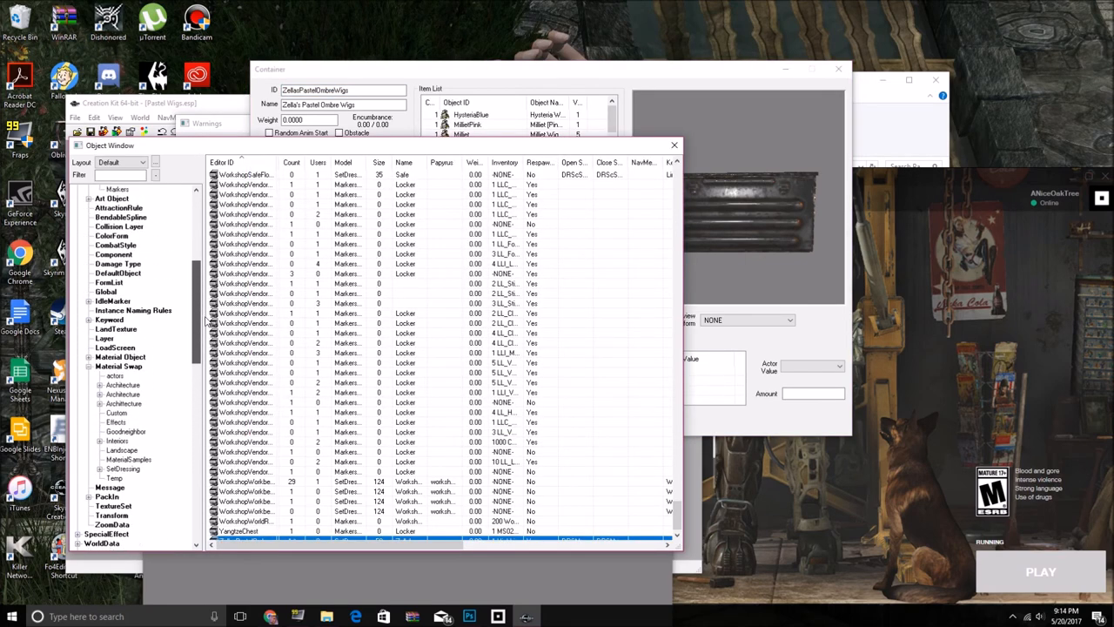
{"action": "scroll", "scroll_direction": "down", "scroll_amount": 3}
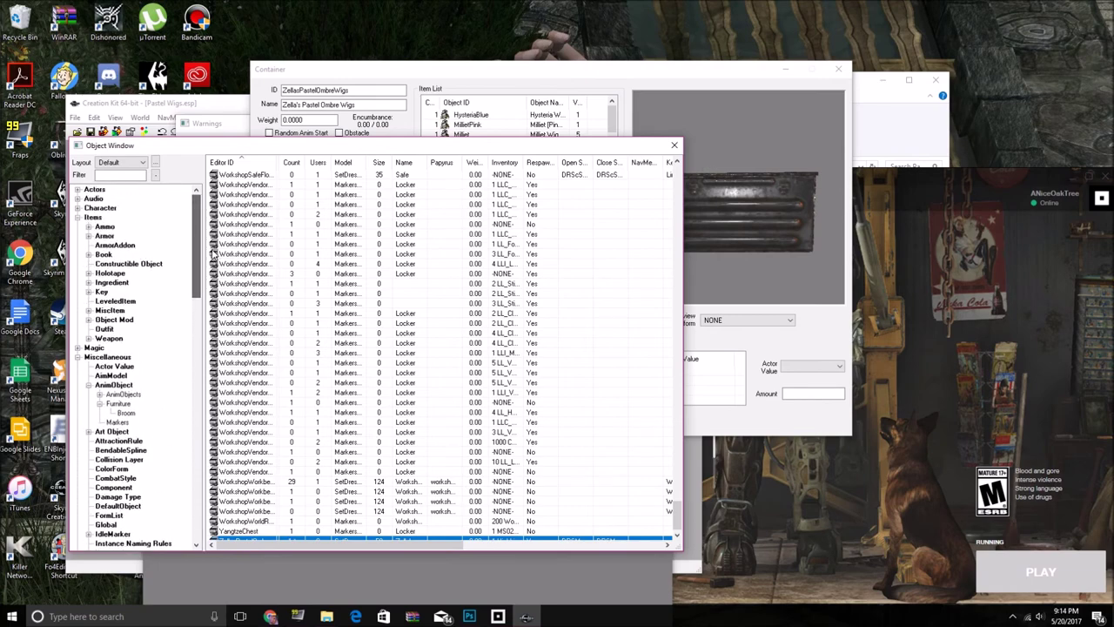
{"action": "left_click", "coordinate": [104, 235]}
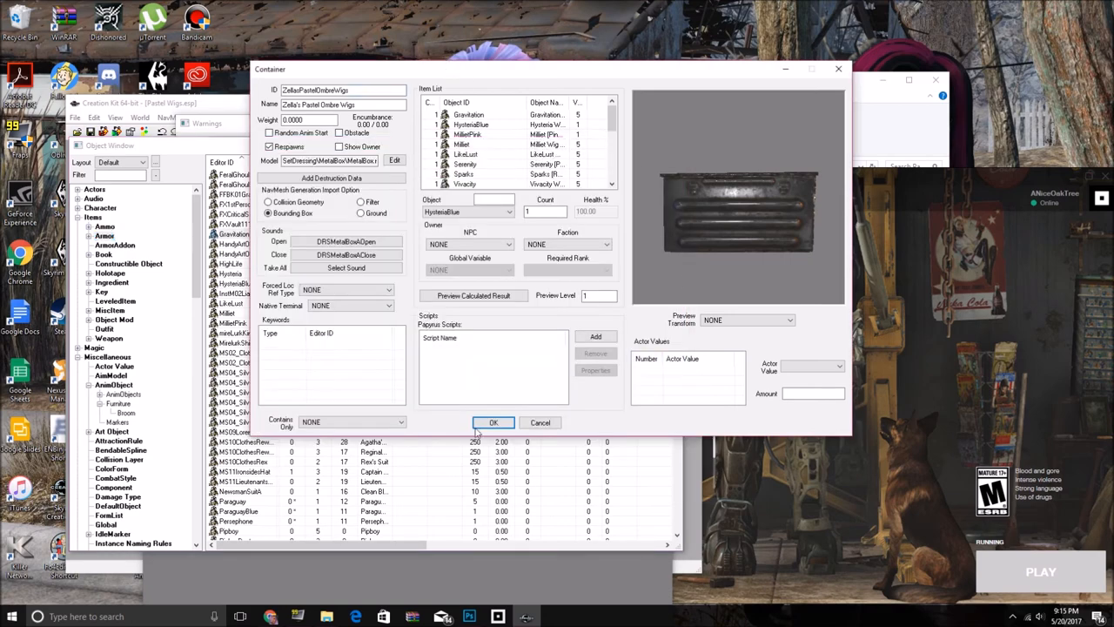
{"action": "left_click", "coordinate": [493, 422]}
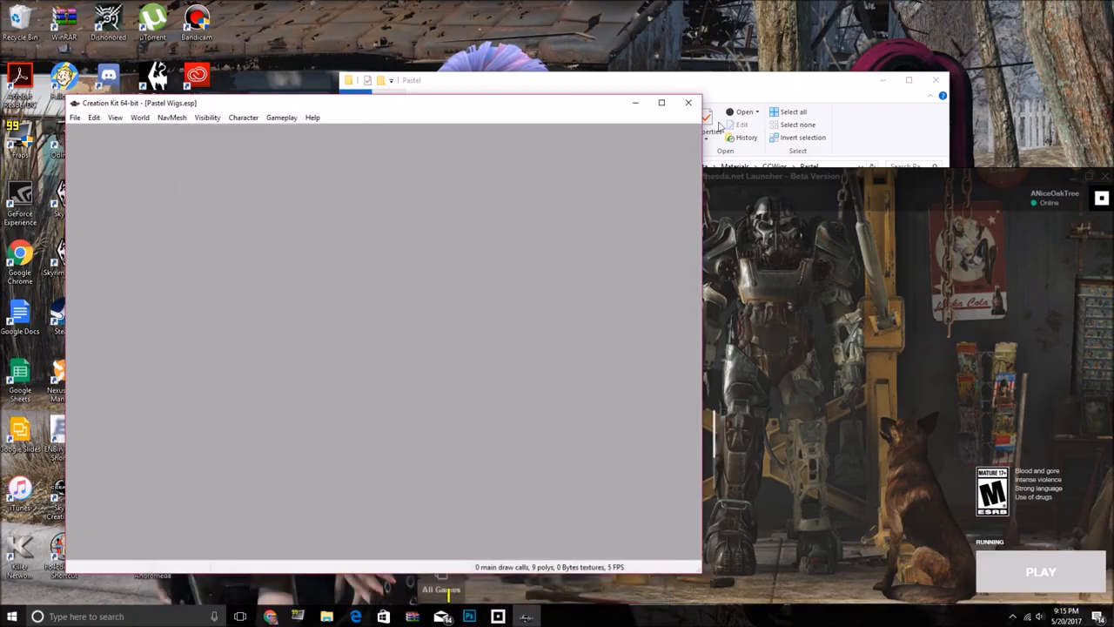
Launch Fallout 4 at Diamond City Market and bring up the Pip-Boy world map
{"action": "left_click", "coordinate": [1039, 569]}
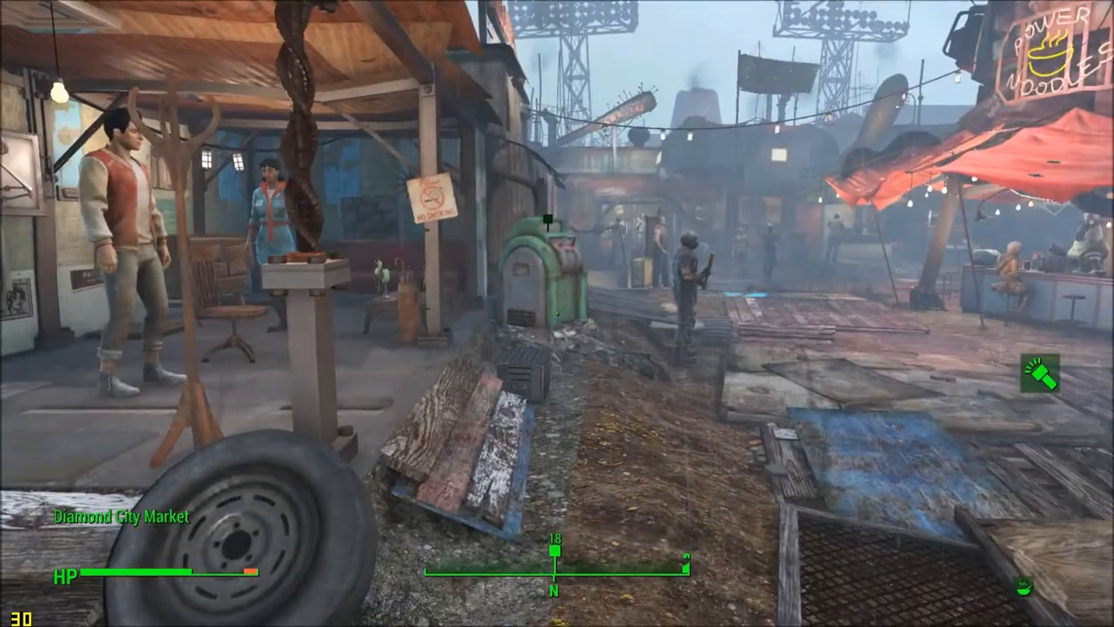
{"action": "mouse_move", "coordinate": [539, 366]}
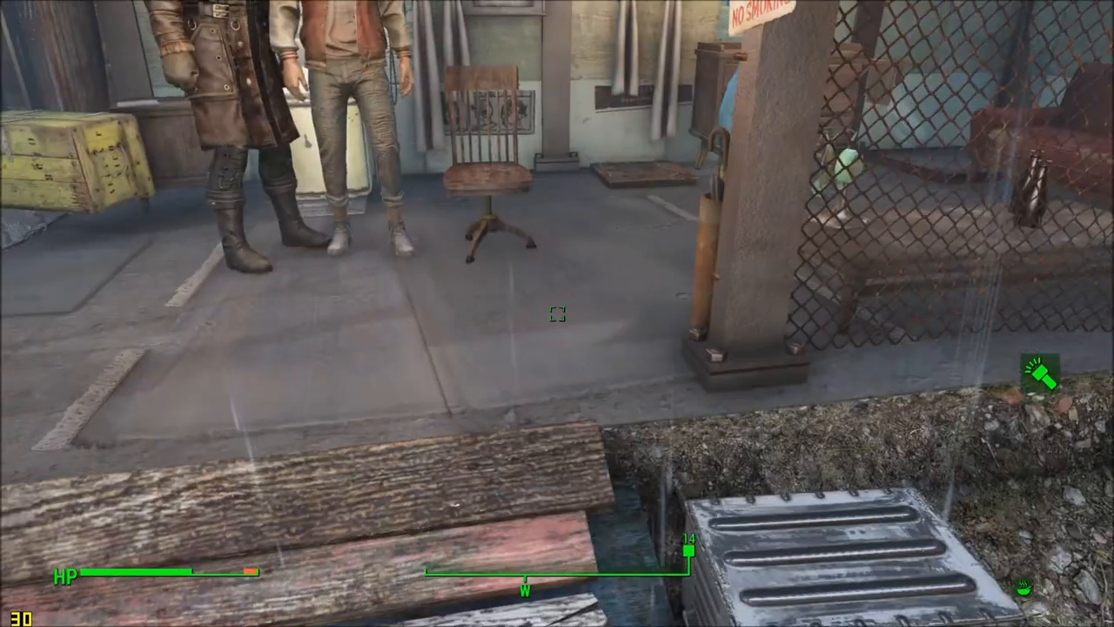
{"action": "key", "text": "Tab"}
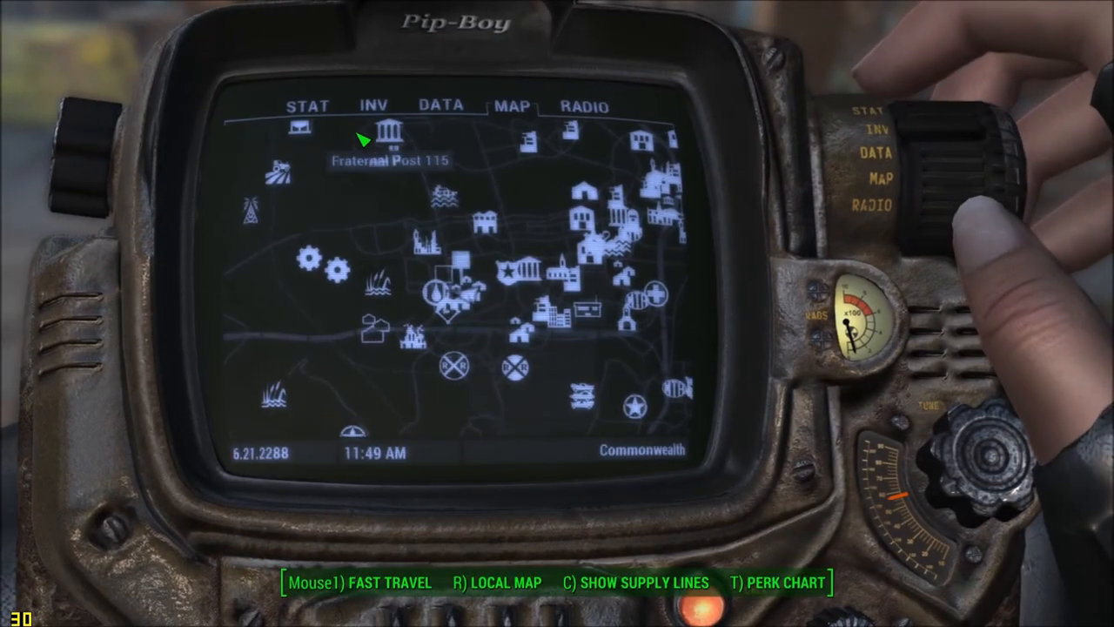
{"action": "left_click", "coordinate": [365, 105]}
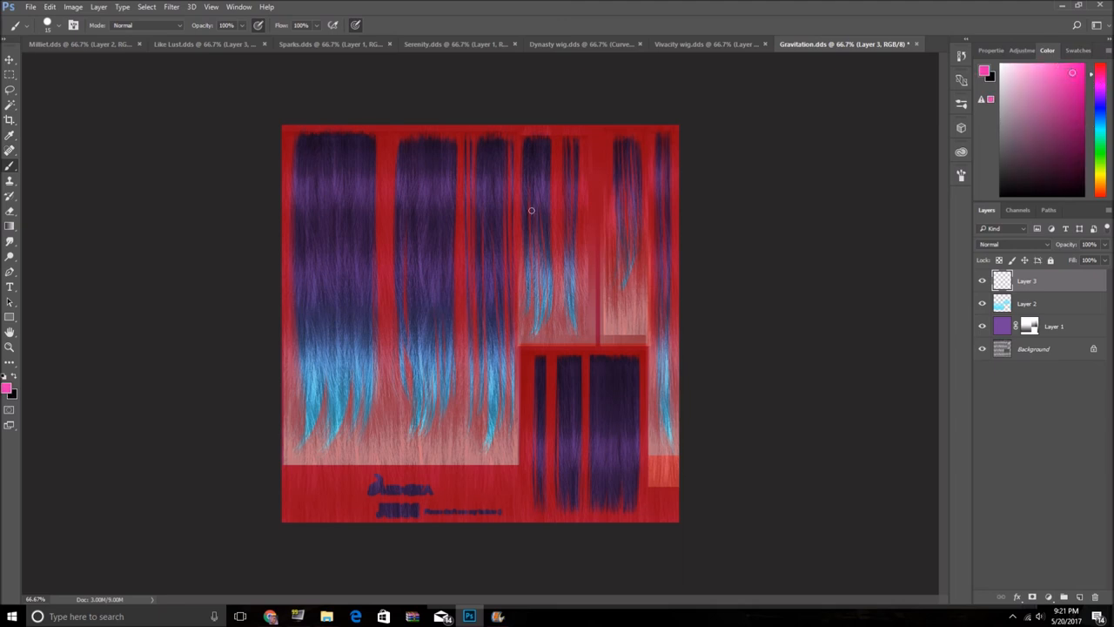
{"action": "mouse_move", "coordinate": [93, 190]}
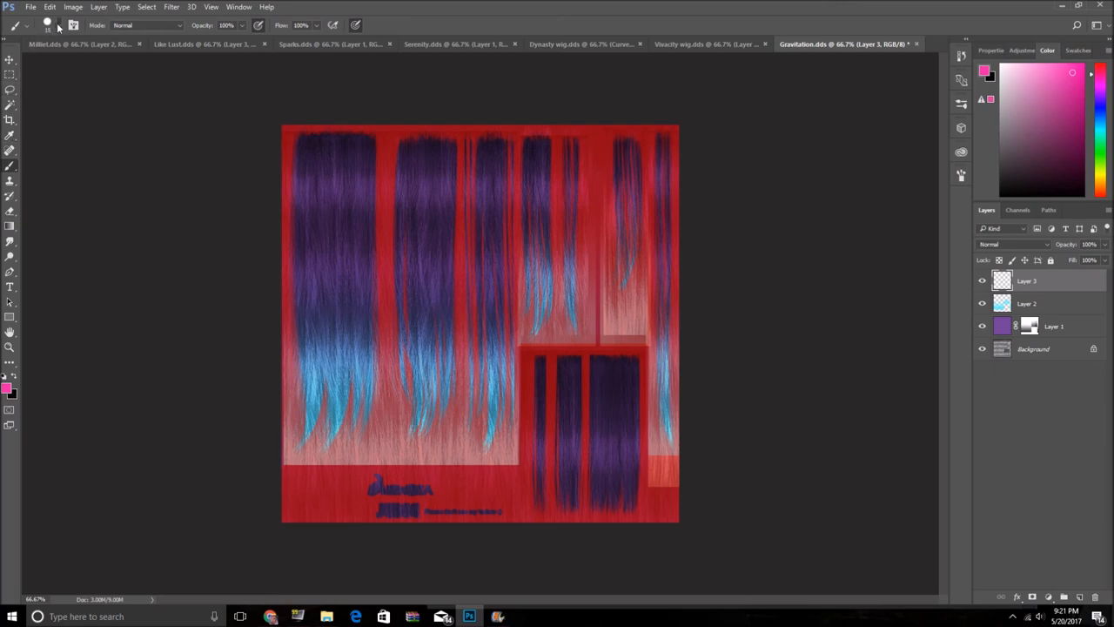
Paint pink, purple and orange brush strokes over the Gravitation hair strips
{"action": "left_click", "coordinate": [59, 24]}
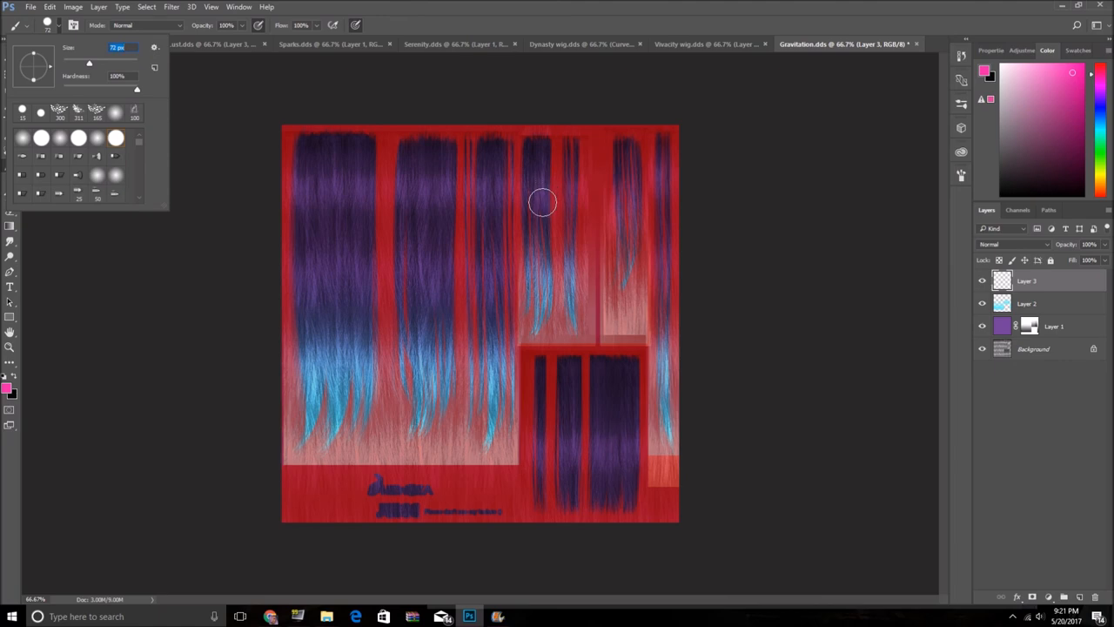
{"action": "left_click_drag", "start_coordinate": [540, 200], "coordinate": [544, 331]}
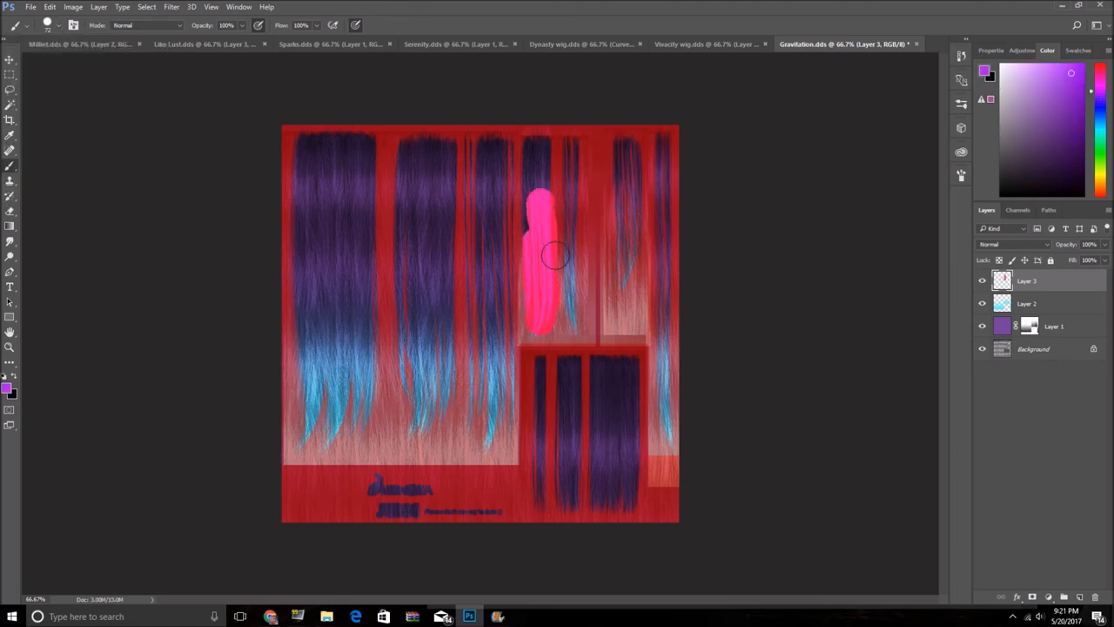
{"action": "left_click_drag", "start_coordinate": [583, 226], "coordinate": [578, 322]}
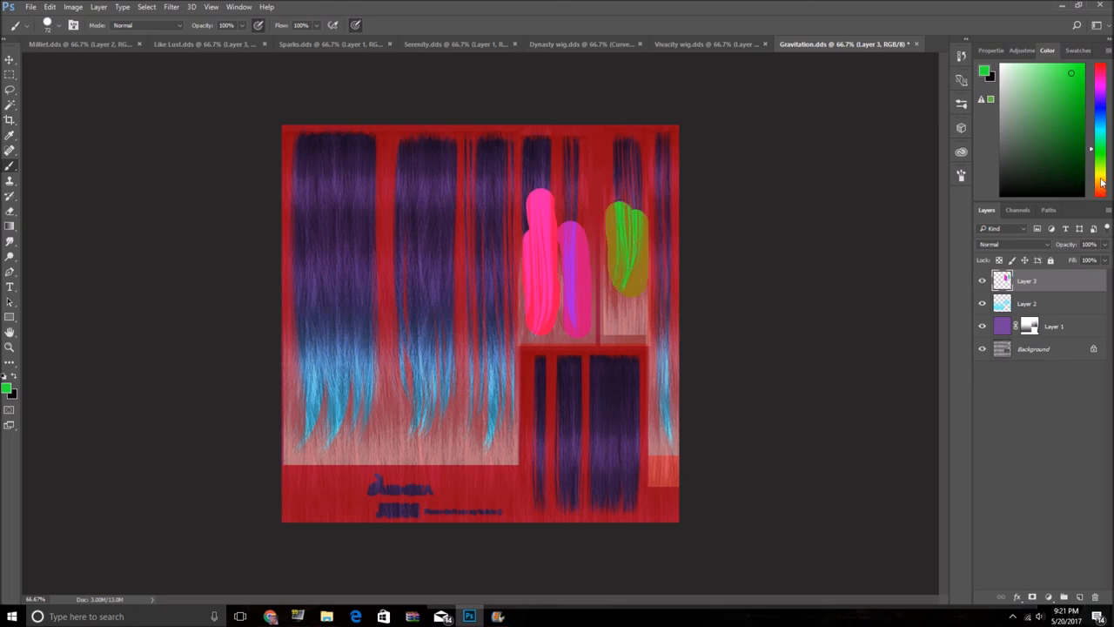
{"action": "left_click_drag", "start_coordinate": [657, 296], "coordinate": [666, 452]}
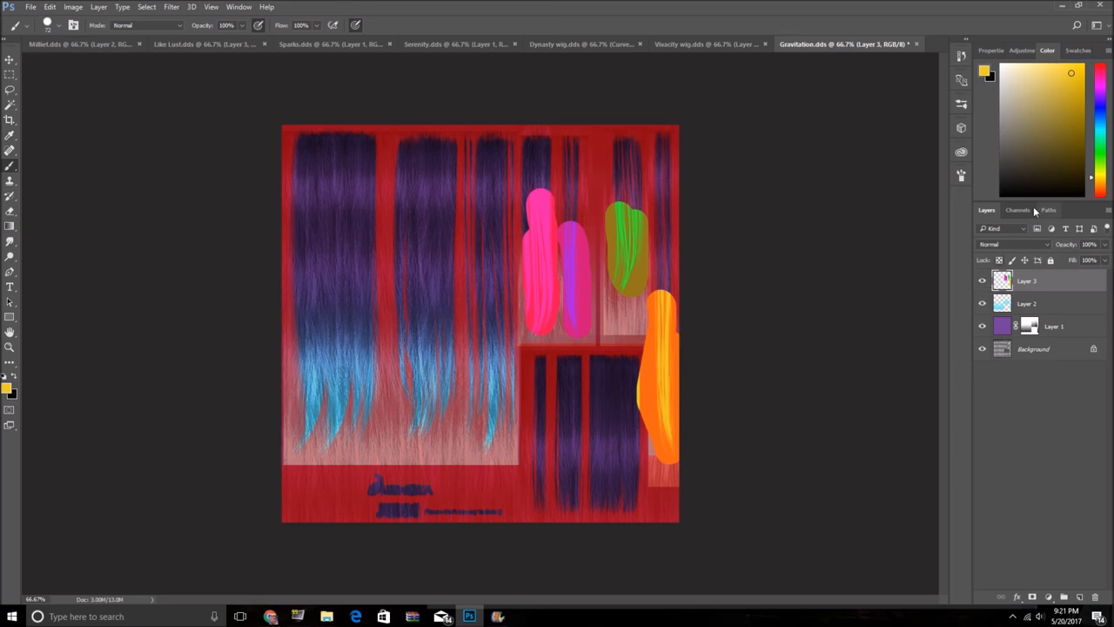
Inspect the texture's colour channels, go back to the layers, and open the File menu
{"action": "left_click", "coordinate": [1016, 210]}
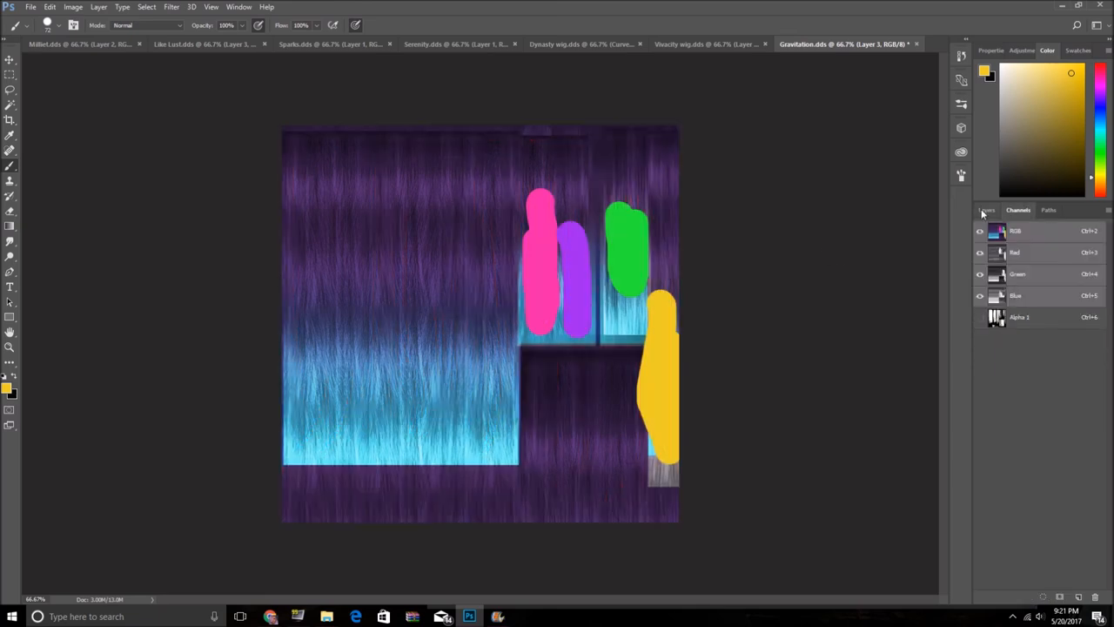
{"action": "left_click", "coordinate": [986, 210]}
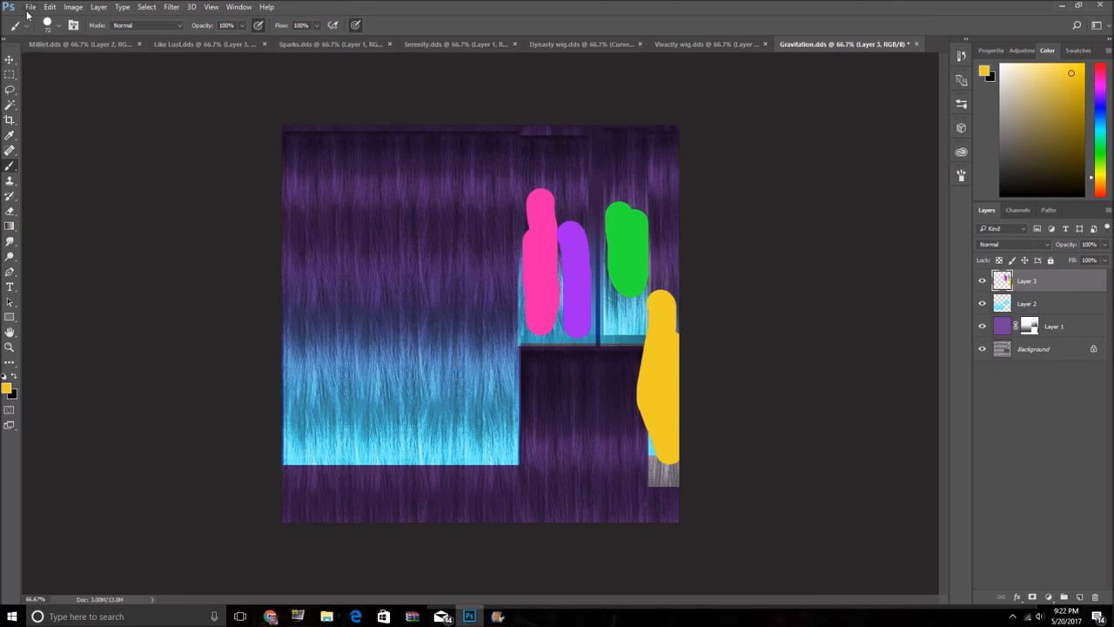
{"action": "left_click", "coordinate": [36, 9]}
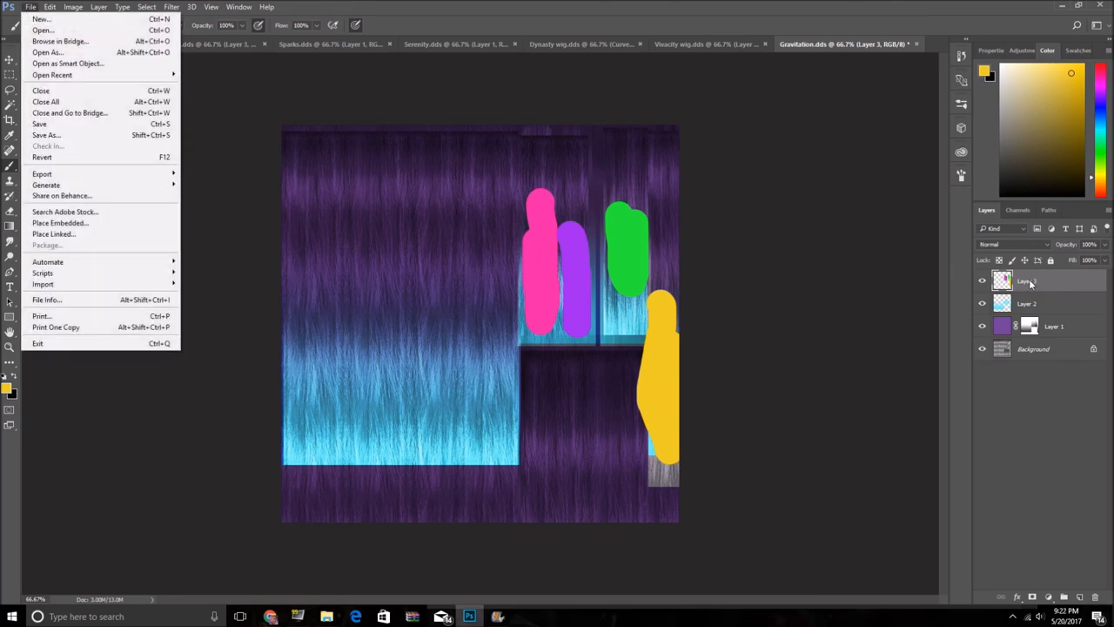
{"action": "mouse_move", "coordinate": [73, 157]}
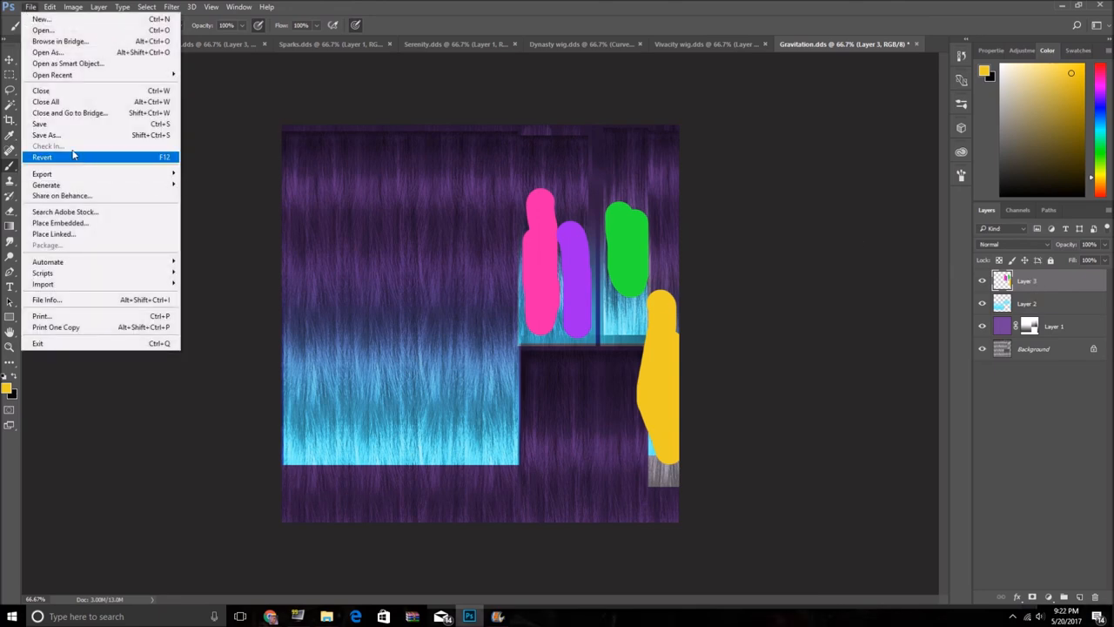